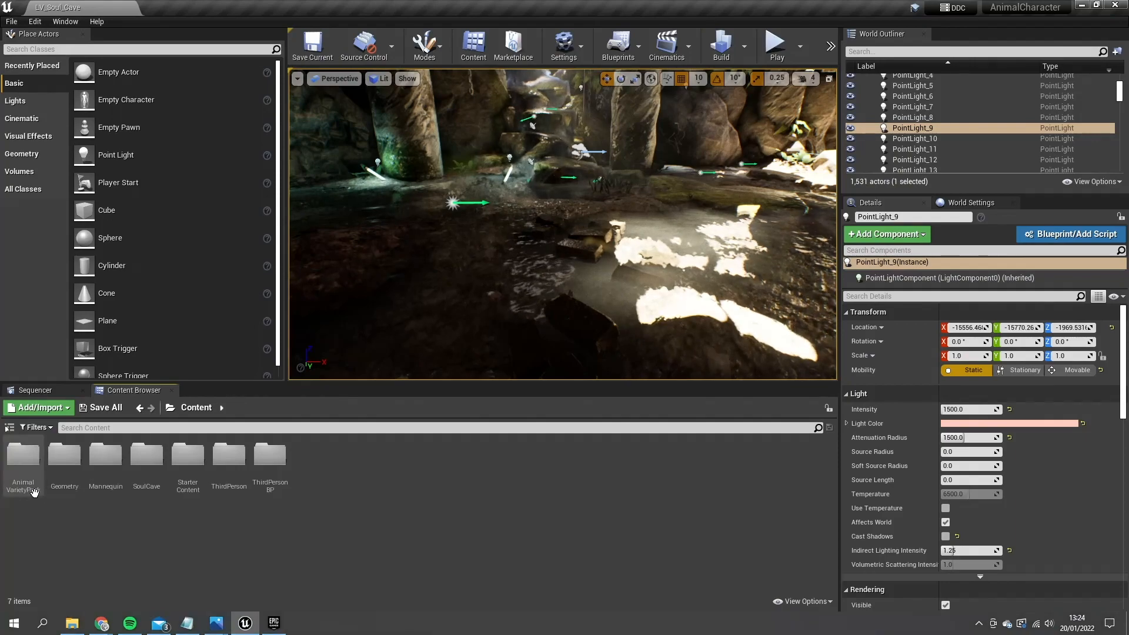
mouse_move(146, 461)
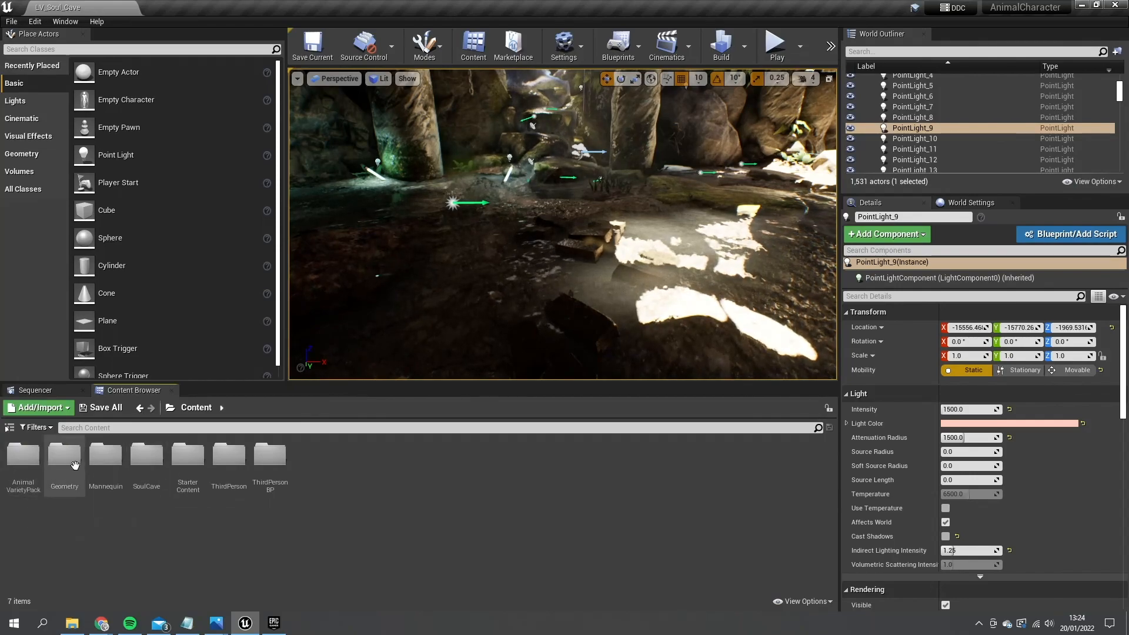
mouse_move(21, 475)
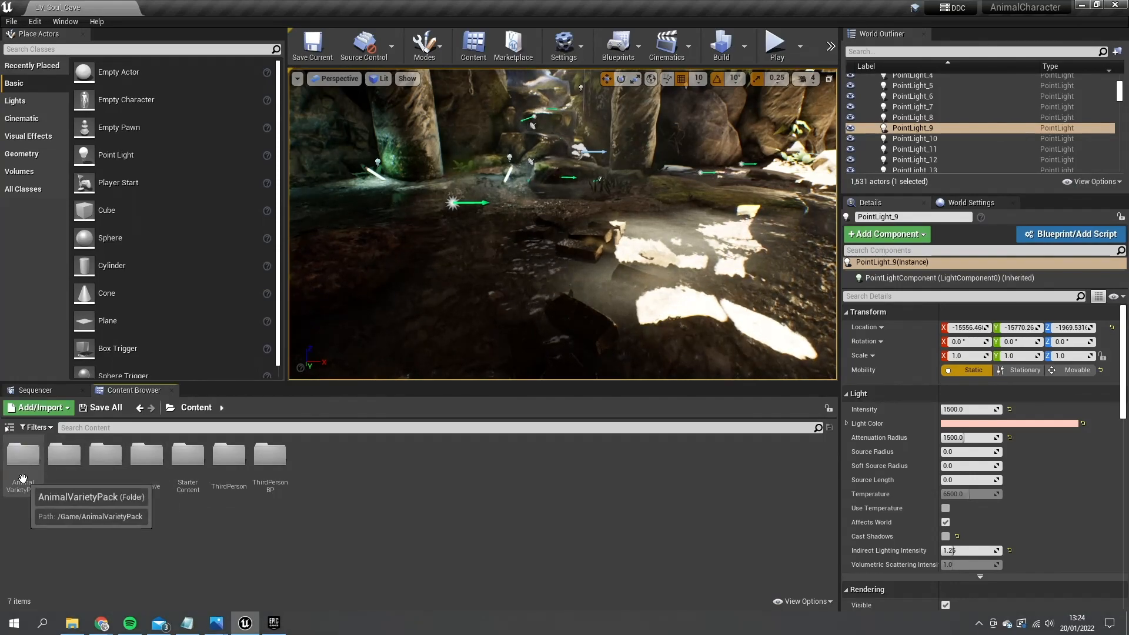
Browse into the AnimalVarietyPack > Wolf folder in the Content Browser
double_click(22, 454)
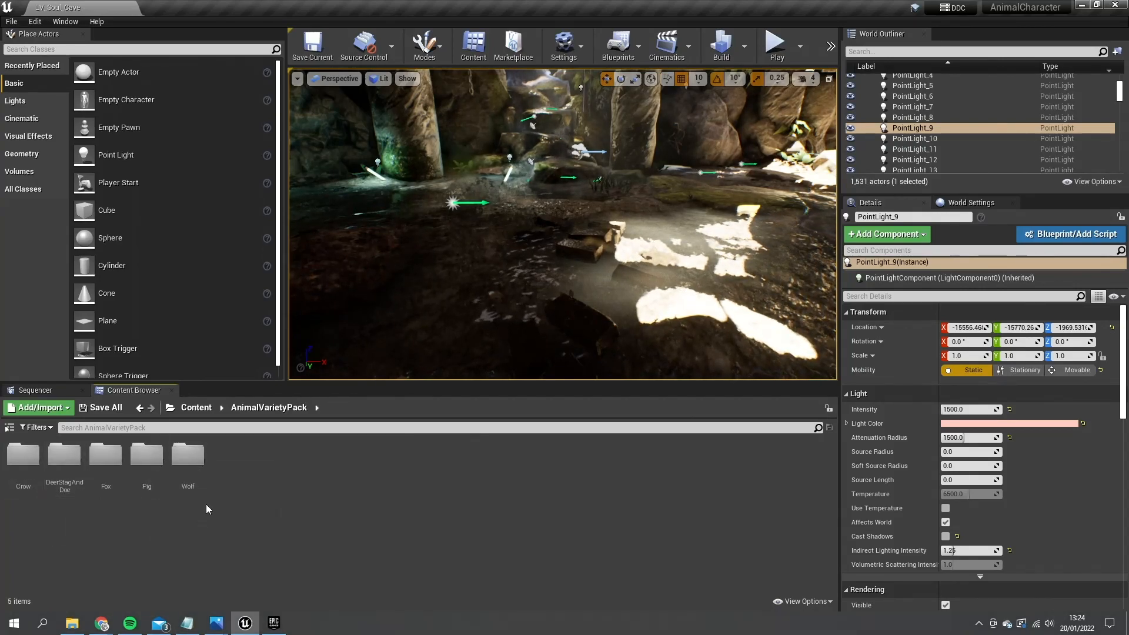
mouse_move(187, 454)
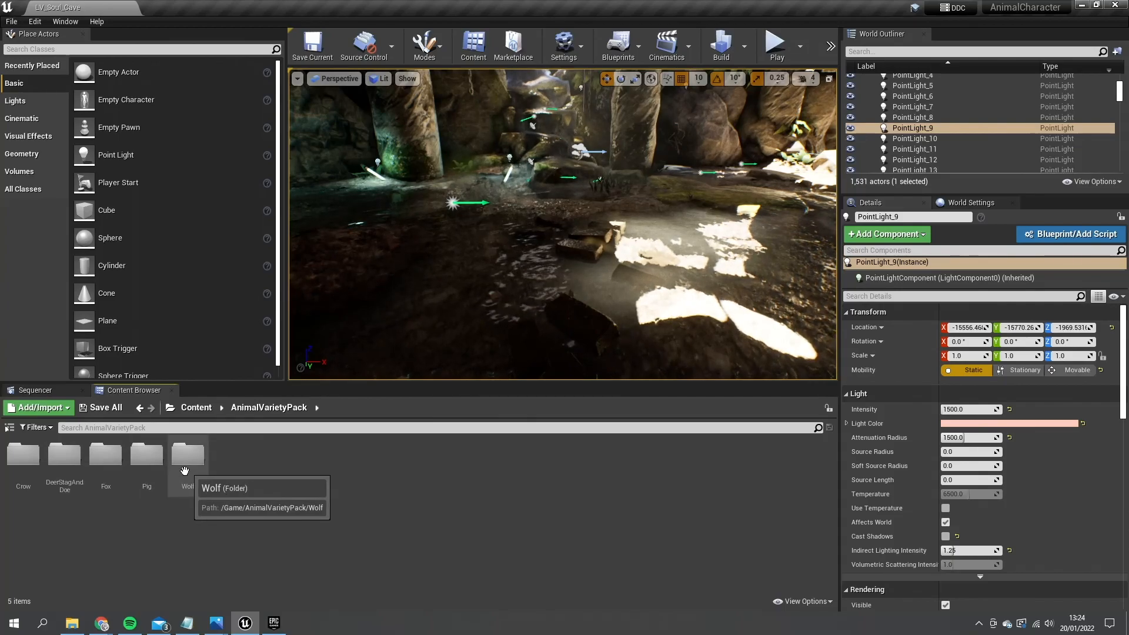
double_click(187, 454)
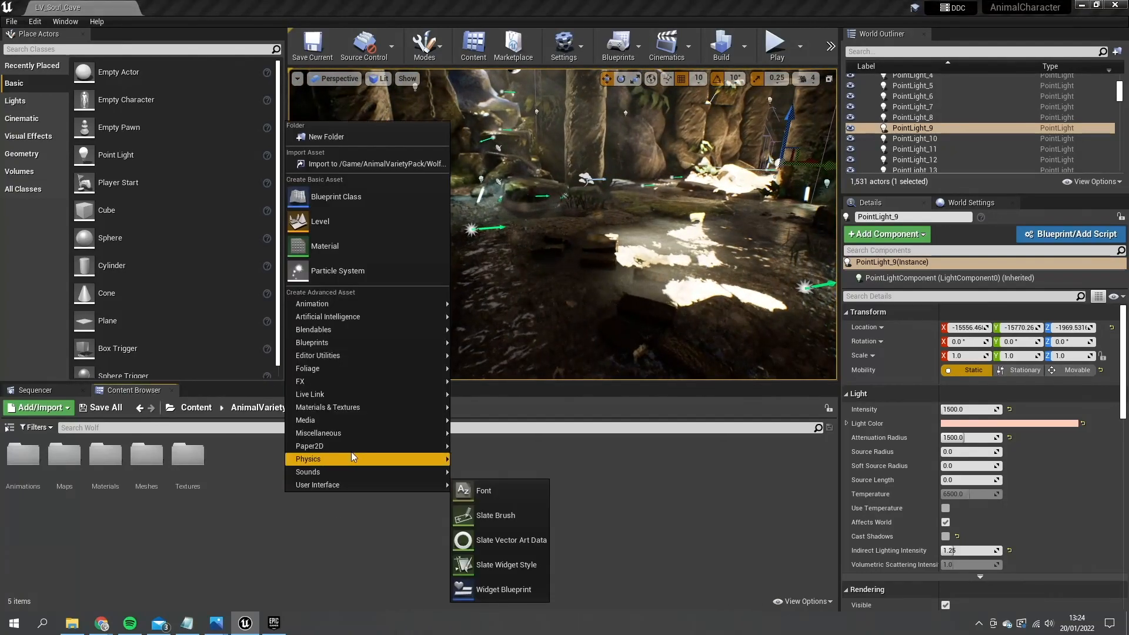
Create a Character-based Blueprint Class named WolfCharacter in the Wolf folder
left_click(335, 196)
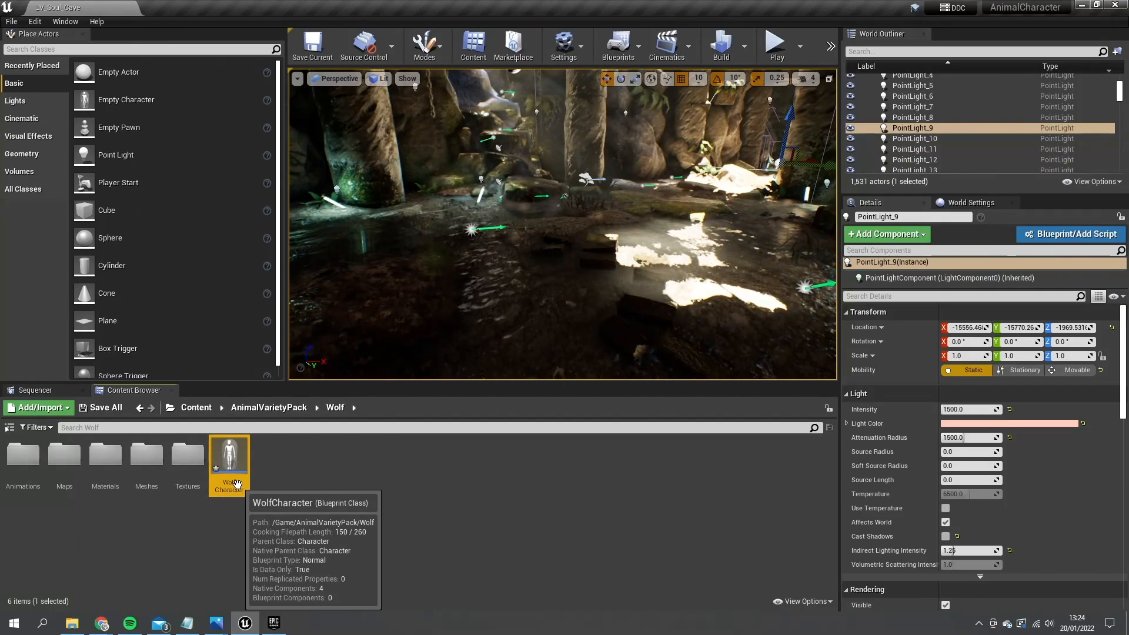
Assign SK_Wolf to WolfCharacter's mesh at Z -40, rotation Z -90, and check the capsule fit
double_click(229, 458)
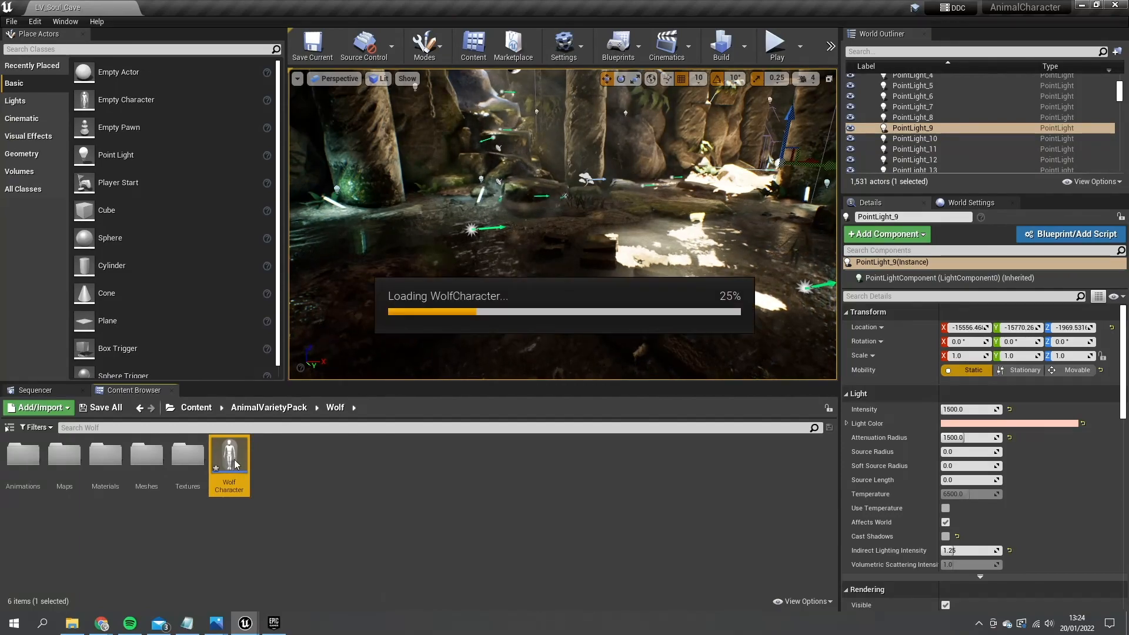
double_click(229, 450)
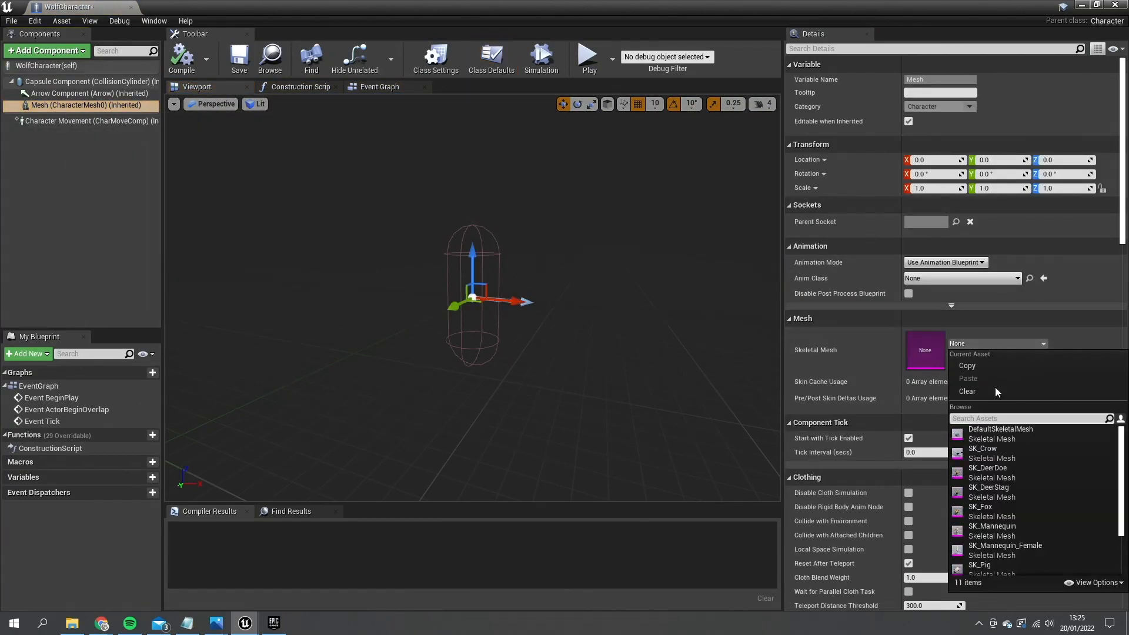
scroll("down", 3)
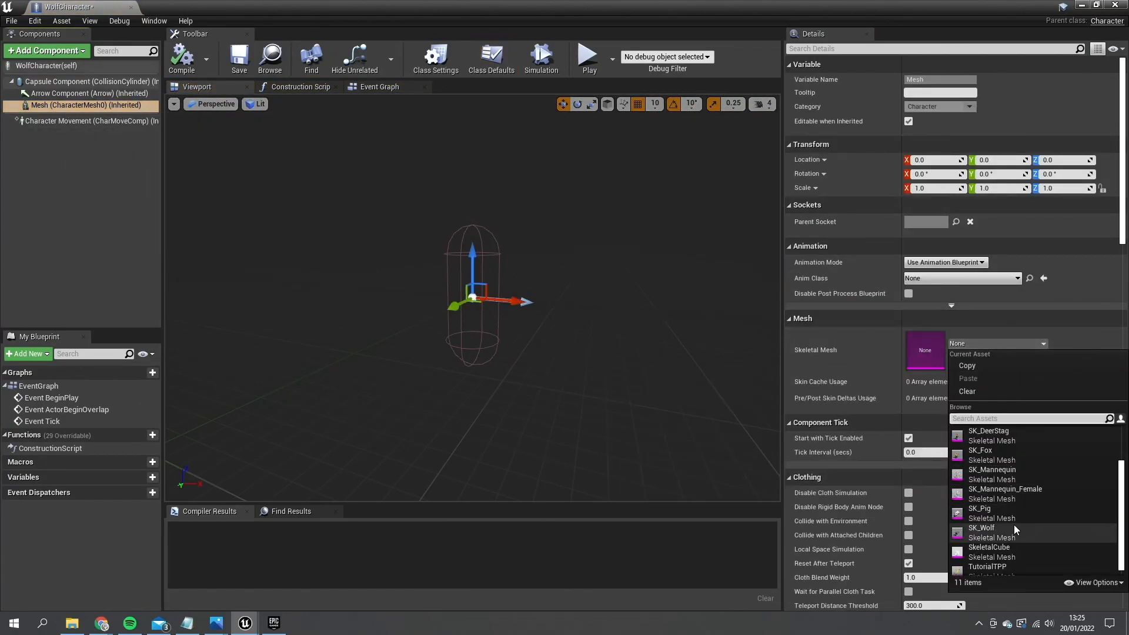
left_click(981, 527)
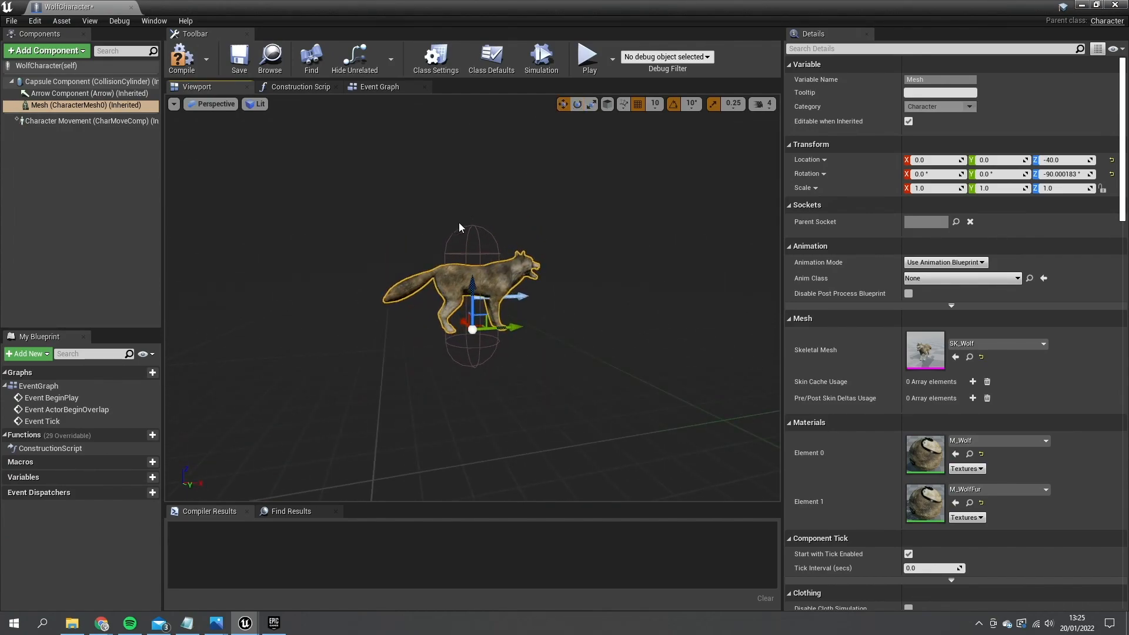
mouse_move(565, 280)
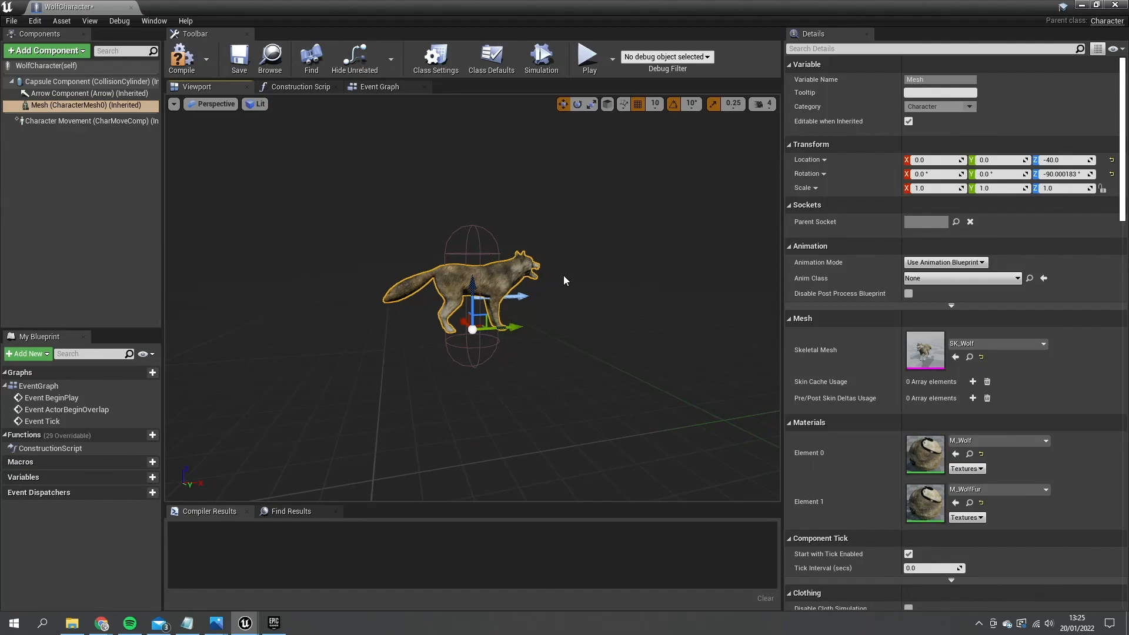
left_click(86, 81)
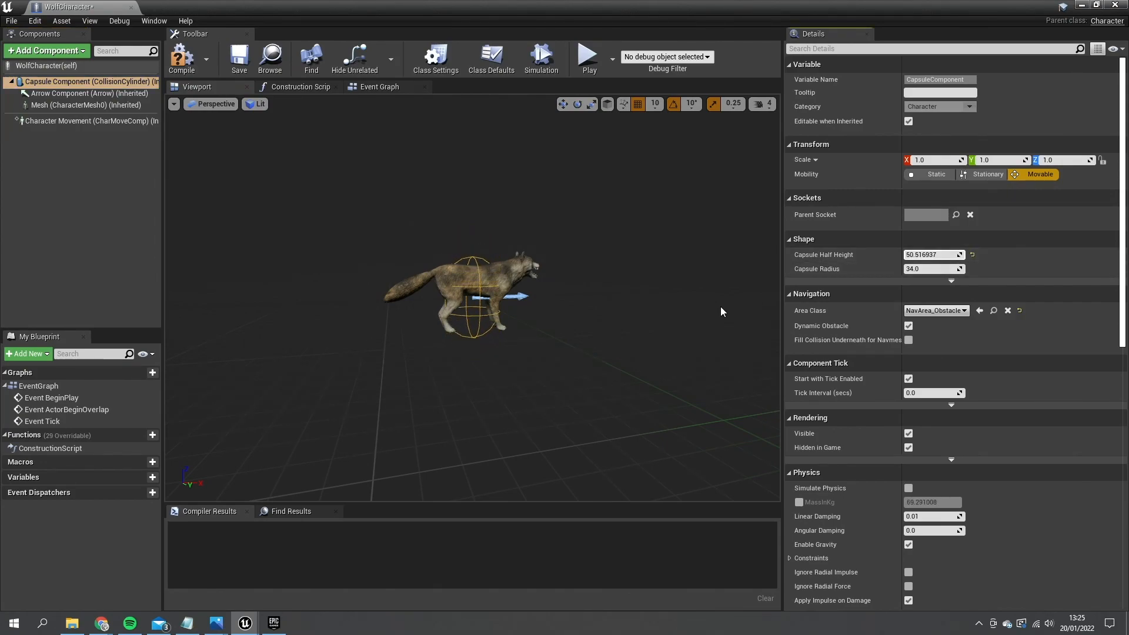
Move the wolf mesh to X -30, Z -50 and compile the WolfCharacter blueprint
left_click(85, 104)
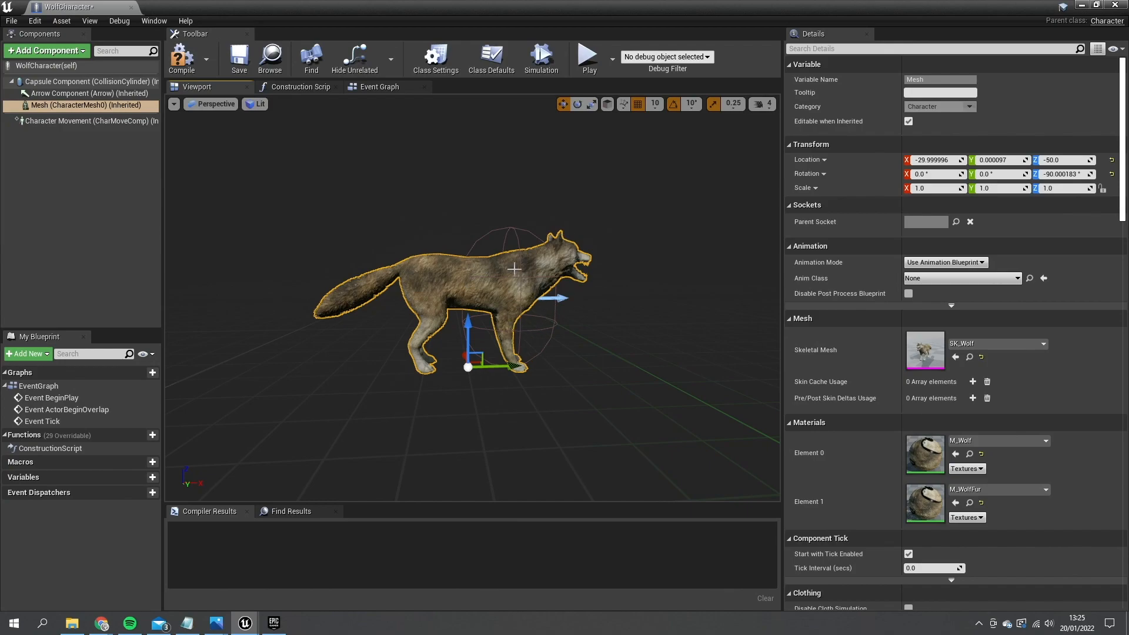
mouse_move(540, 353)
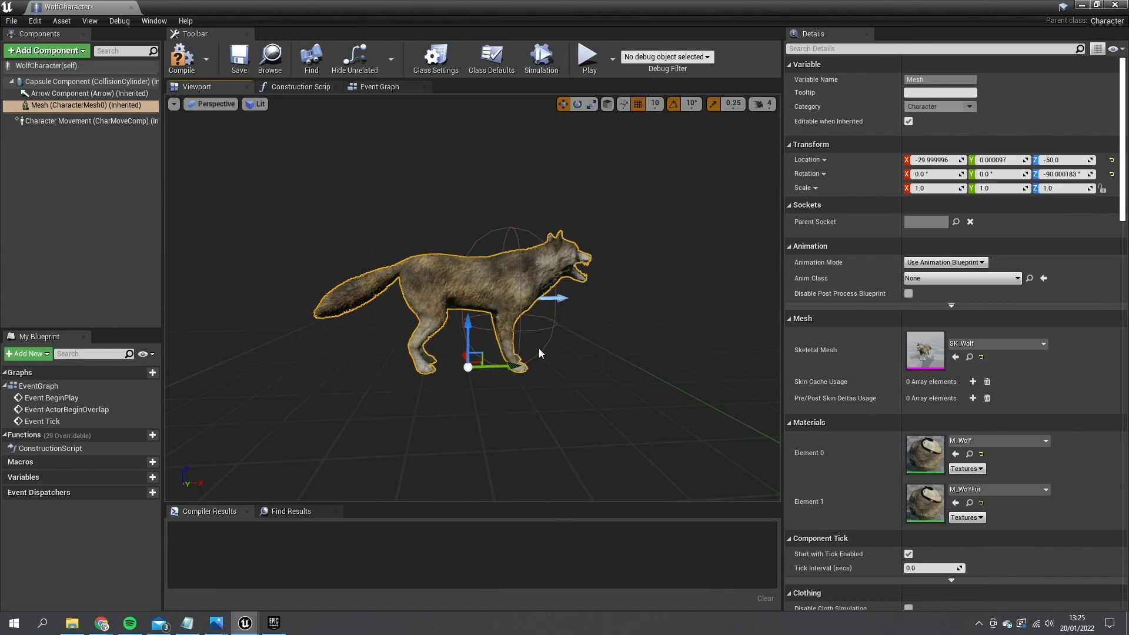
mouse_move(533, 387)
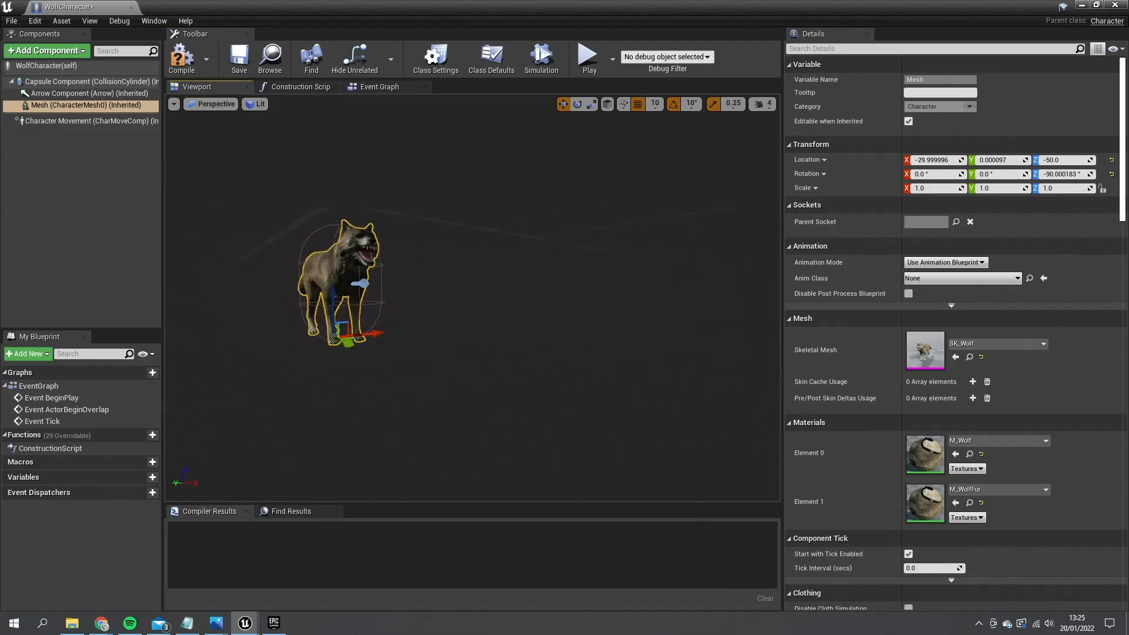
scroll("up", 3)
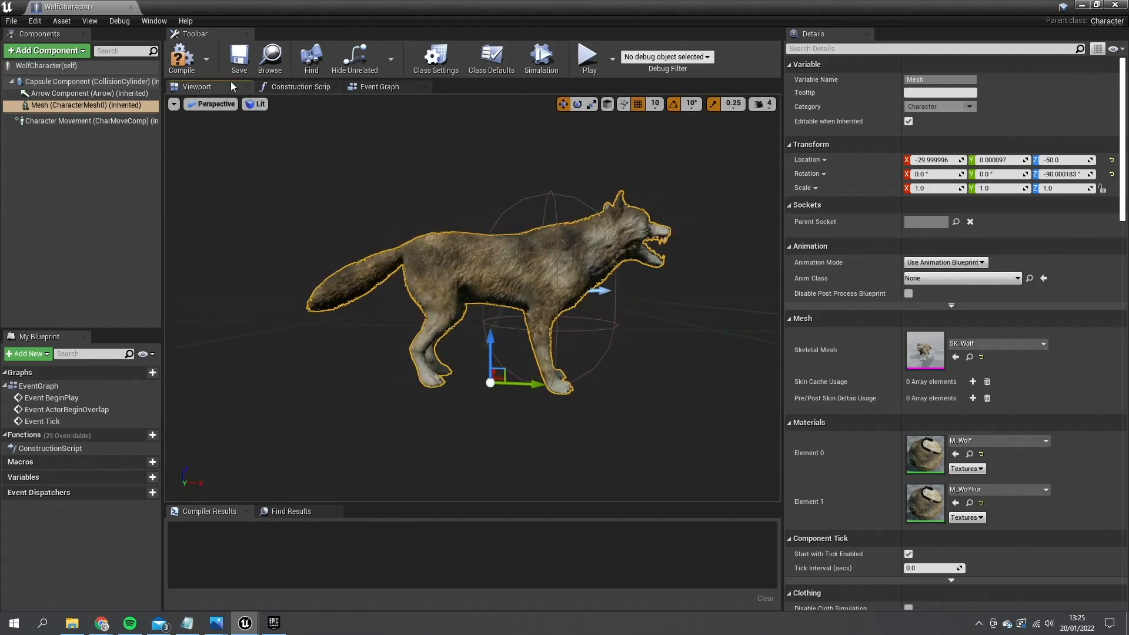
left_click(182, 59)
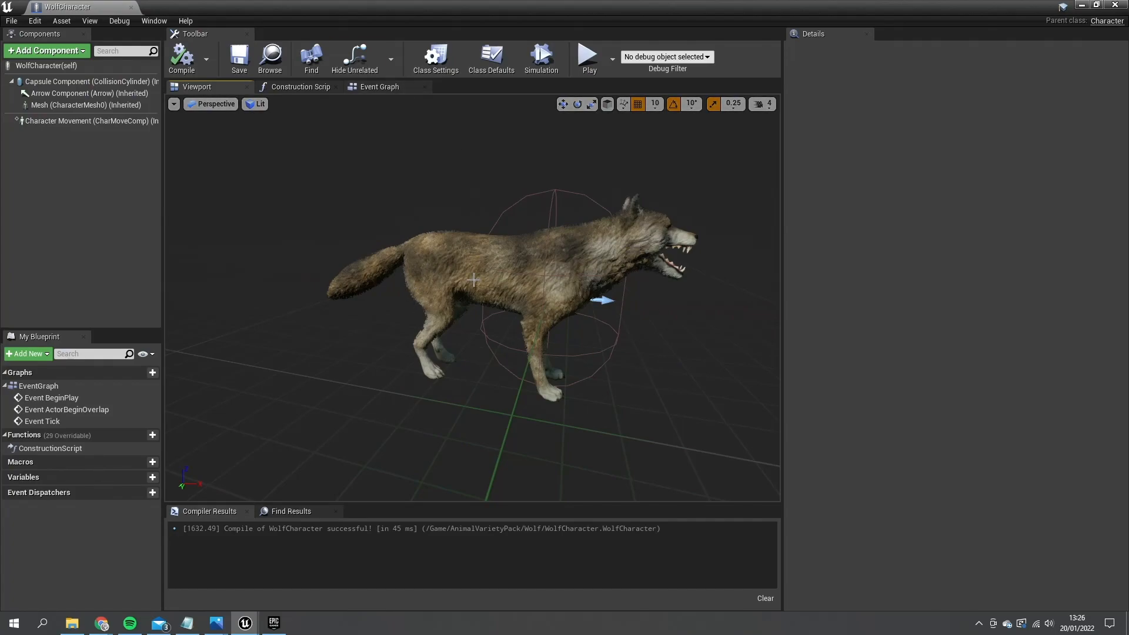
left_click(85, 105)
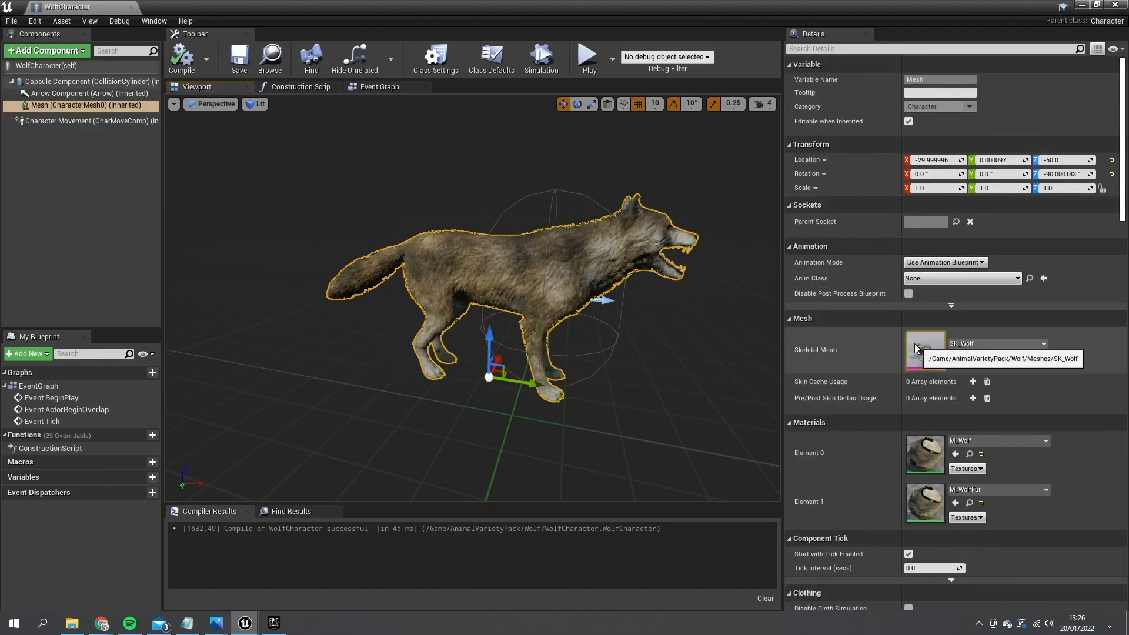
mouse_move(1076, 35)
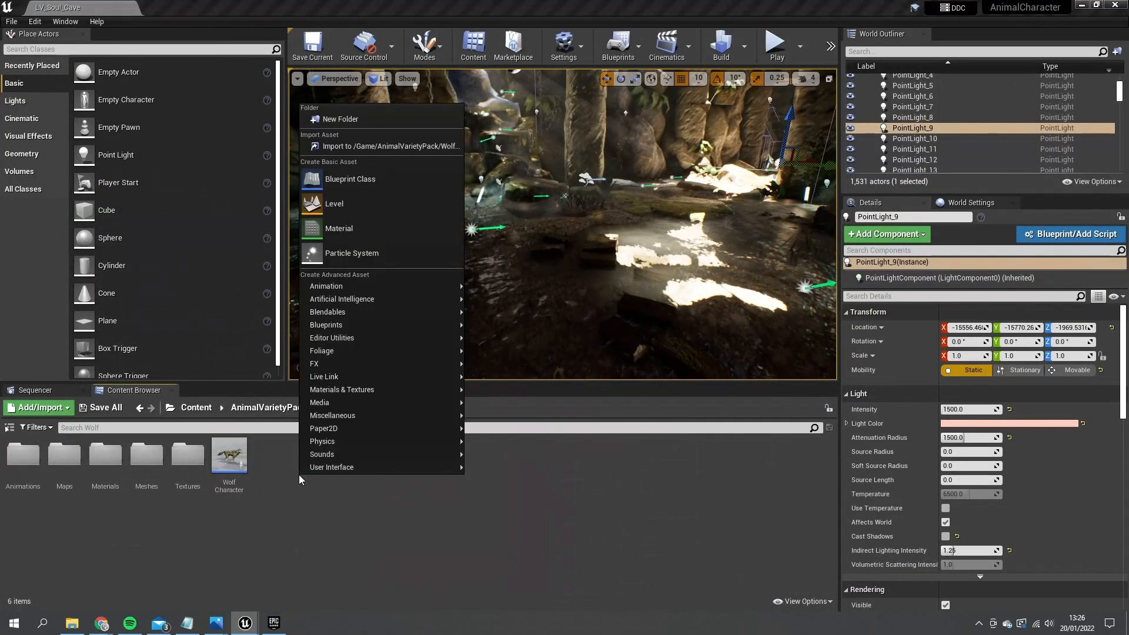
mouse_move(326, 286)
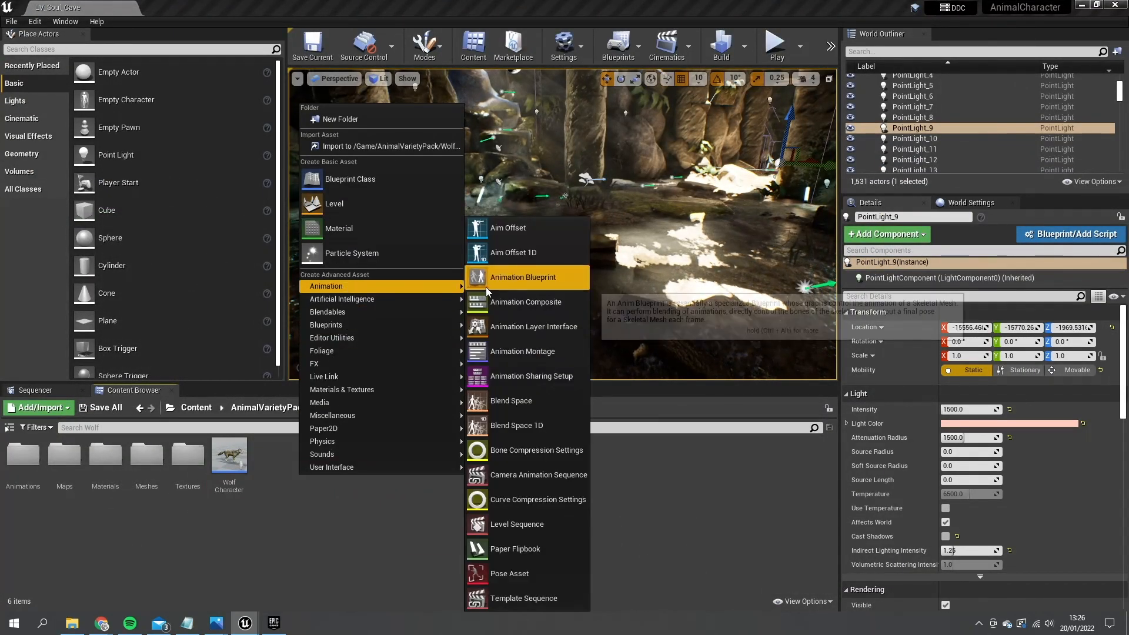
Create the WolfAnim animation blueprint on SK_Wolf_Skeleton and open its AnimGraph
left_click(522, 277)
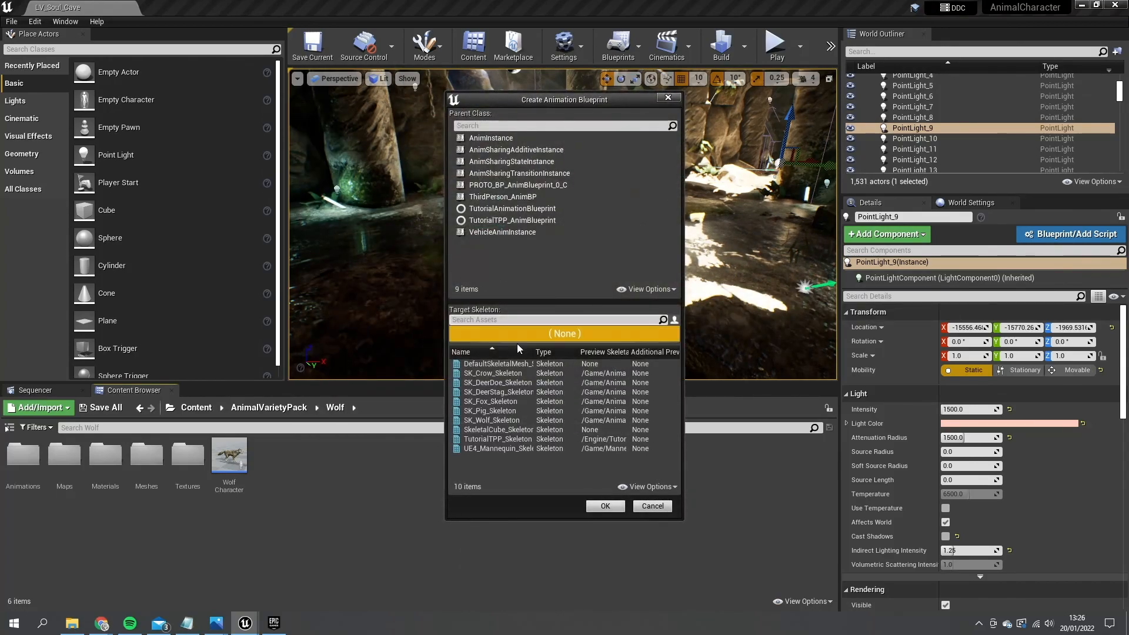
left_click(604, 505)
type("WolfAn")
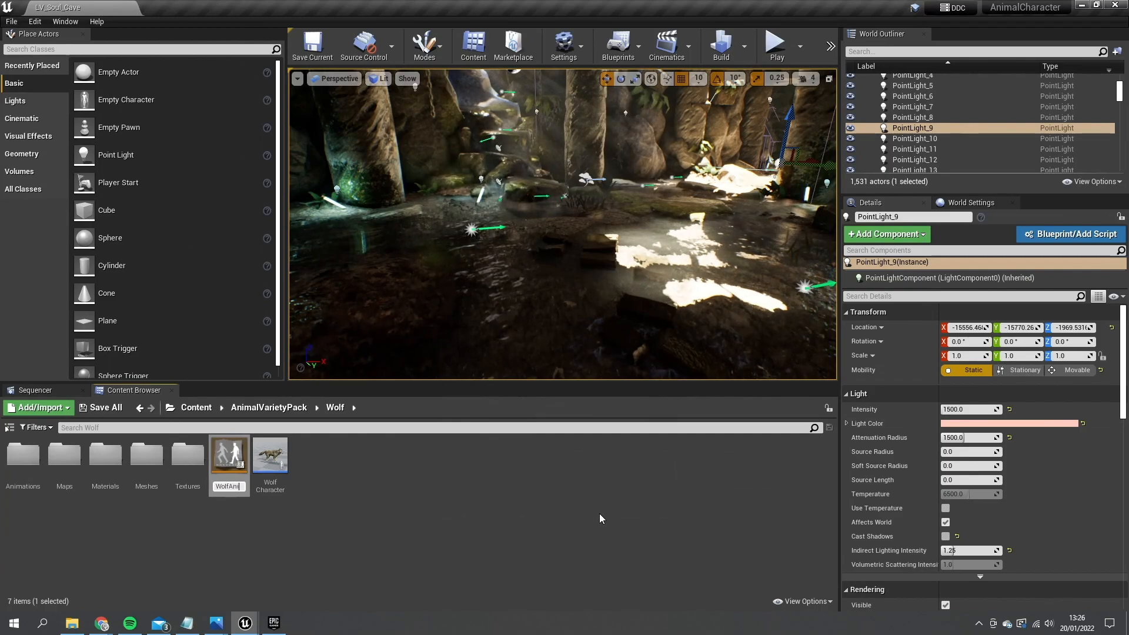
double_click(229, 454)
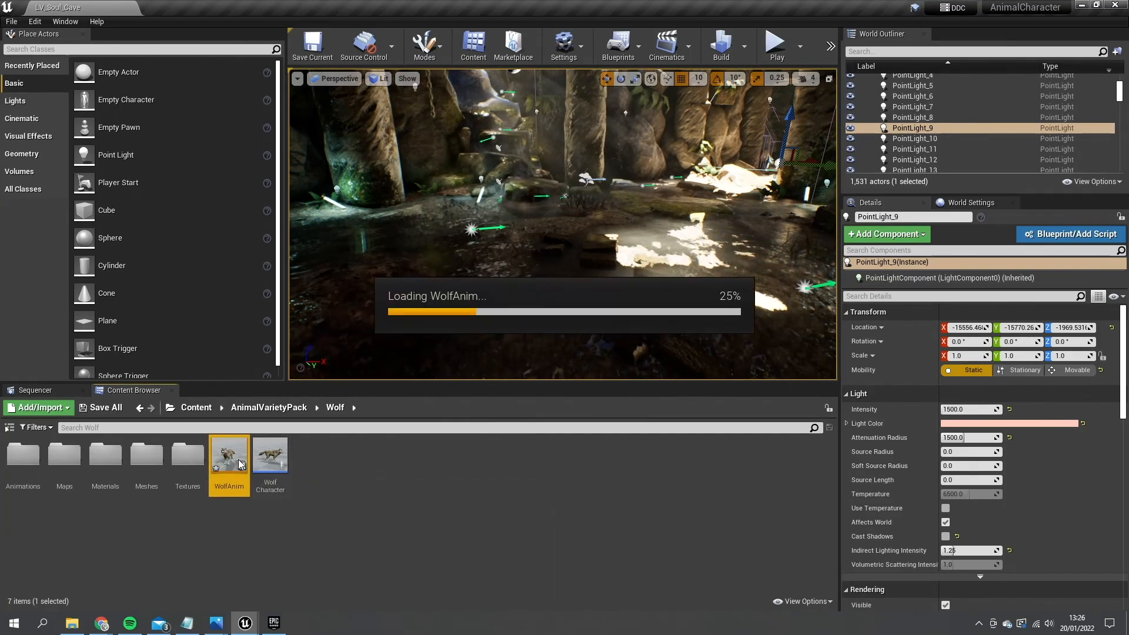
double_click(229, 454)
type("state mac")
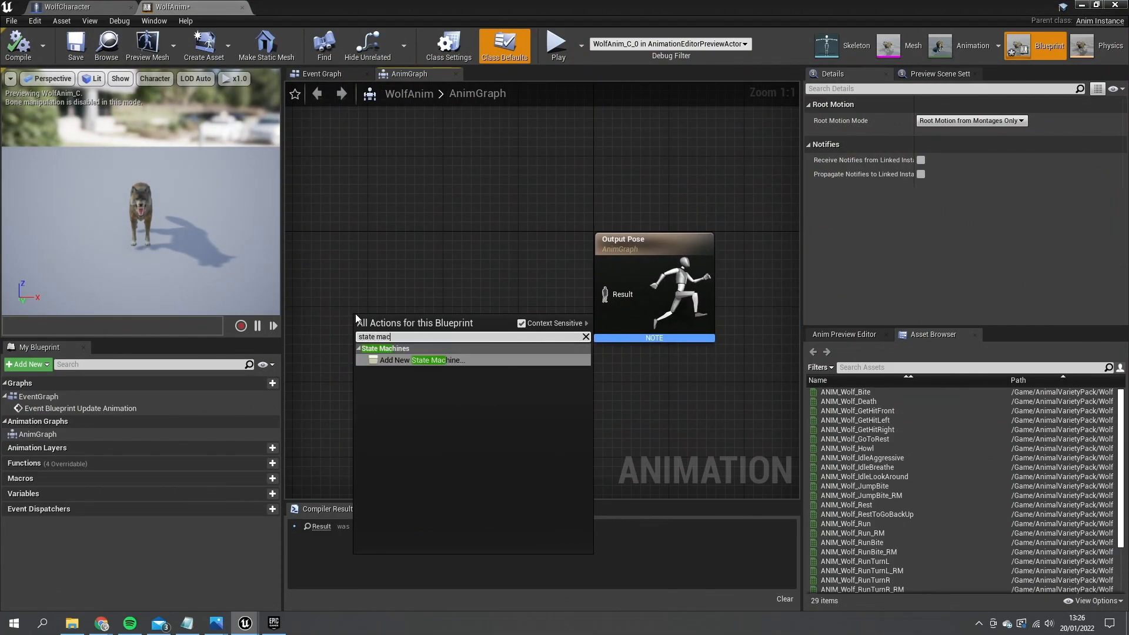
Add a state machine to the AnimGraph, rename it Default, and enter its Entry graph
left_click(421, 360)
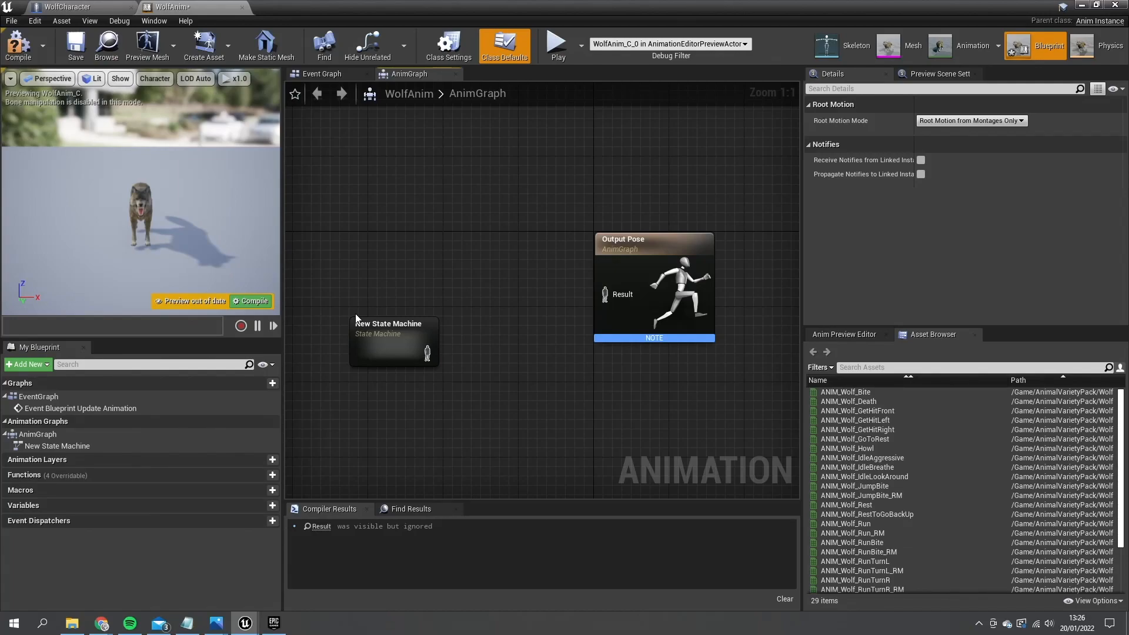
mouse_move(410, 357)
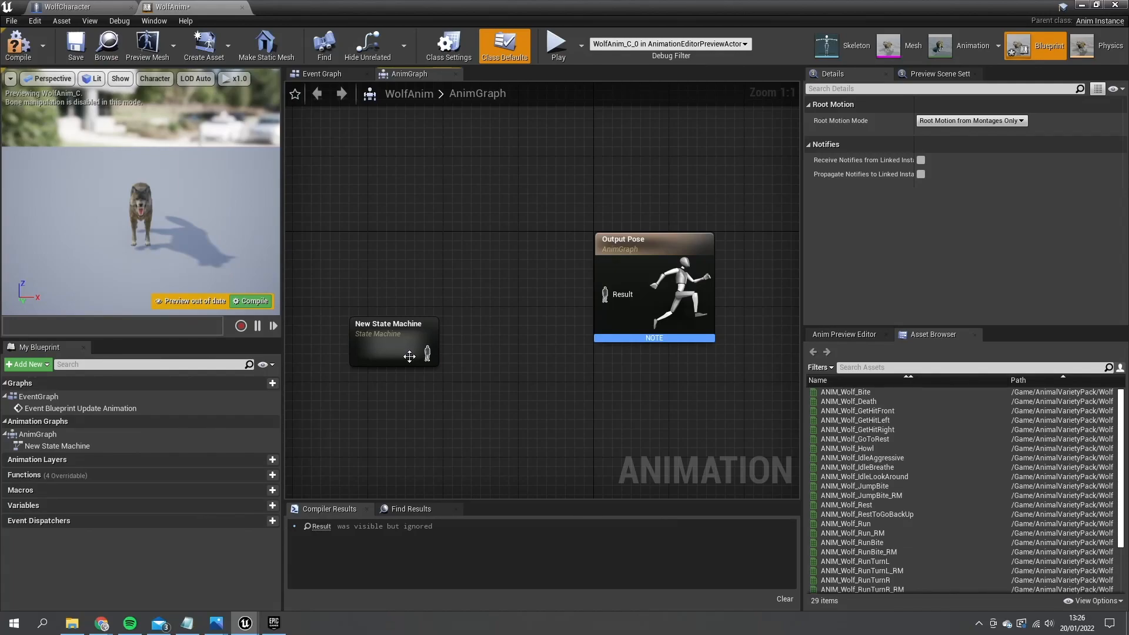
mouse_move(409, 358)
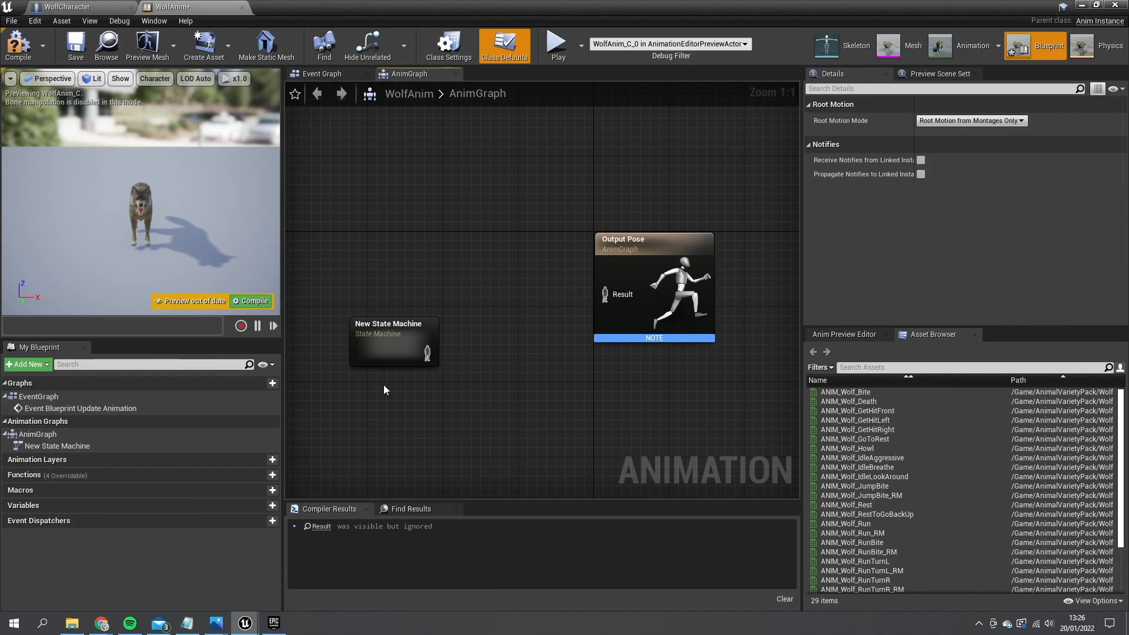
left_click(393, 342)
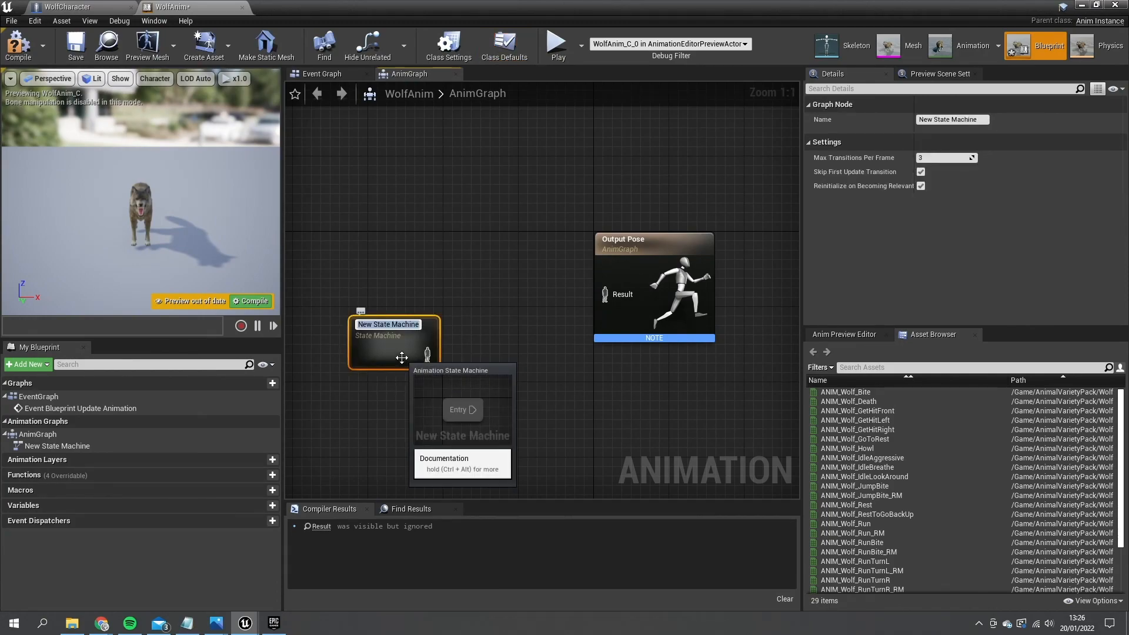
double_click(388, 325)
type("Default")
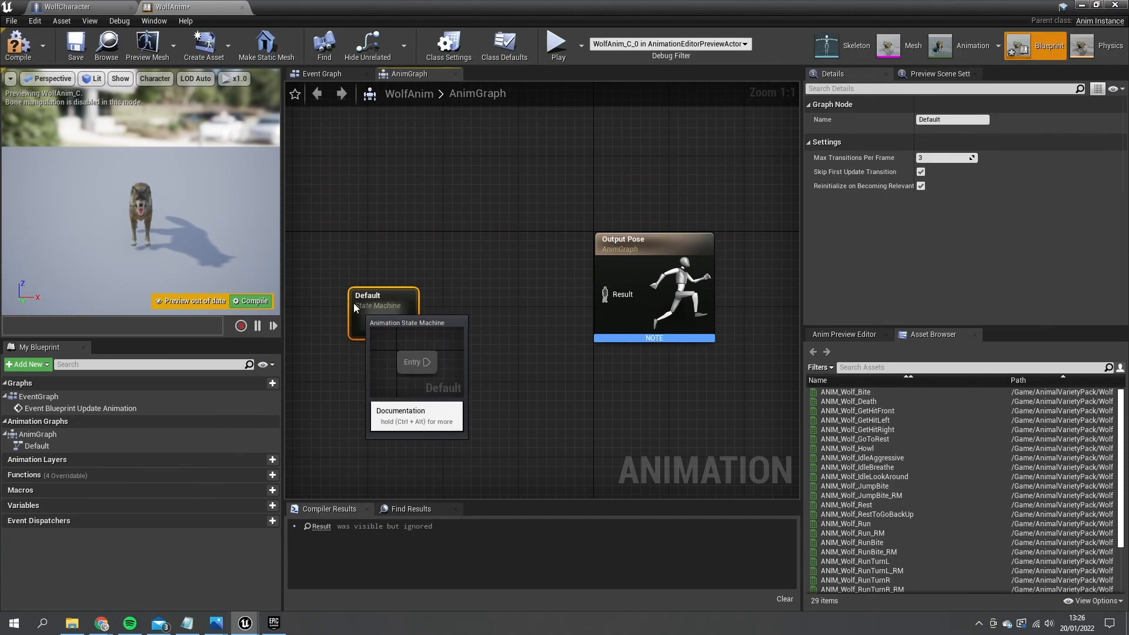
double_click(381, 300)
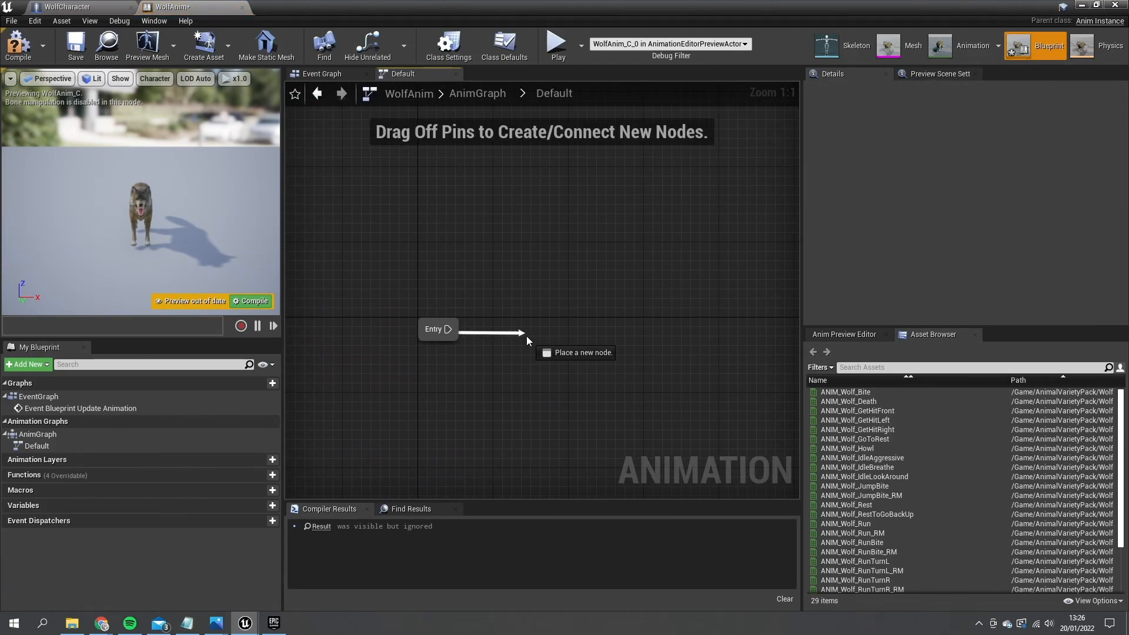
Add Idle and Moving states, have Idle play ANIM_Wolf_IdleBreathe, and return to the state overview
left_click(526, 339)
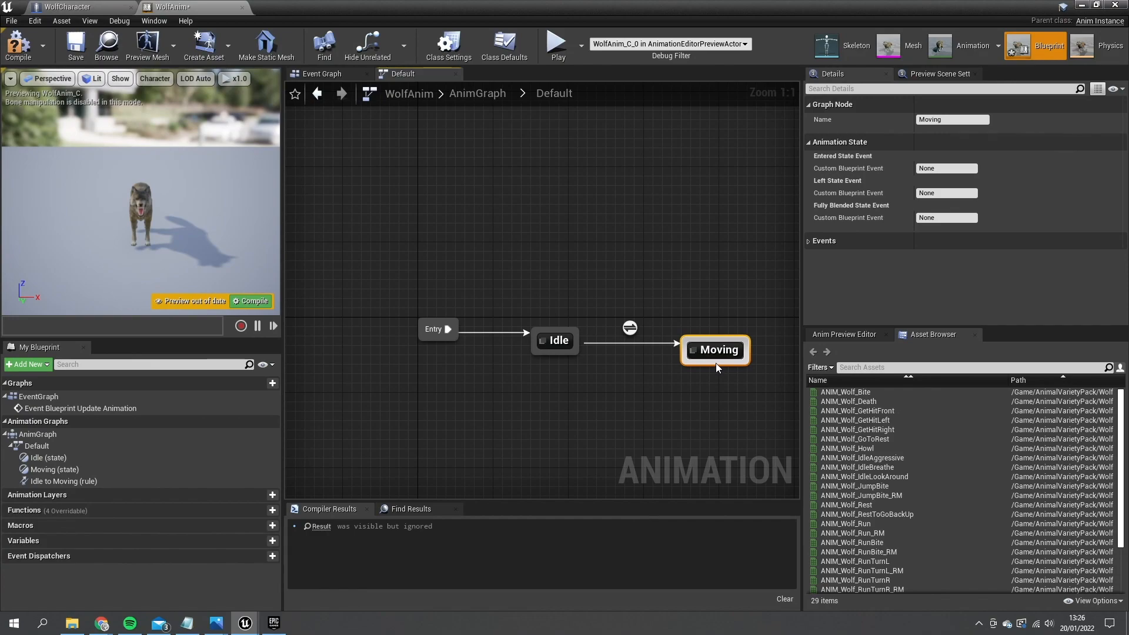
double_click(554, 340)
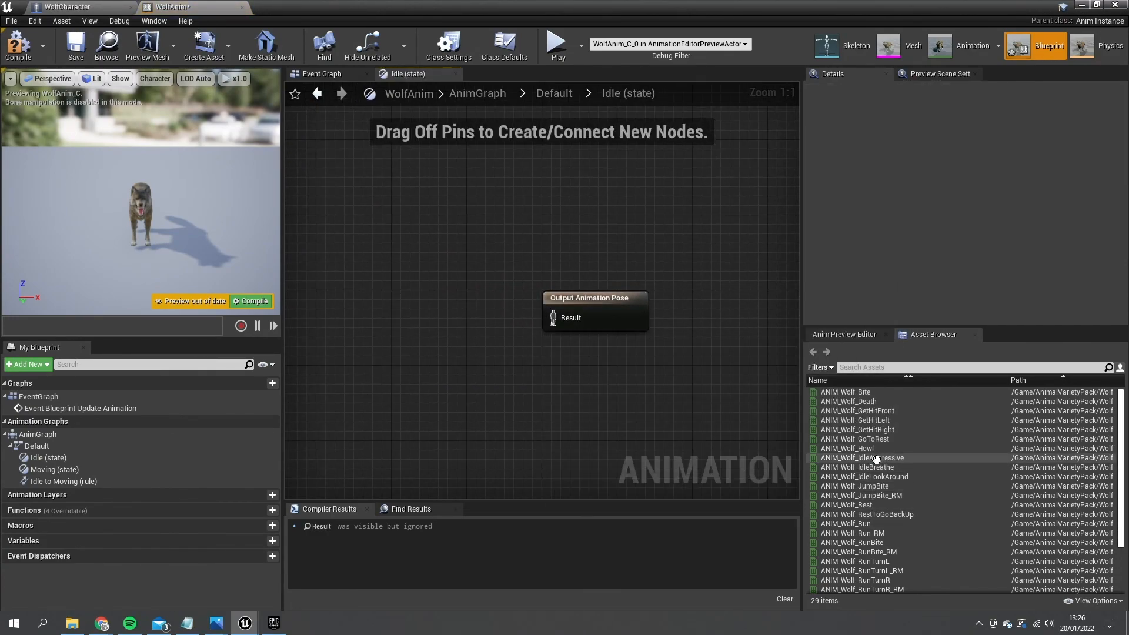
mouse_move(898, 467)
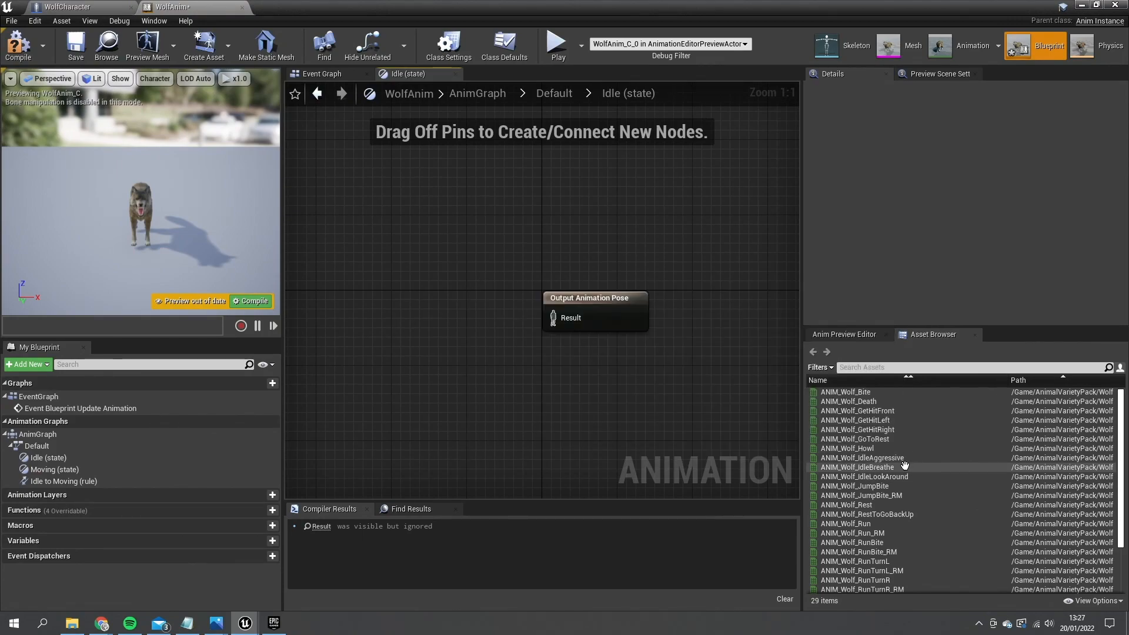
mouse_move(865, 477)
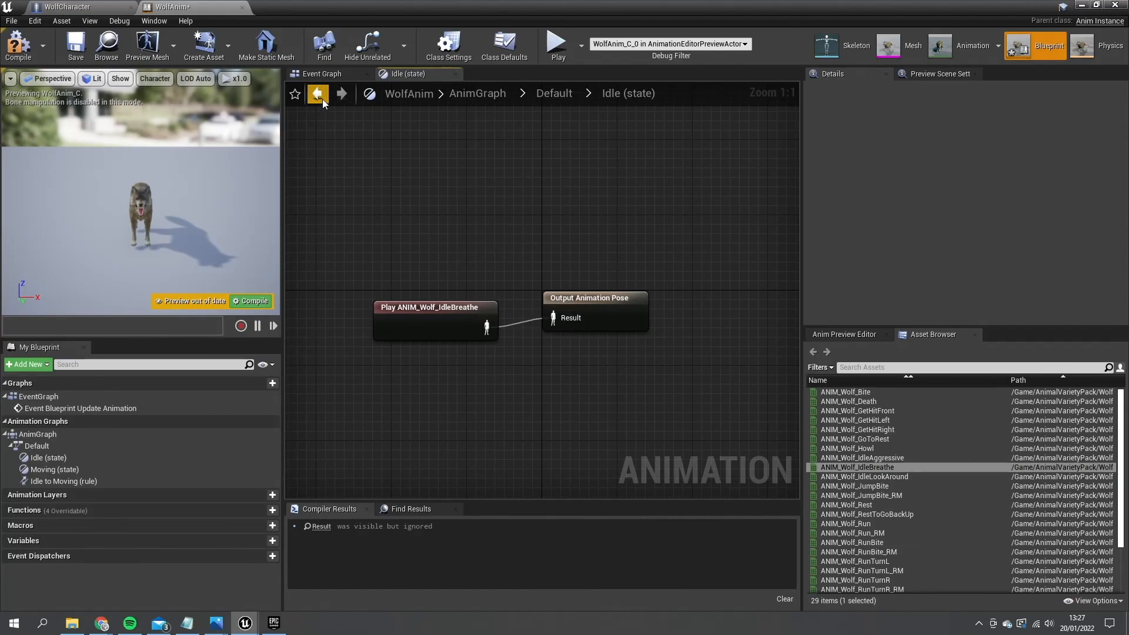
left_click(318, 93)
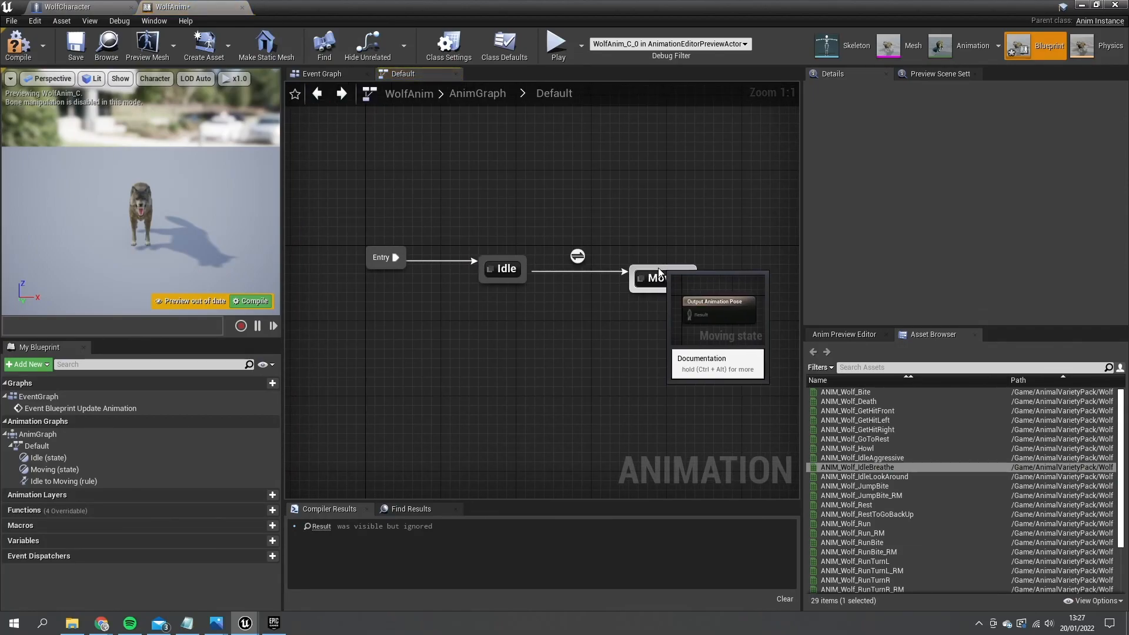
mouse_move(682, 254)
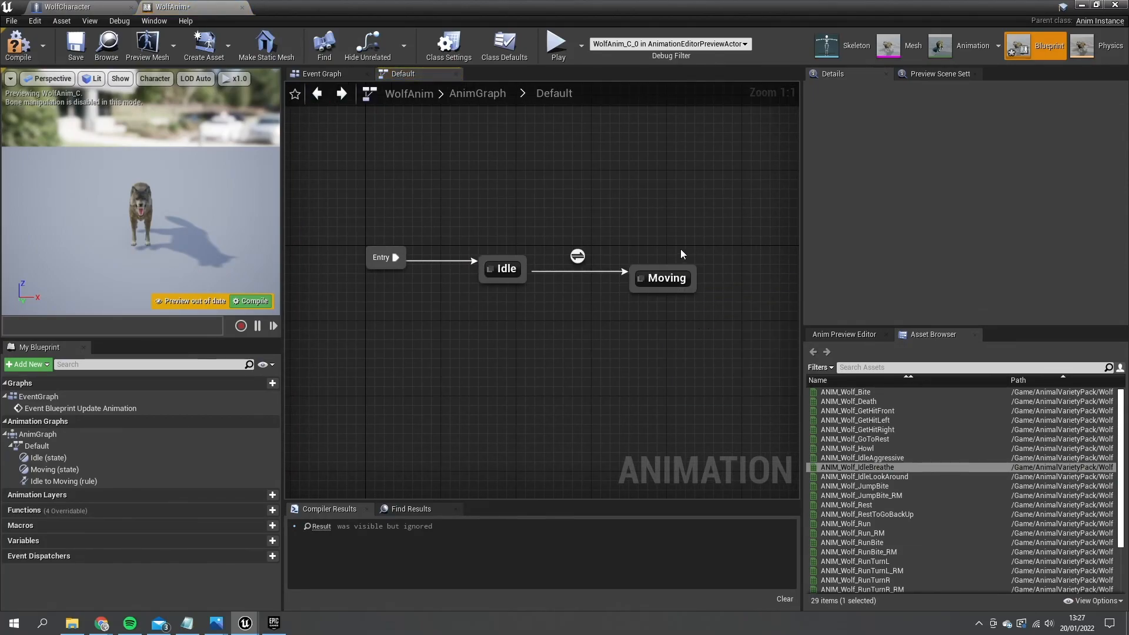
mouse_move(1060, 13)
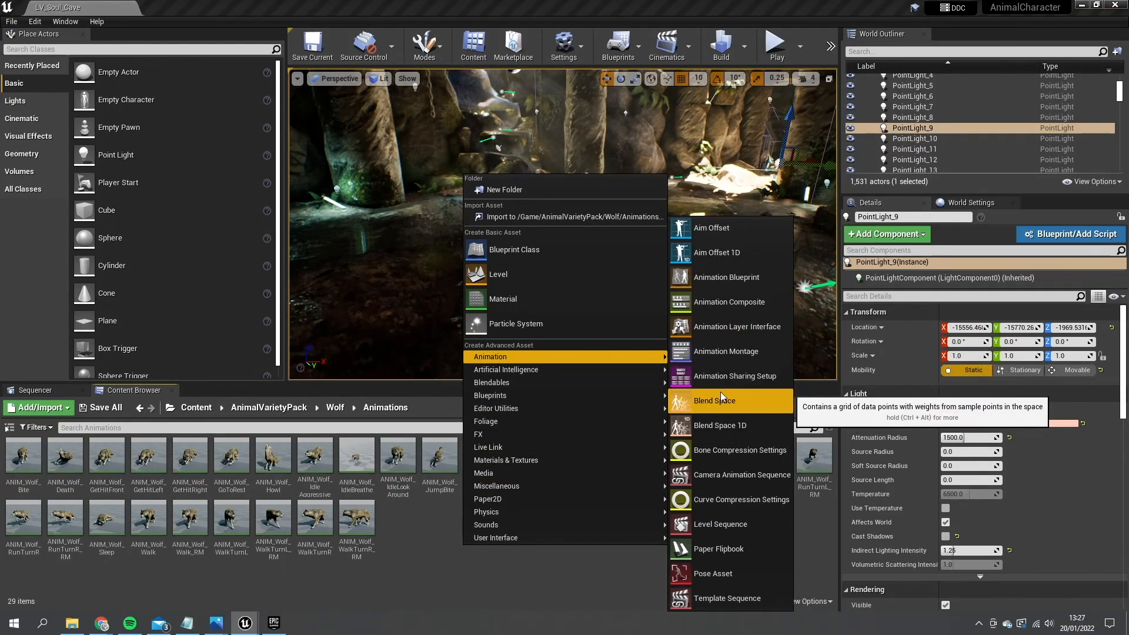
Create a blend space WolfMovingBS on the wolf skeleton and open it for editing
left_click(714, 400)
type("olfMoving")
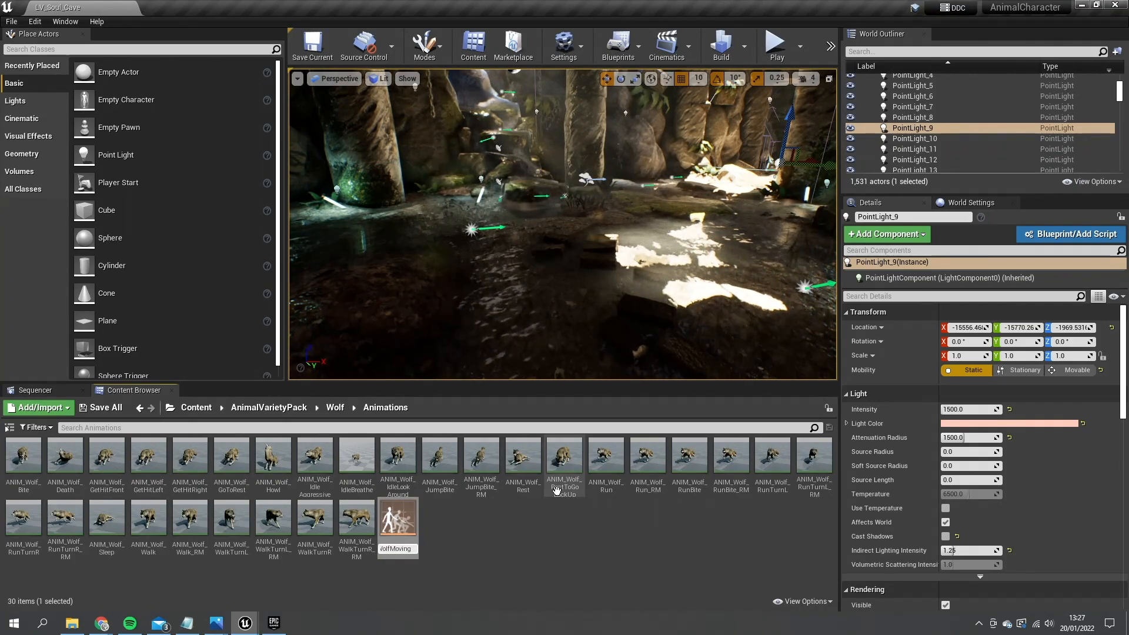
left_click(398, 515)
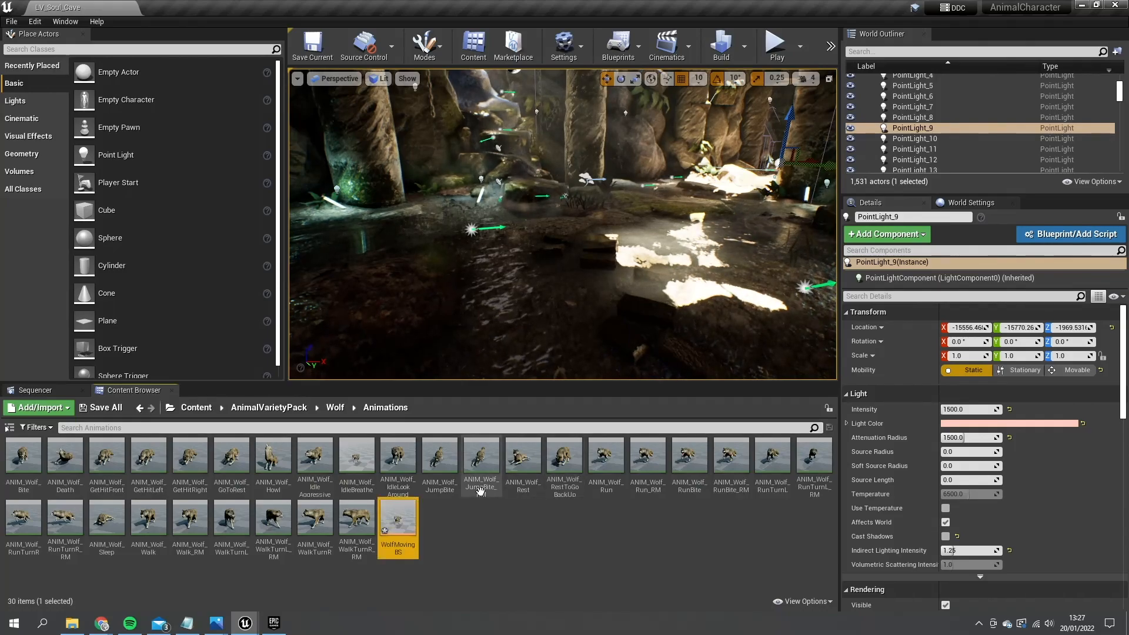
double_click(398, 522)
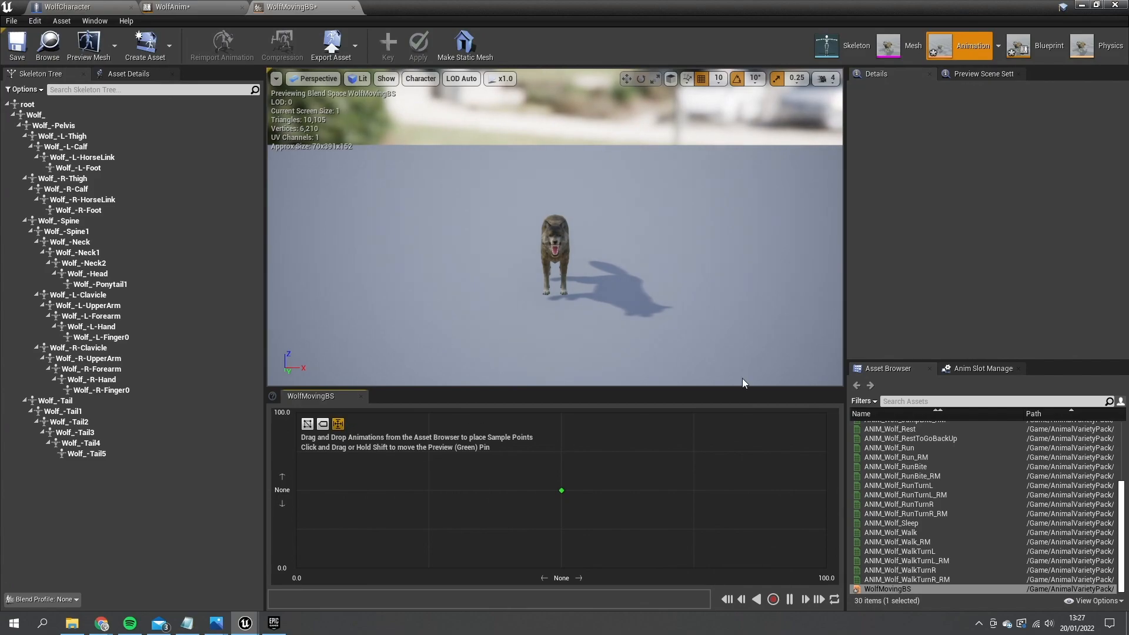
mouse_move(153, 220)
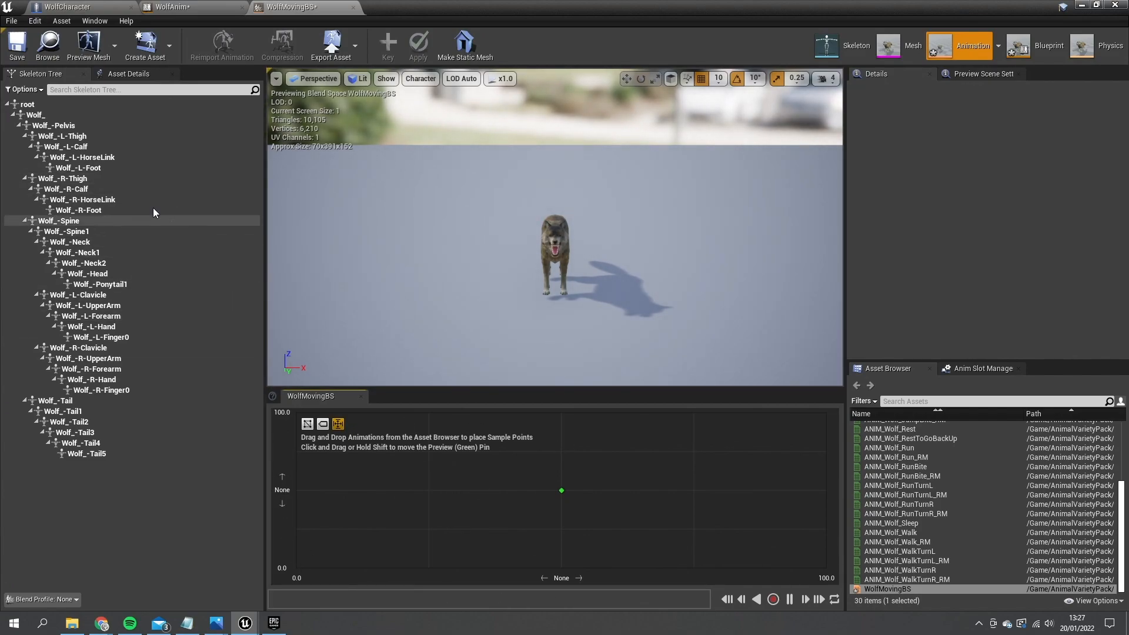
Set the horizontal axis to Direction -90 to 90 and the vertical axis to Speed 0 to 600
left_click(129, 73)
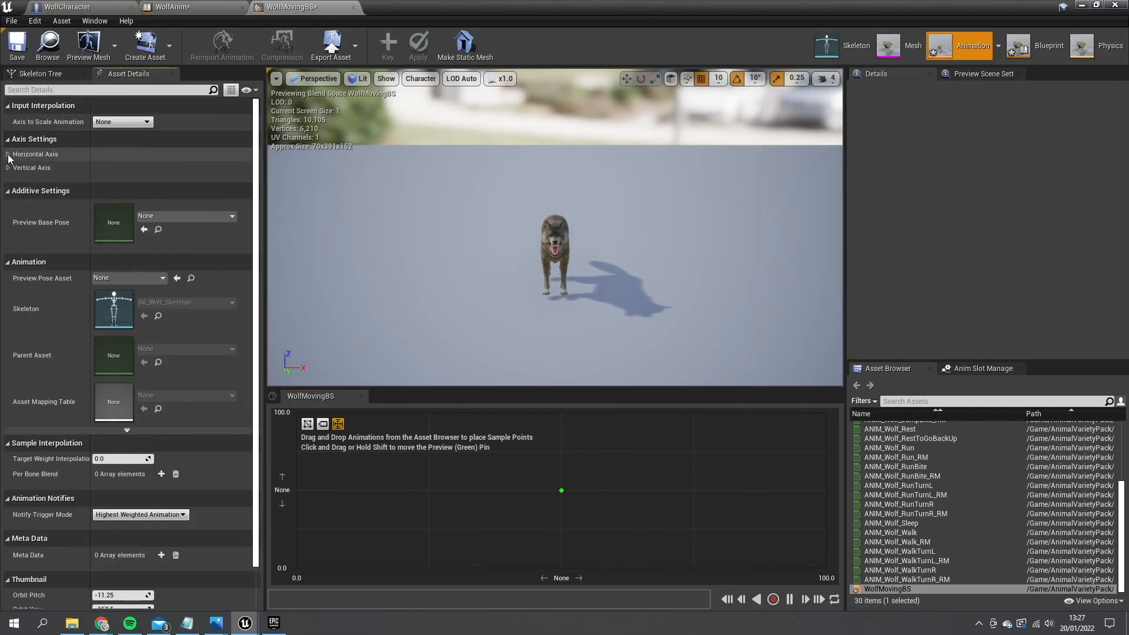
left_click(8, 154)
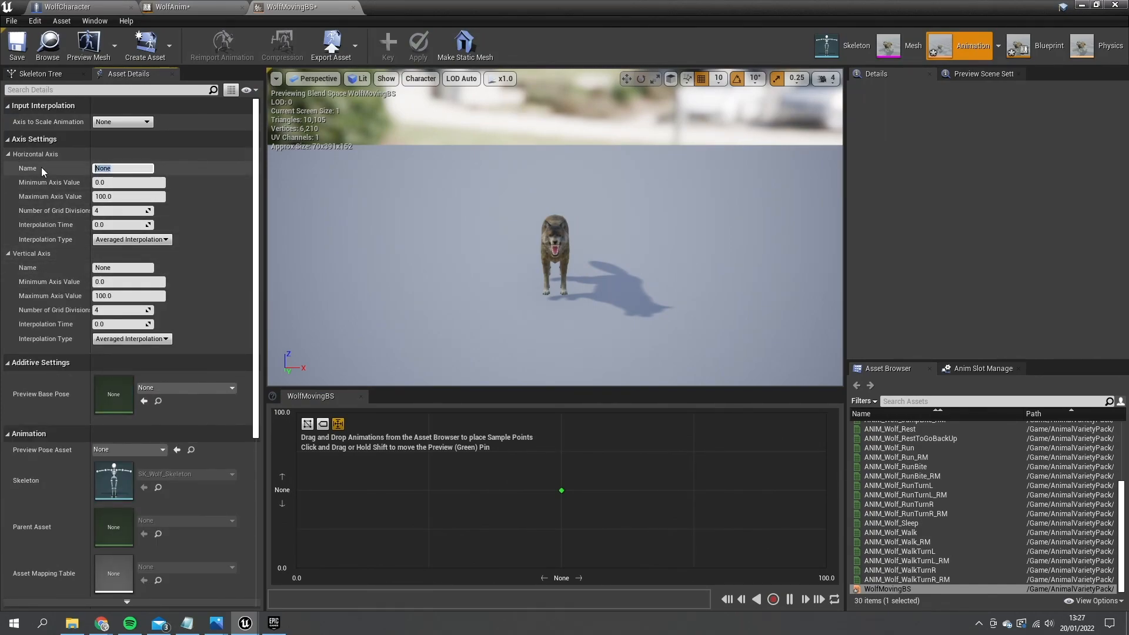
type("Directi")
left_click(128, 196)
type("90")
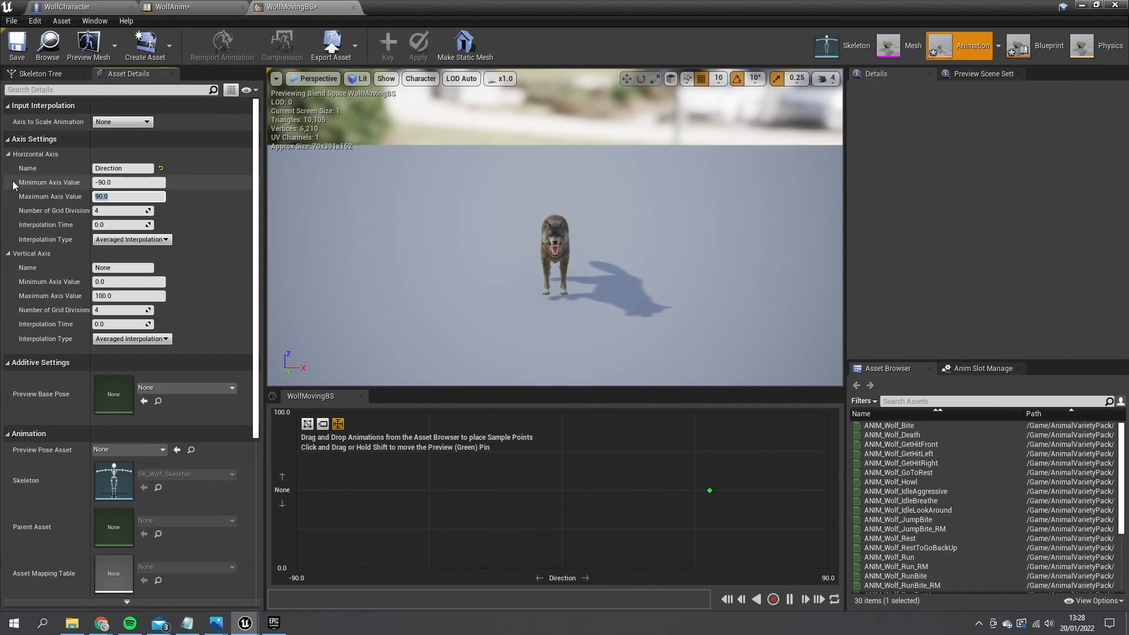
mouse_move(58, 240)
type("Speed")
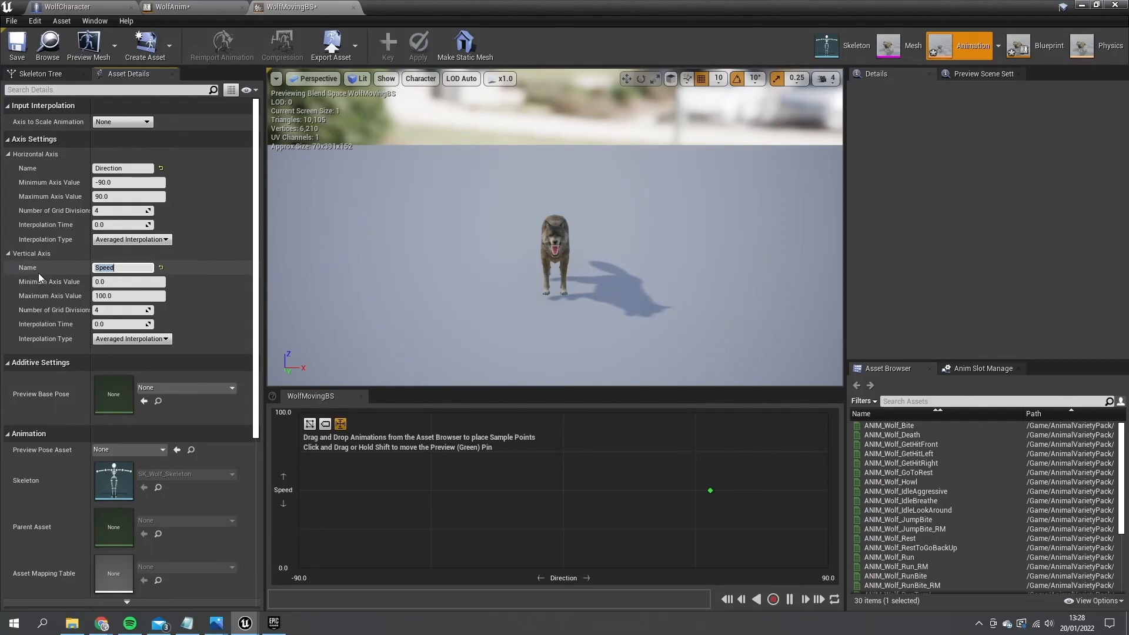
left_click(128, 296)
type("600")
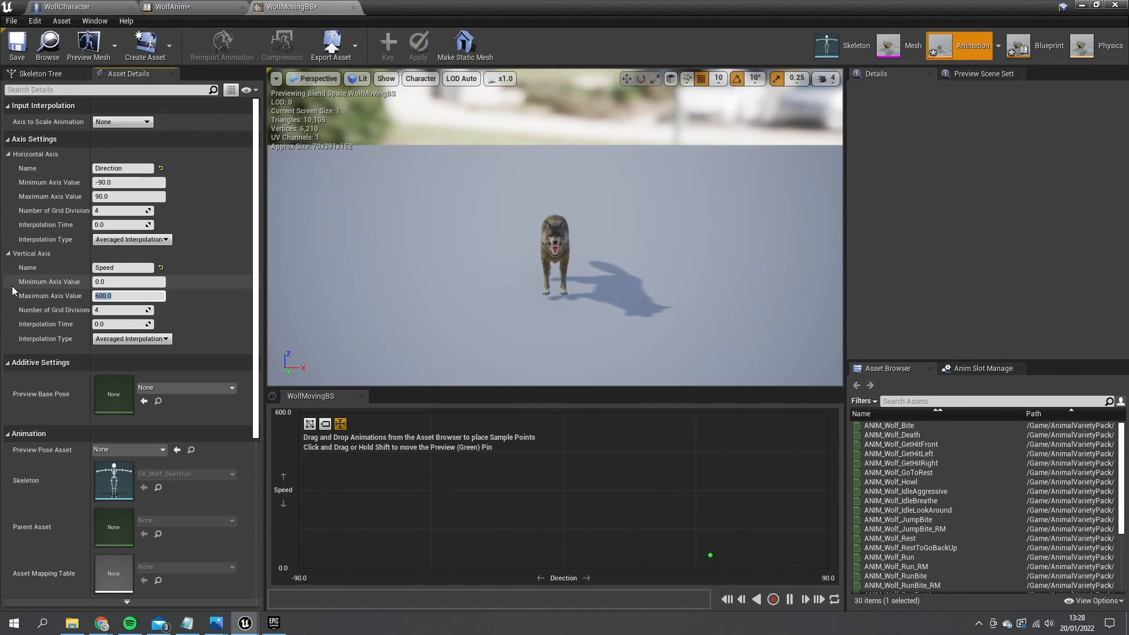
mouse_move(890, 538)
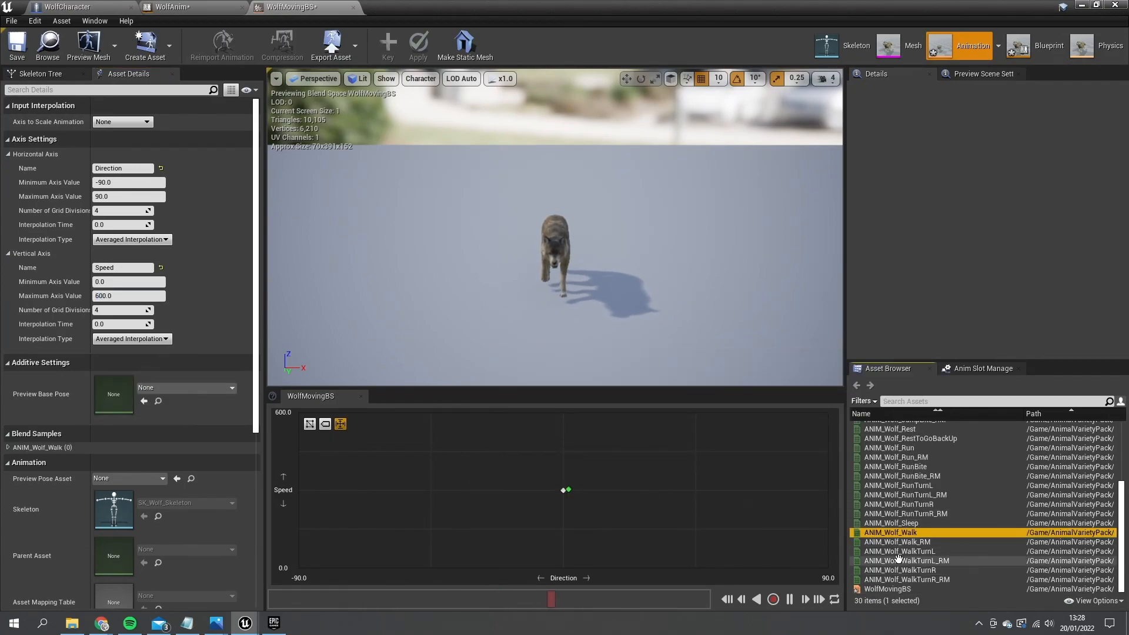
Place Walk and WalkTurn L/R samples at mid speed, Run and RunTurn L/R at top speed, and save
left_click(897, 550)
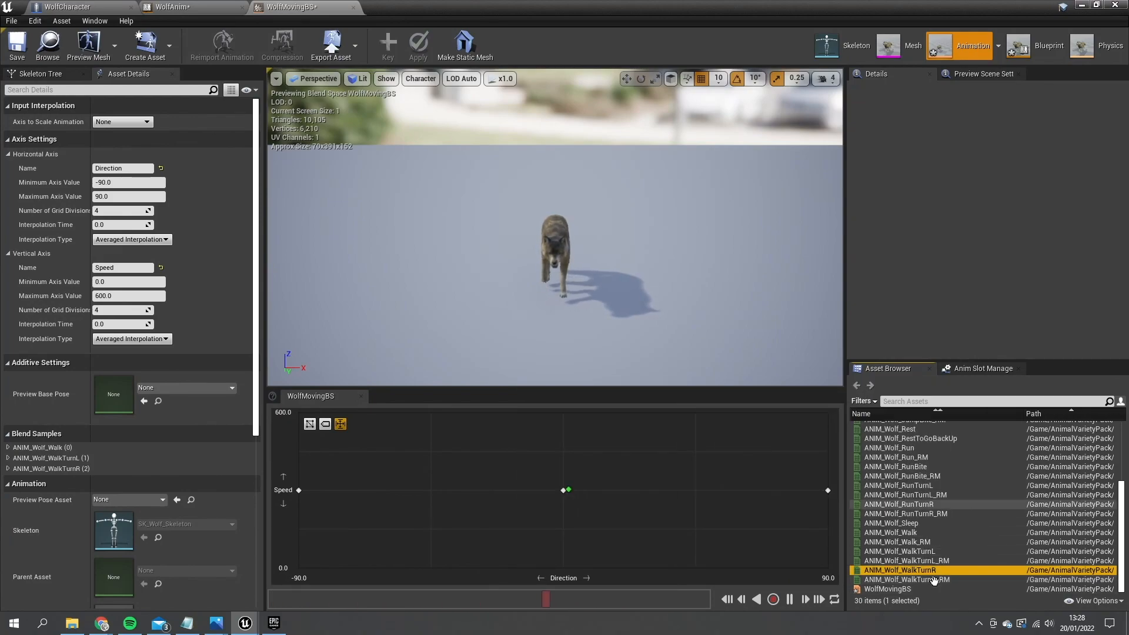
mouse_move(969, 539)
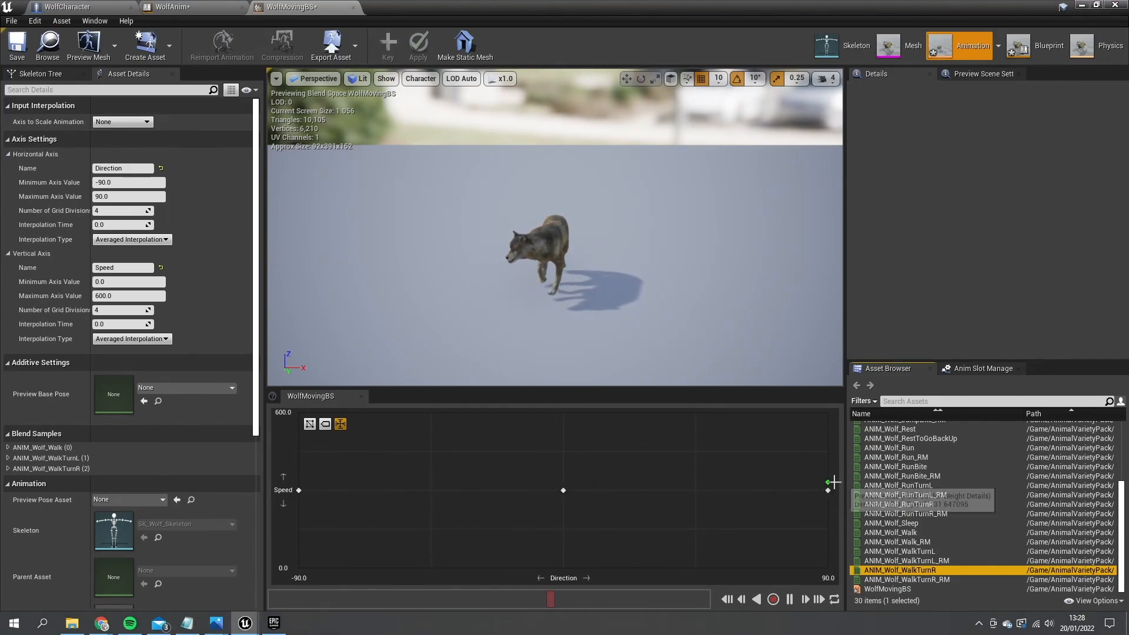
mouse_move(821, 496)
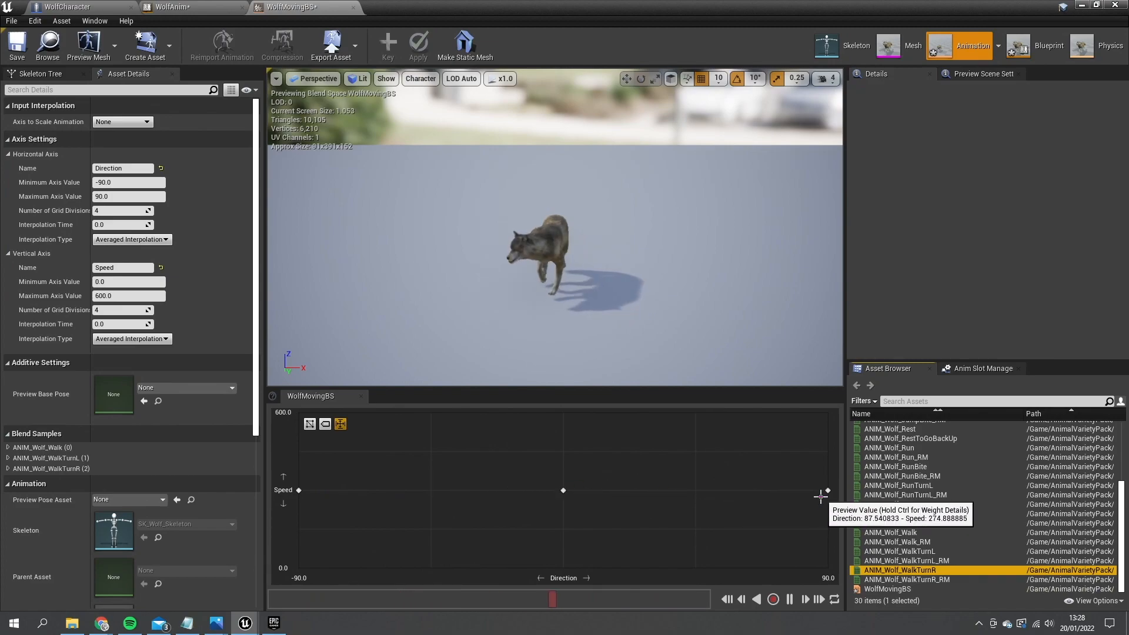
mouse_move(530, 501)
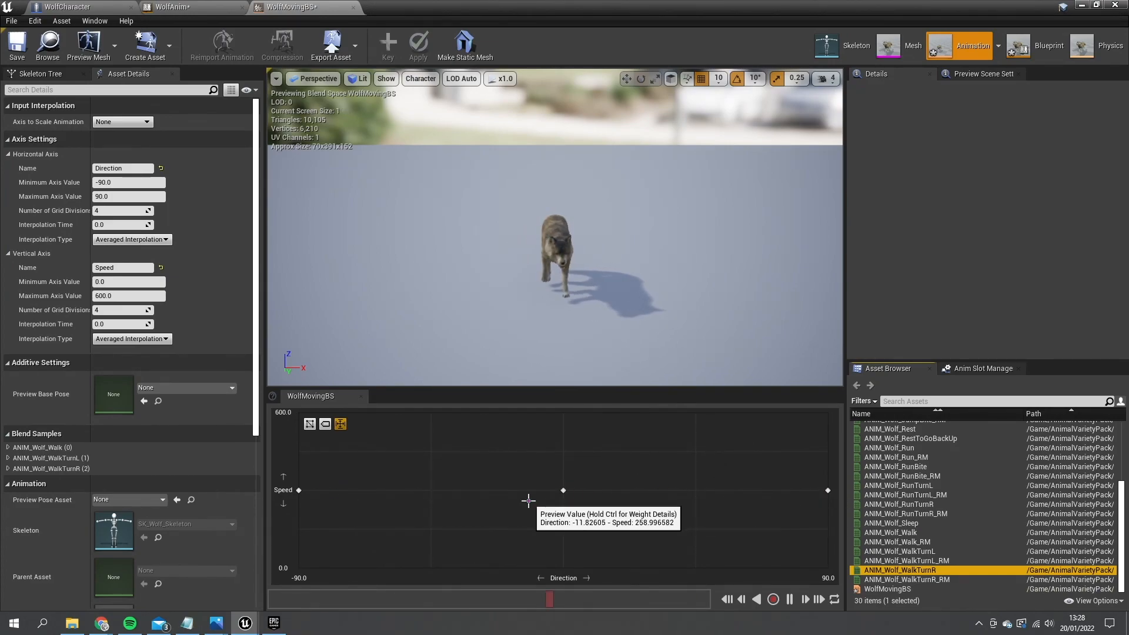
mouse_move(896, 456)
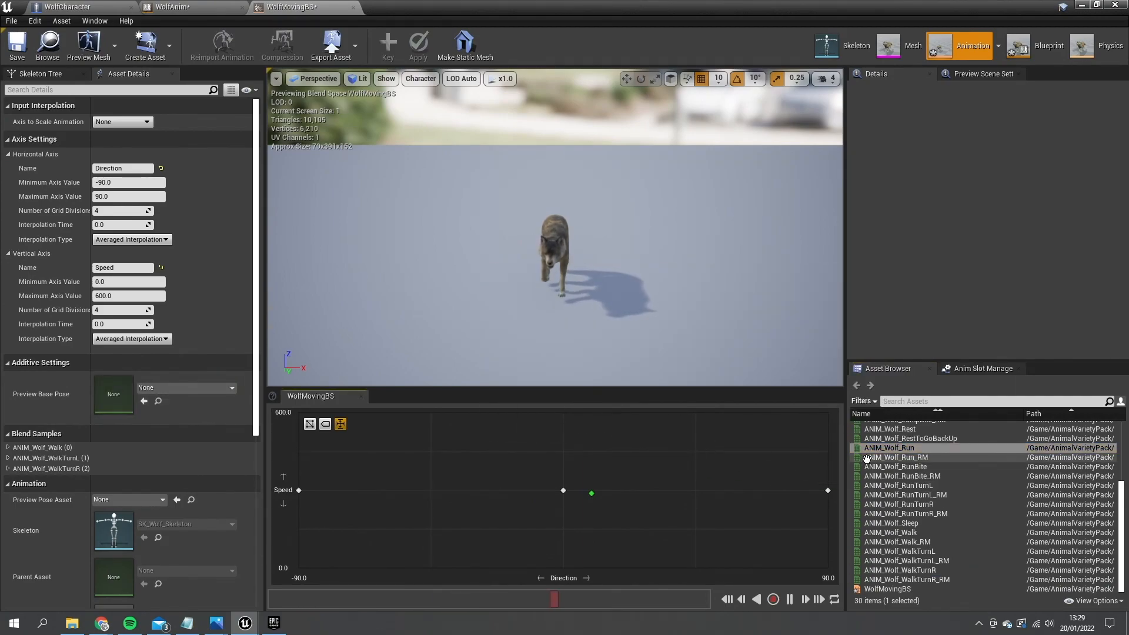
left_click(893, 447)
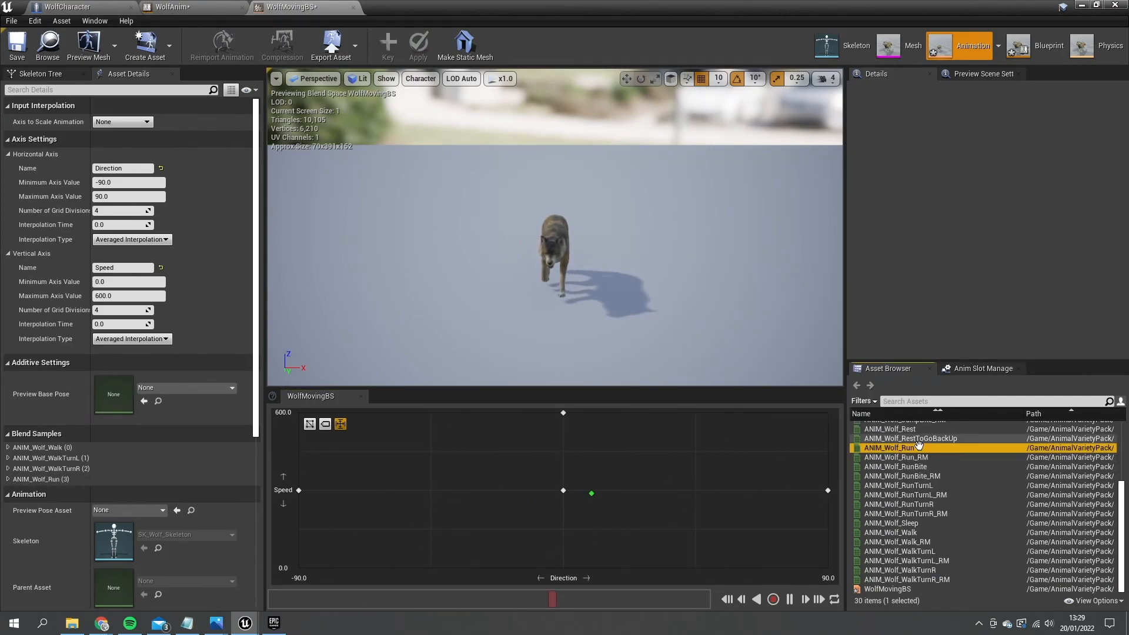
left_click(898, 486)
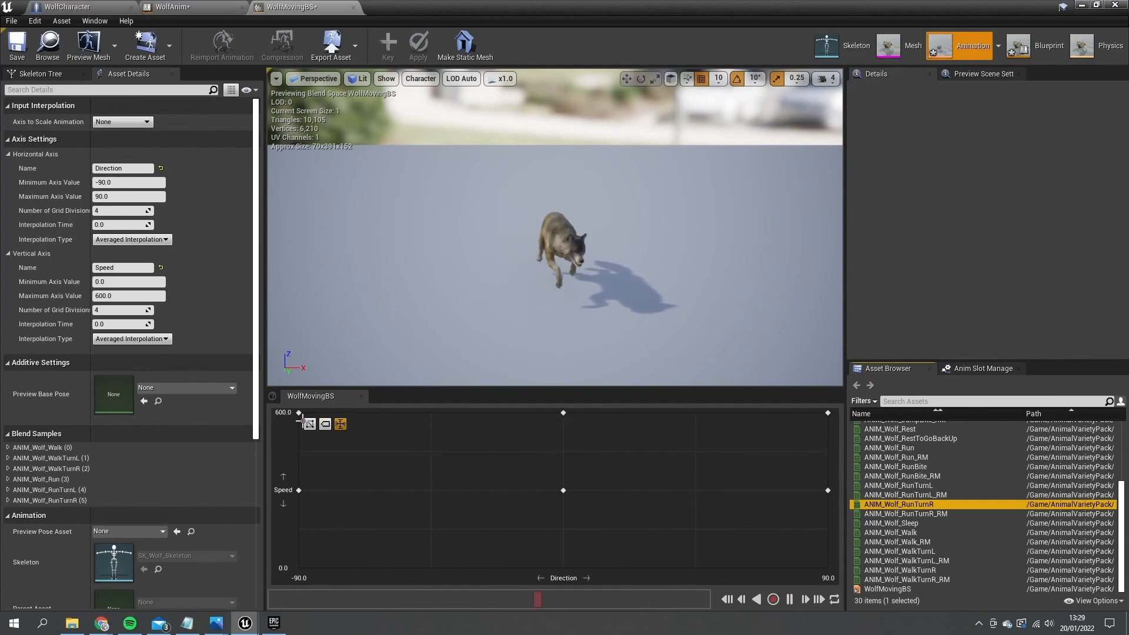
mouse_move(810, 421)
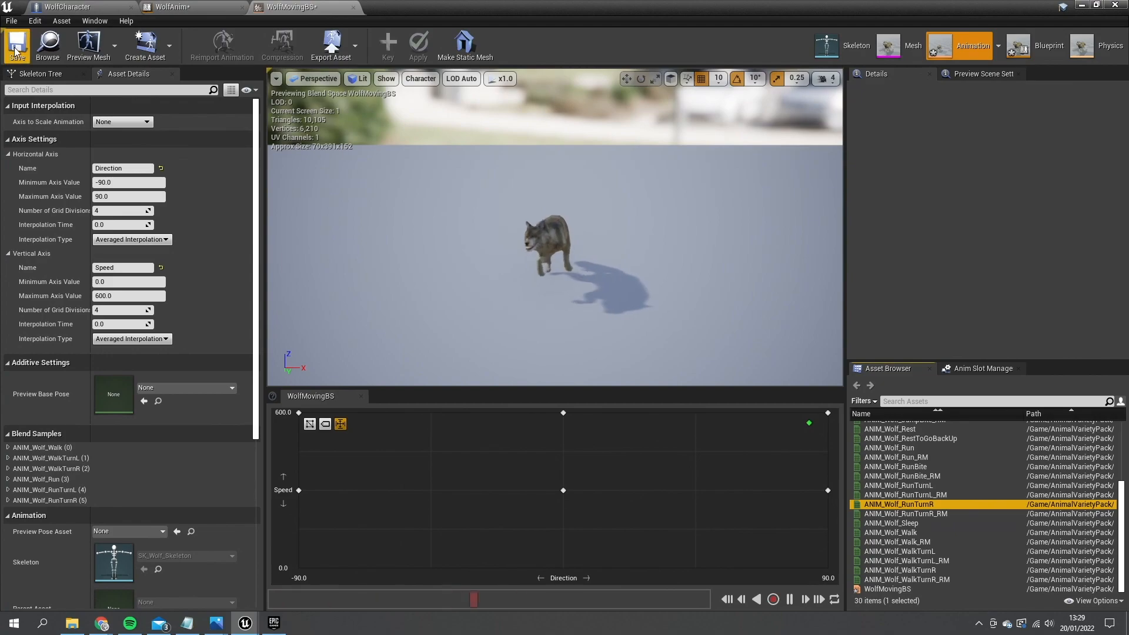
mouse_move(353, 8)
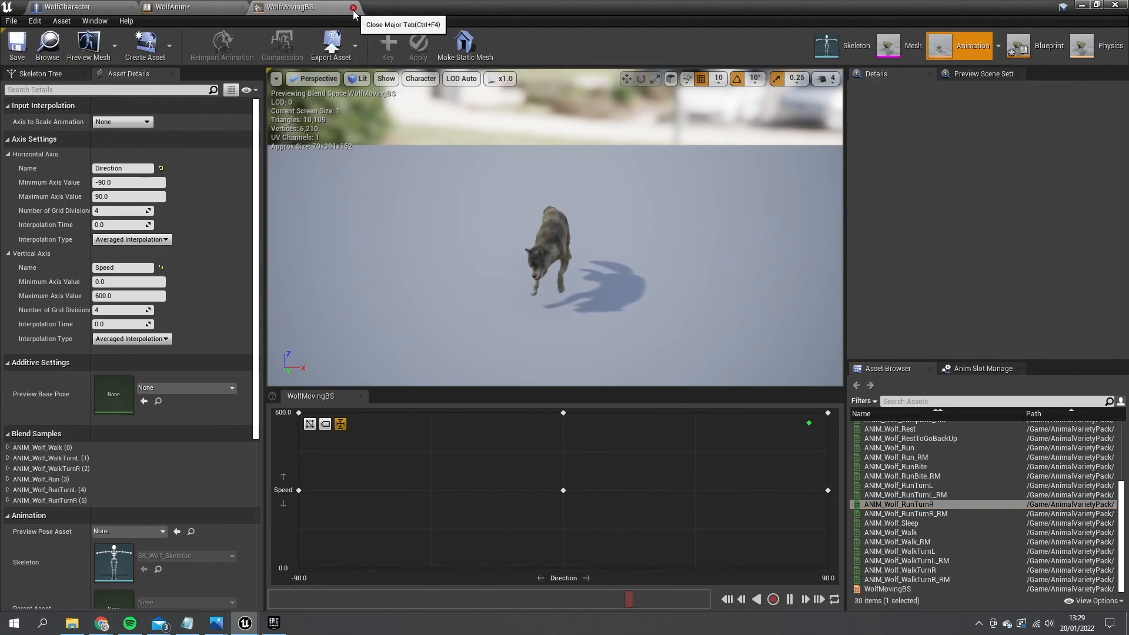
Feed WolfMovingBS in the Moving state from Direction and Speed pins promoted to variables
left_click(353, 8)
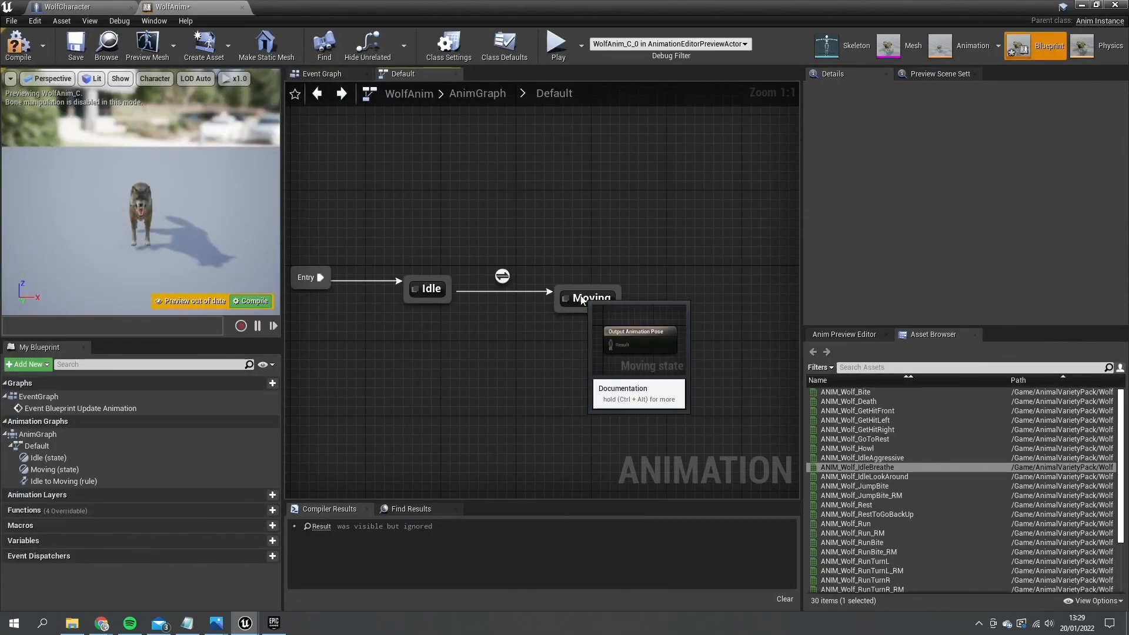
double_click(591, 298)
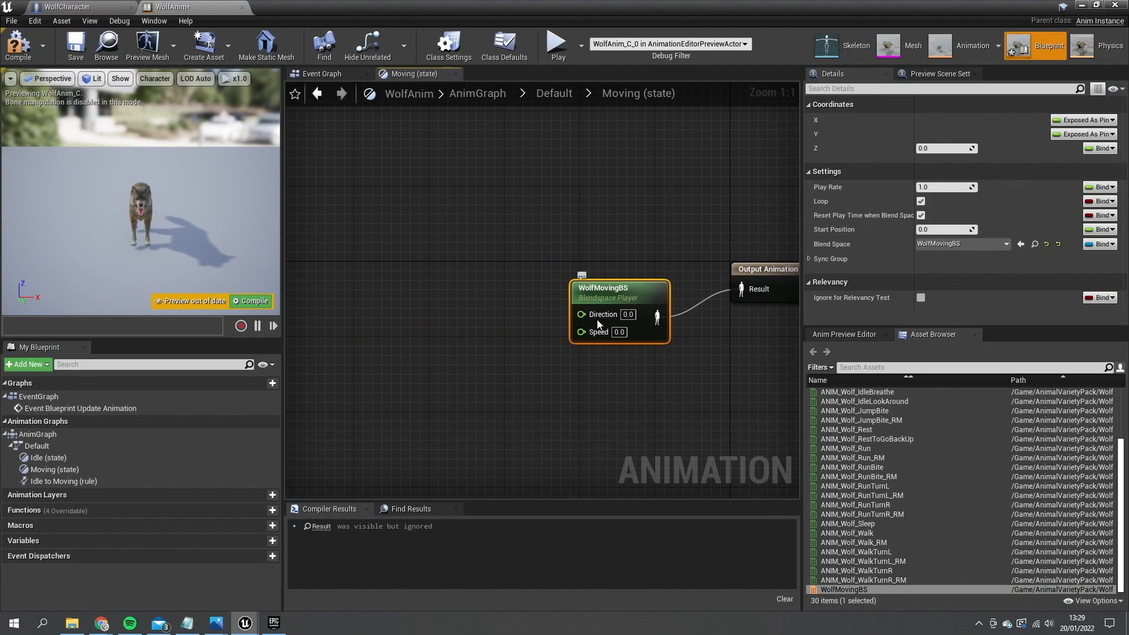
right_click(599, 314)
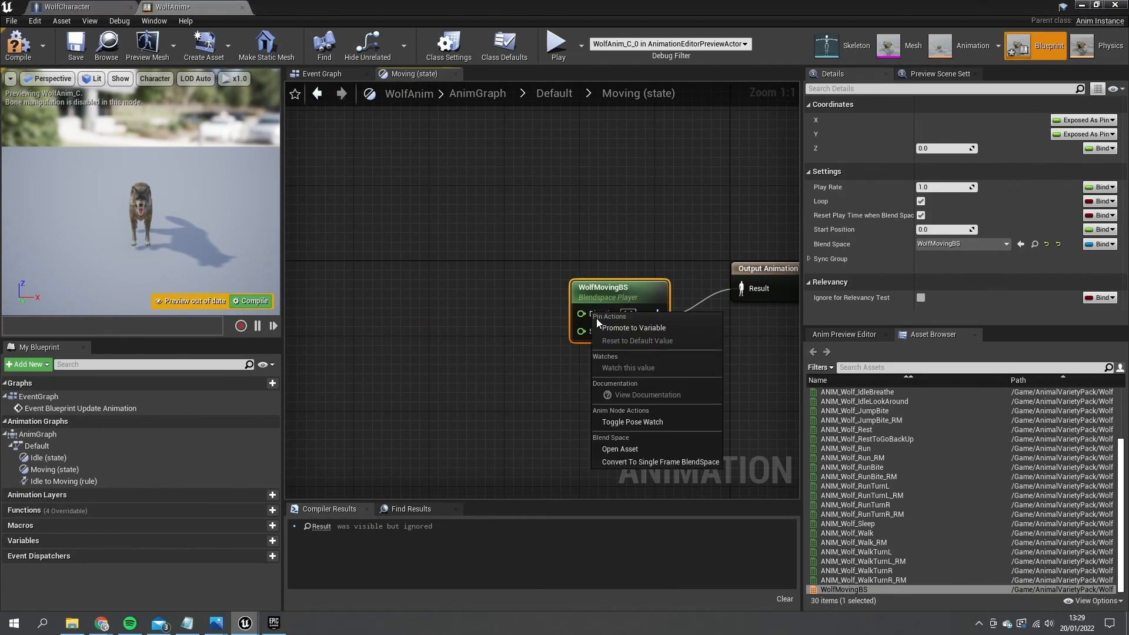
left_click(633, 328)
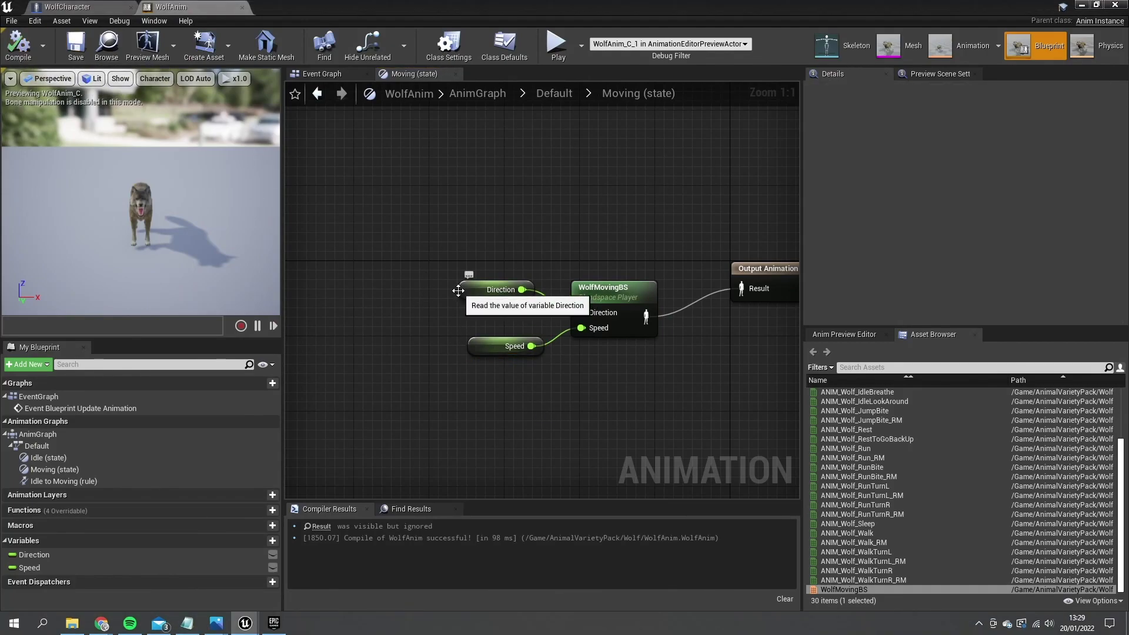
mouse_move(554, 93)
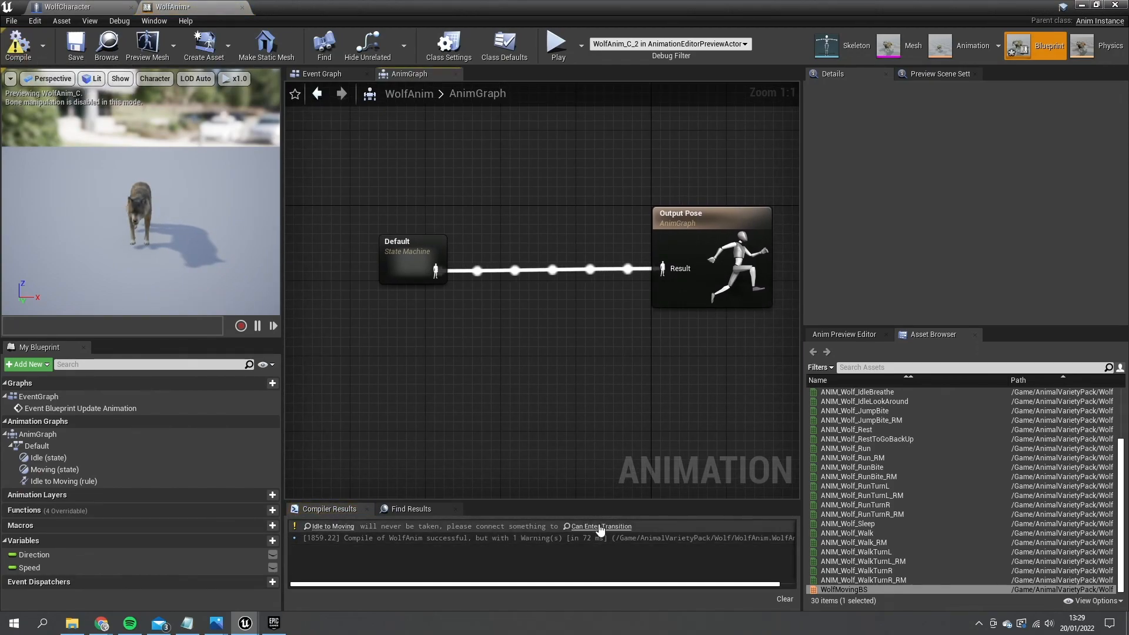
mouse_move(600, 526)
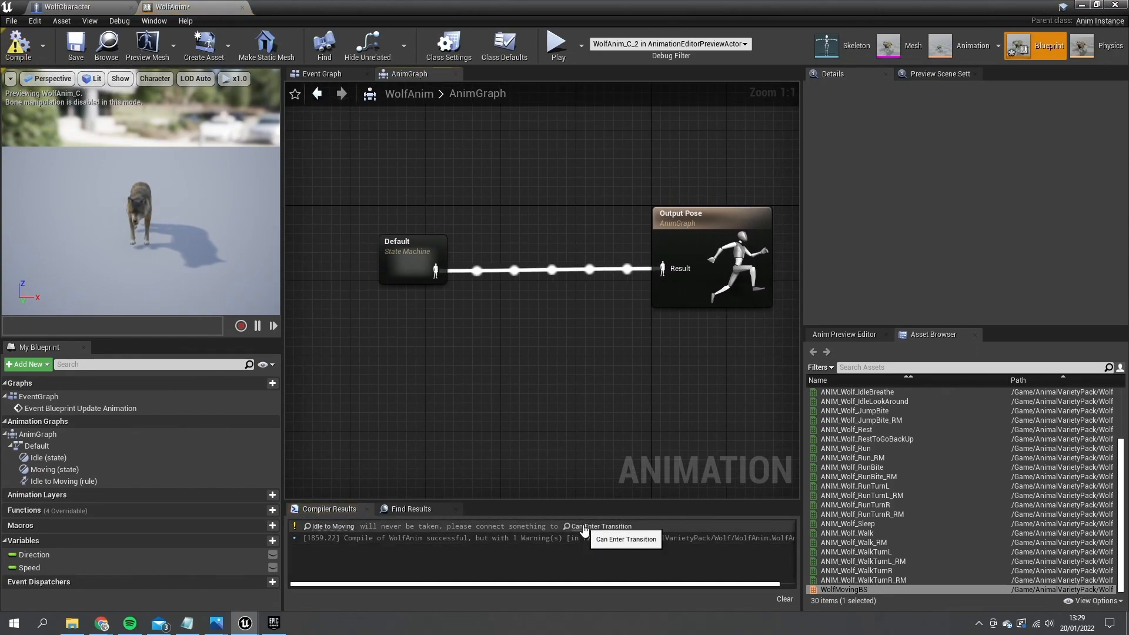
Place a Speed getter in the Idle to Moving transition rule graph
double_click(413, 258)
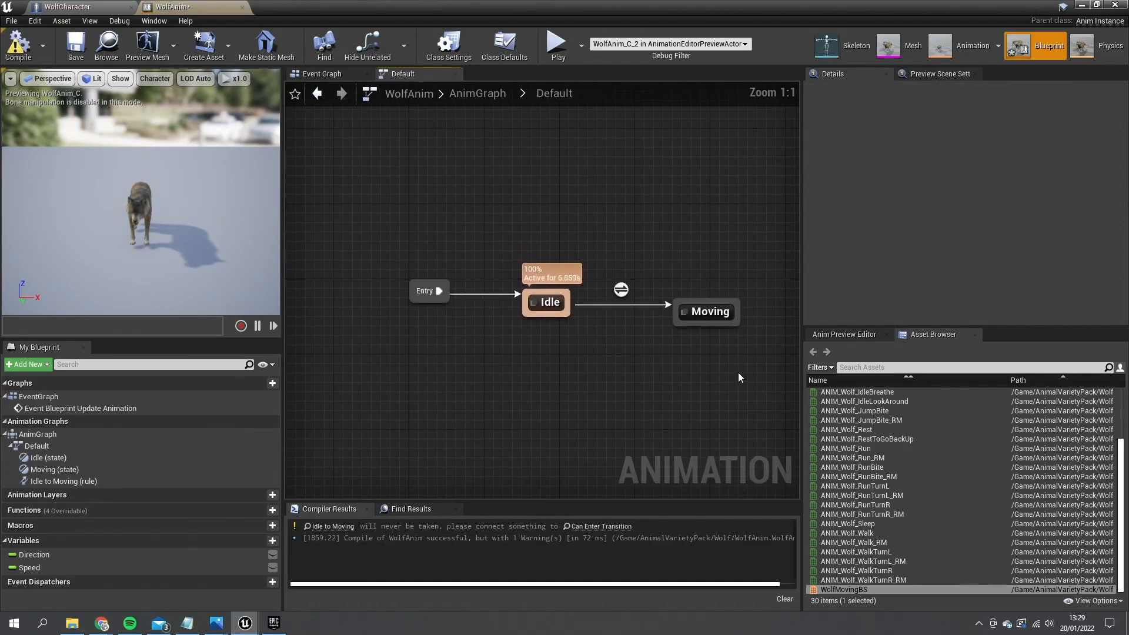
left_click(707, 312)
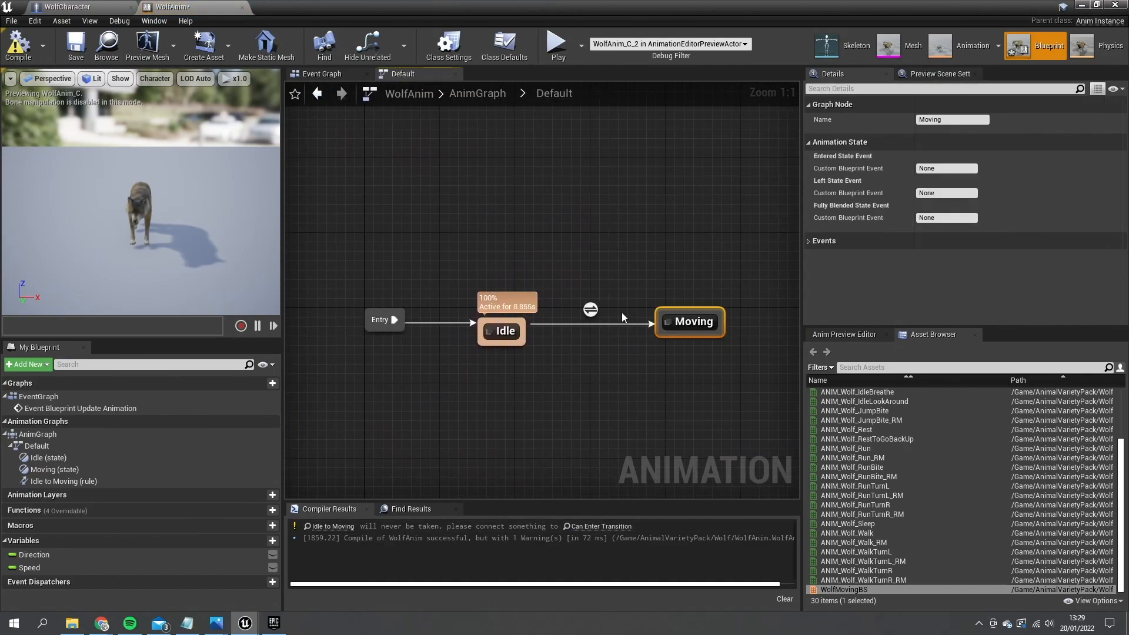
double_click(590, 310)
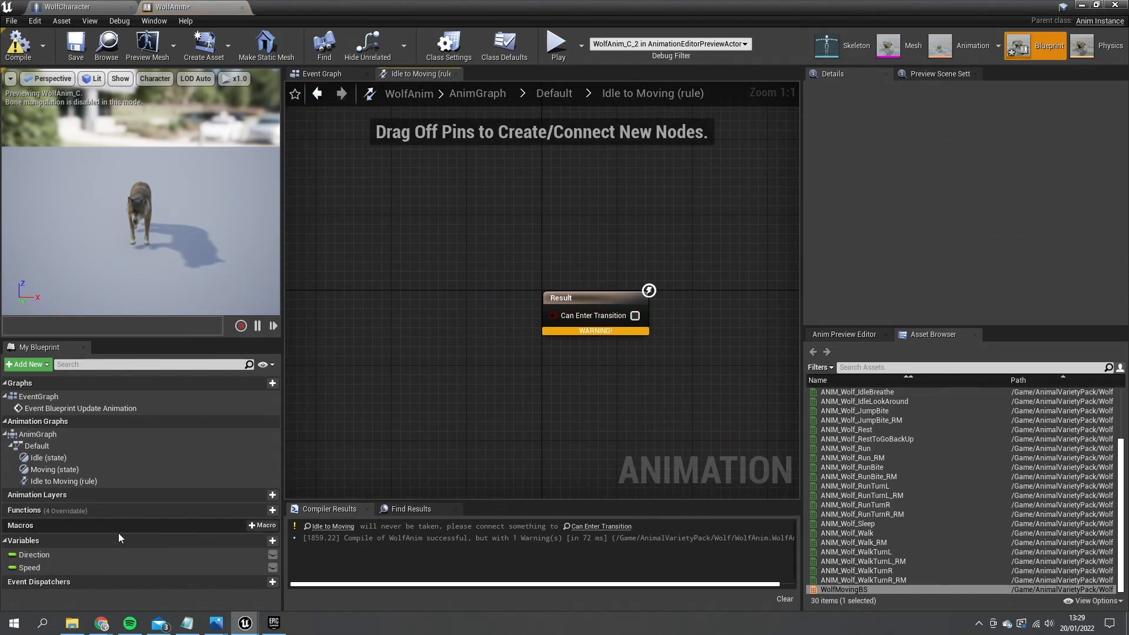
left_click(28, 567)
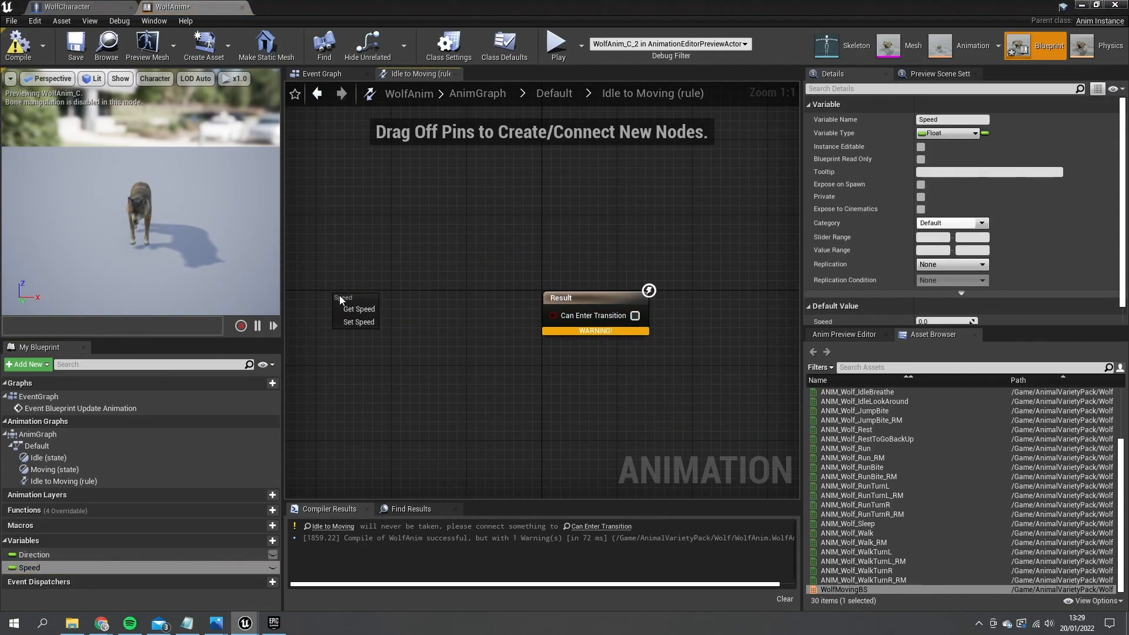
left_click(359, 308)
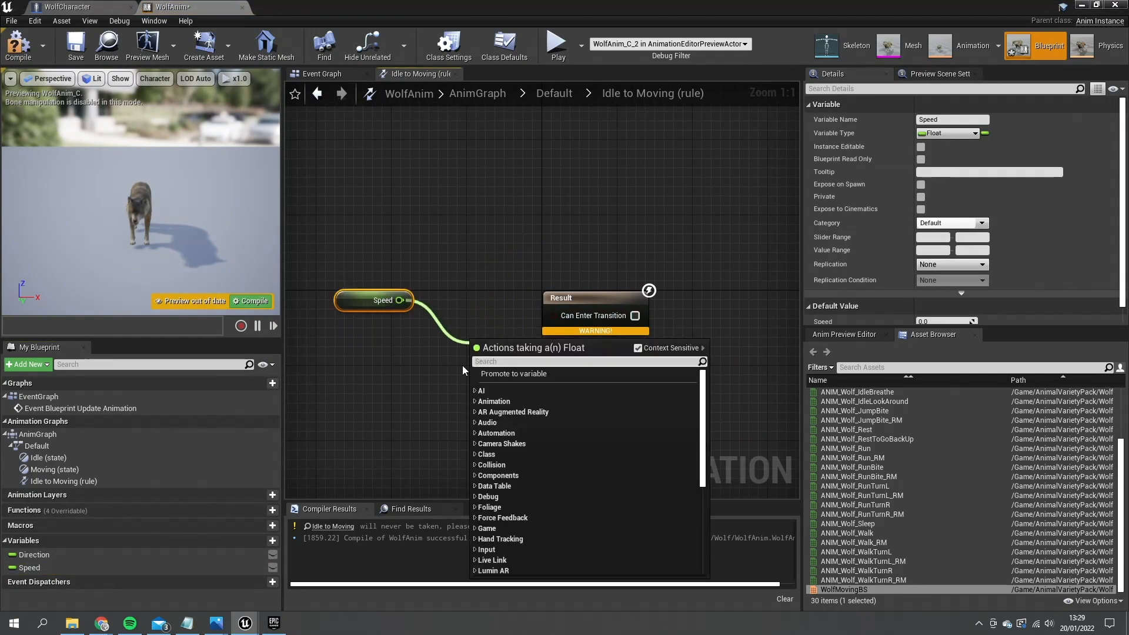
Wire Speed > 0.0 into Can Enter Transition and return to the state machine
left_click(514, 373)
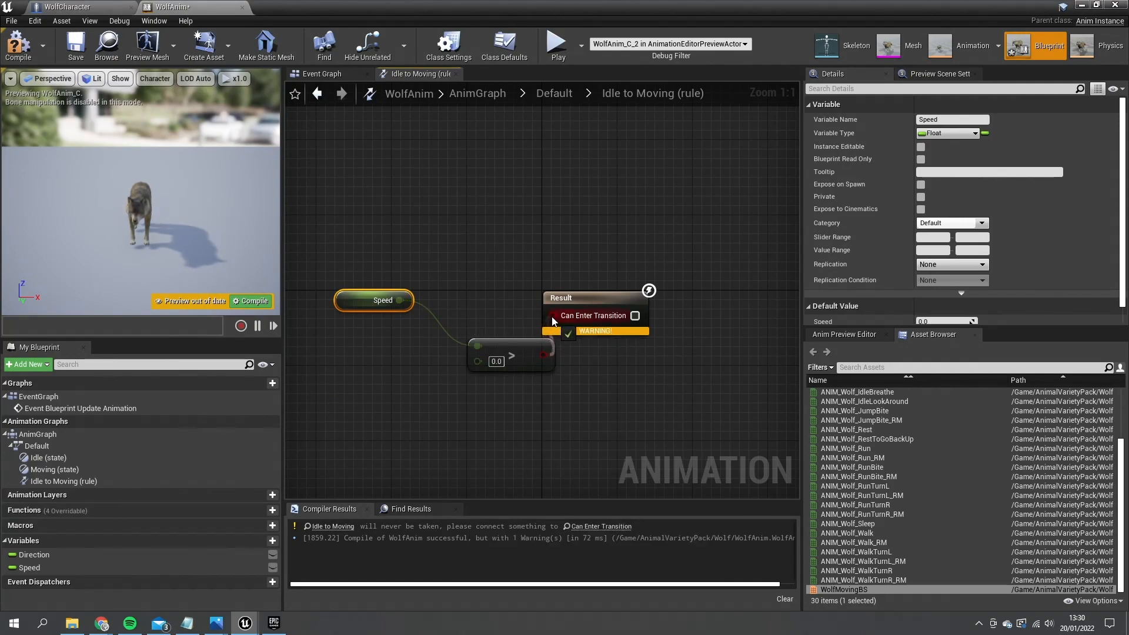
left_click(317, 94)
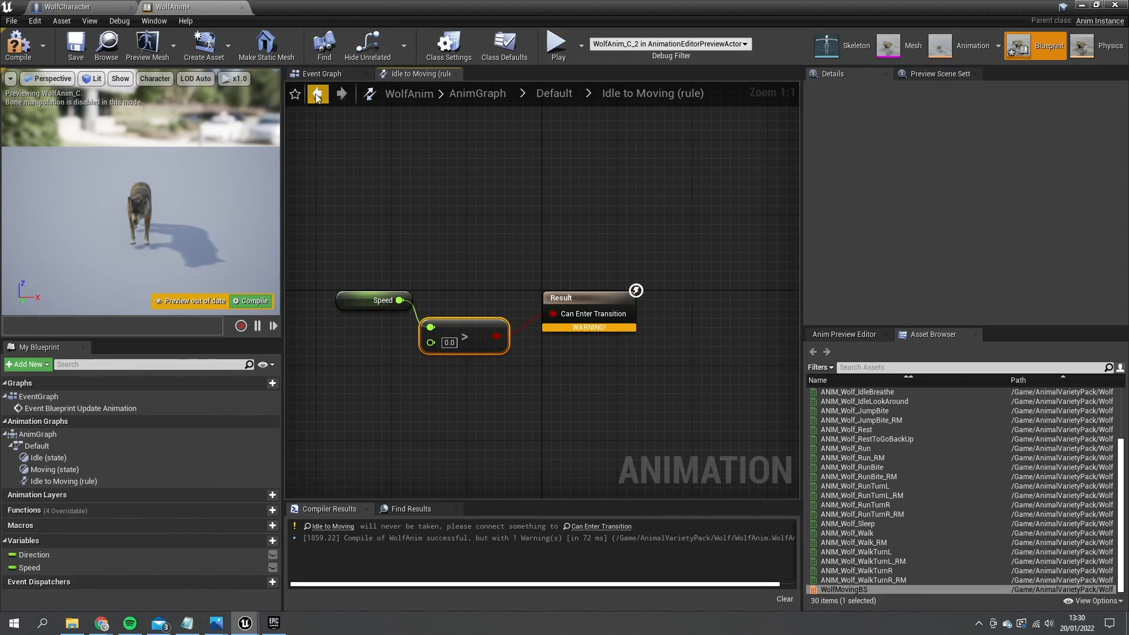
left_click(318, 94)
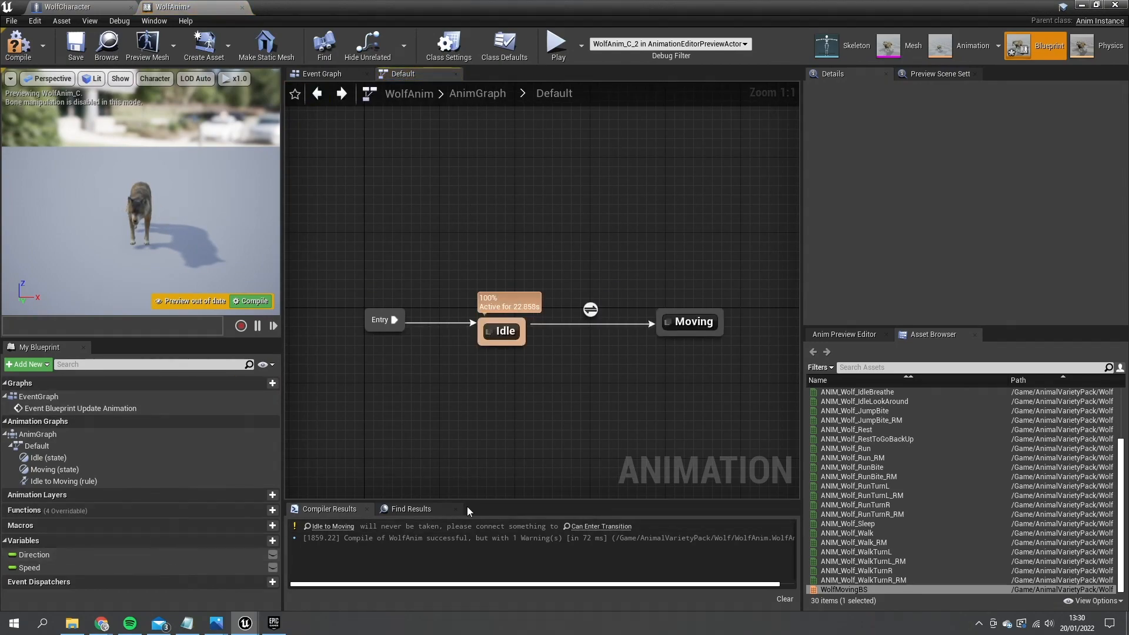
left_click(693, 321)
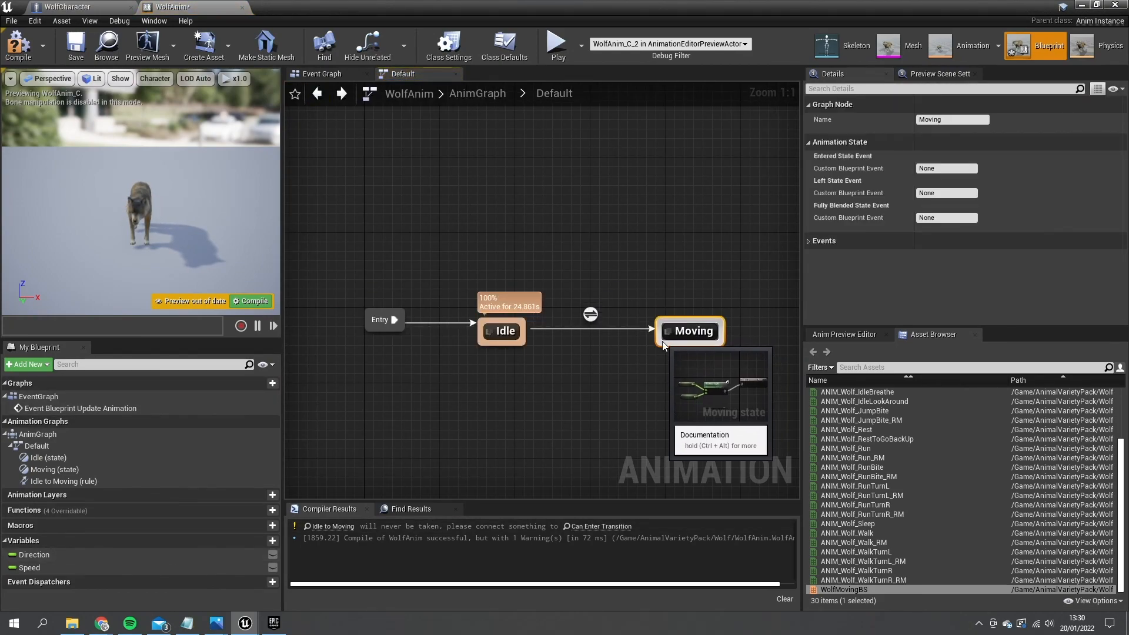
Wire Speed <= 0.0 into the Moving to Idle rule's Can Enter Transition and compile WolfAnim
double_click(589, 315)
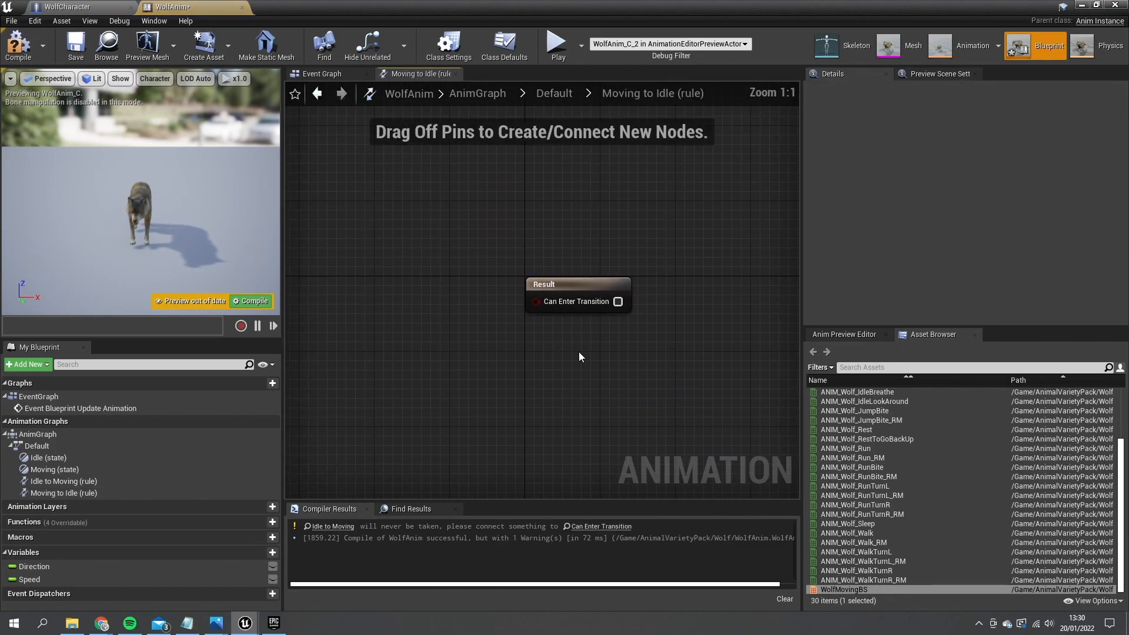
left_click(28, 579)
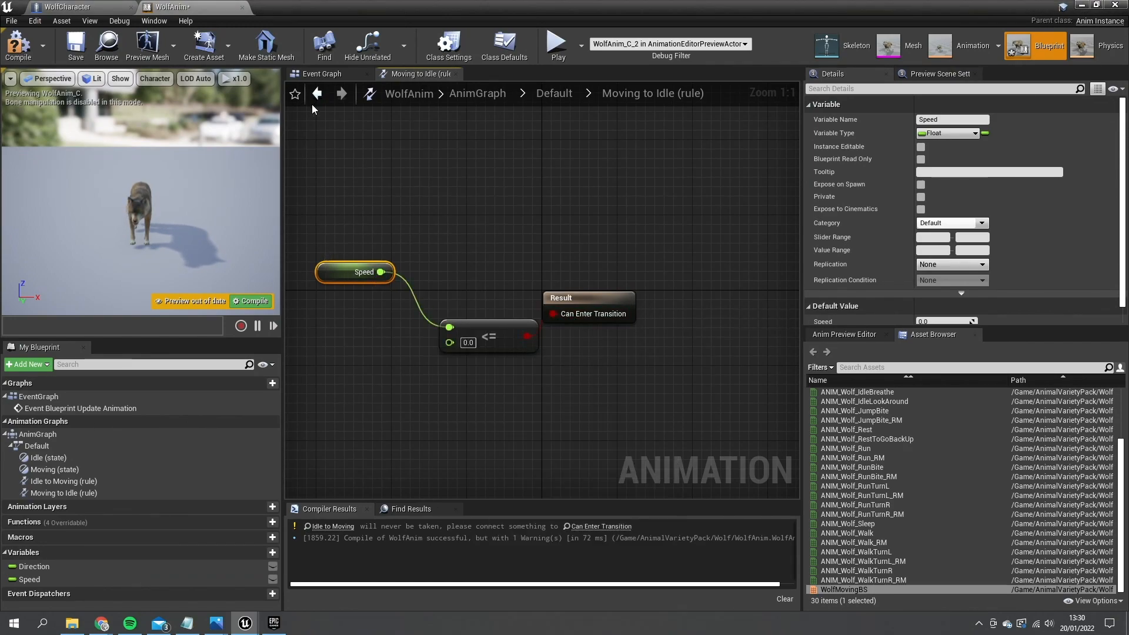
left_click(419, 73)
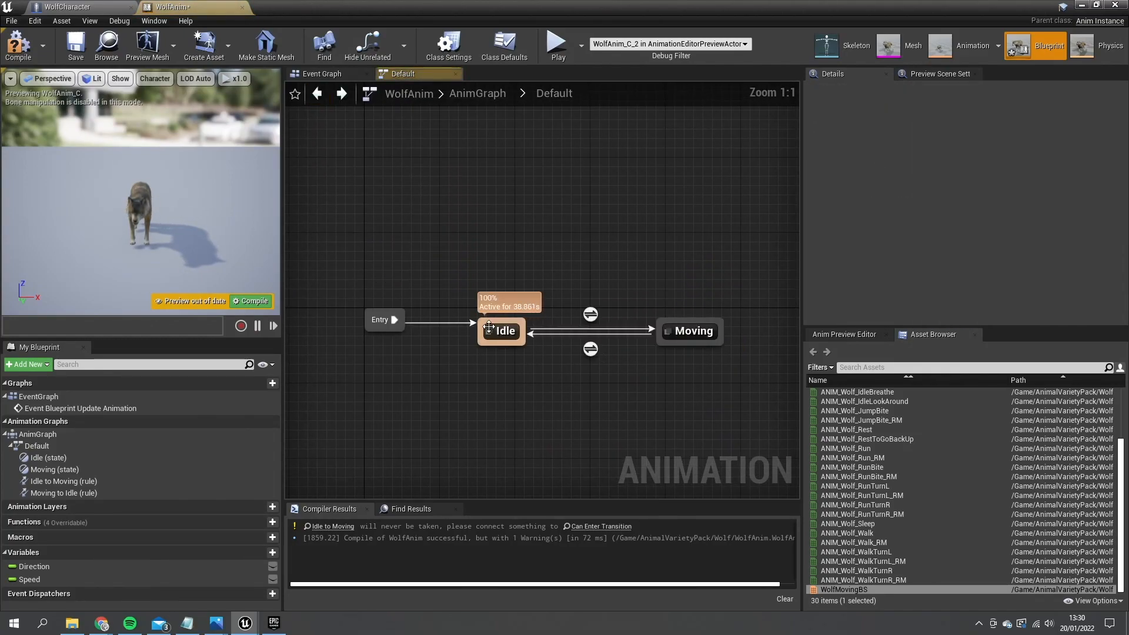
left_click(18, 46)
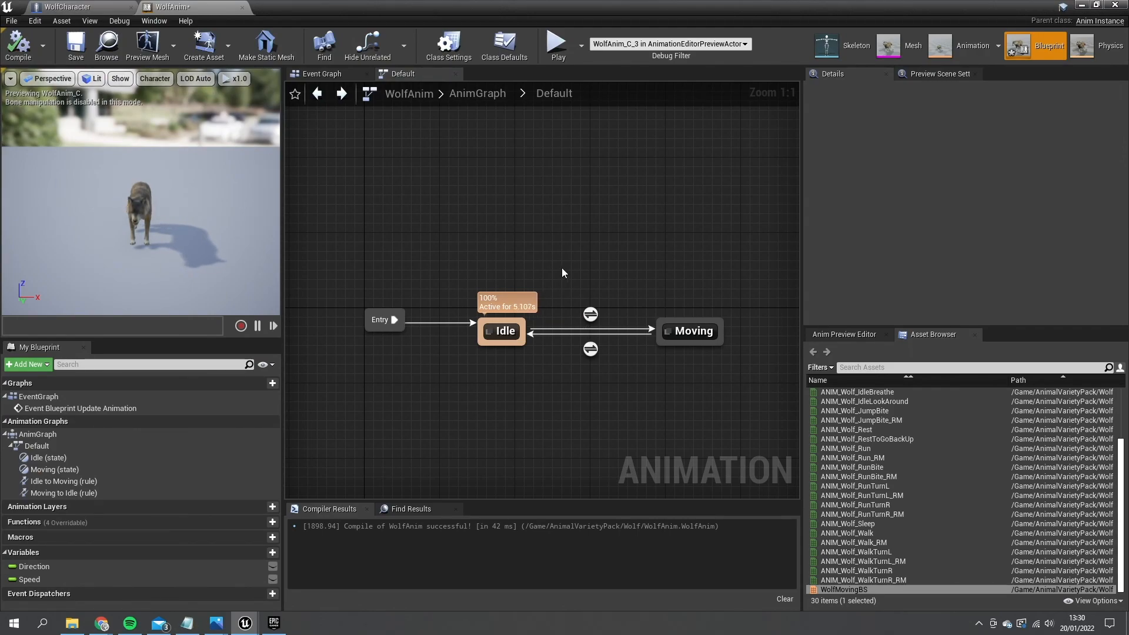
mouse_move(348, 78)
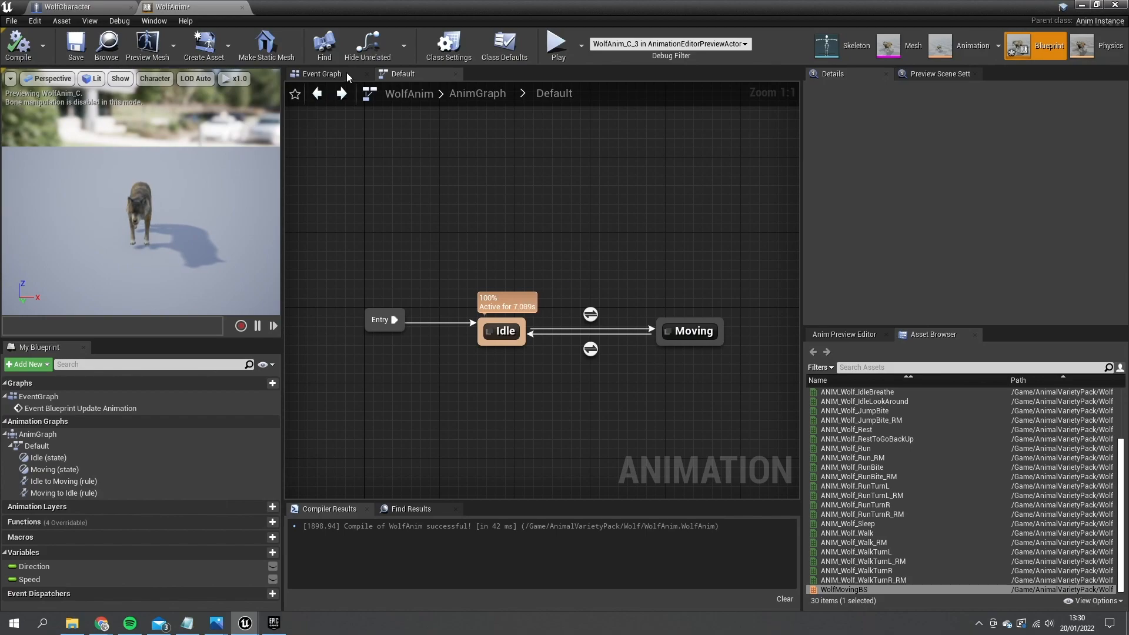
Add Get Velocity and Calculate Direction nodes off Try Get Pawn Owner in the Event Graph
left_click(321, 73)
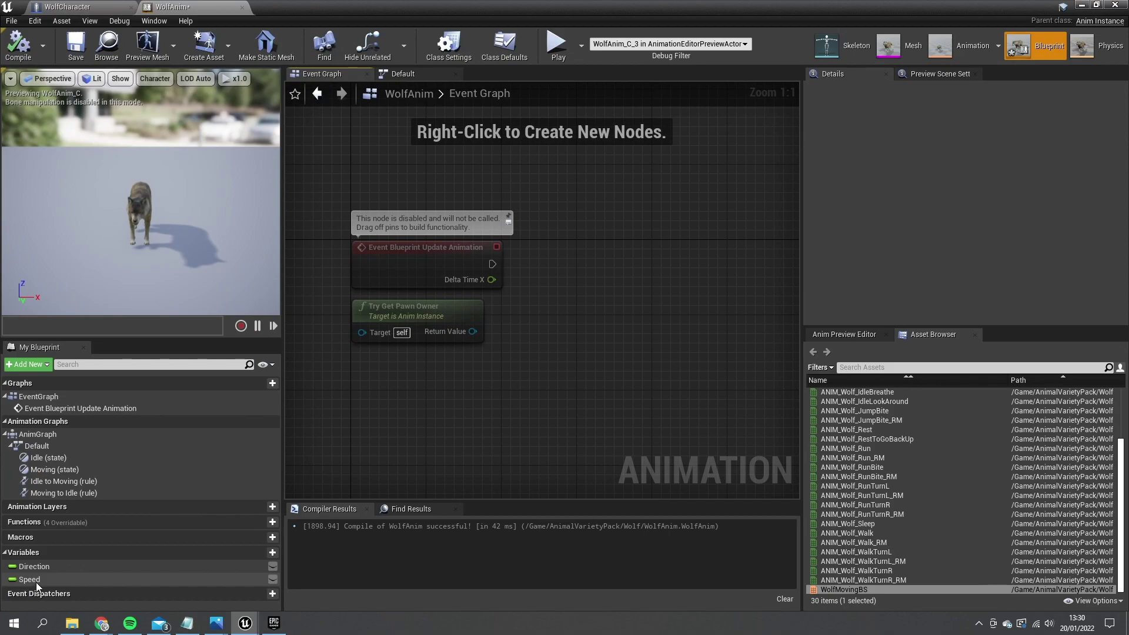
mouse_move(390, 317)
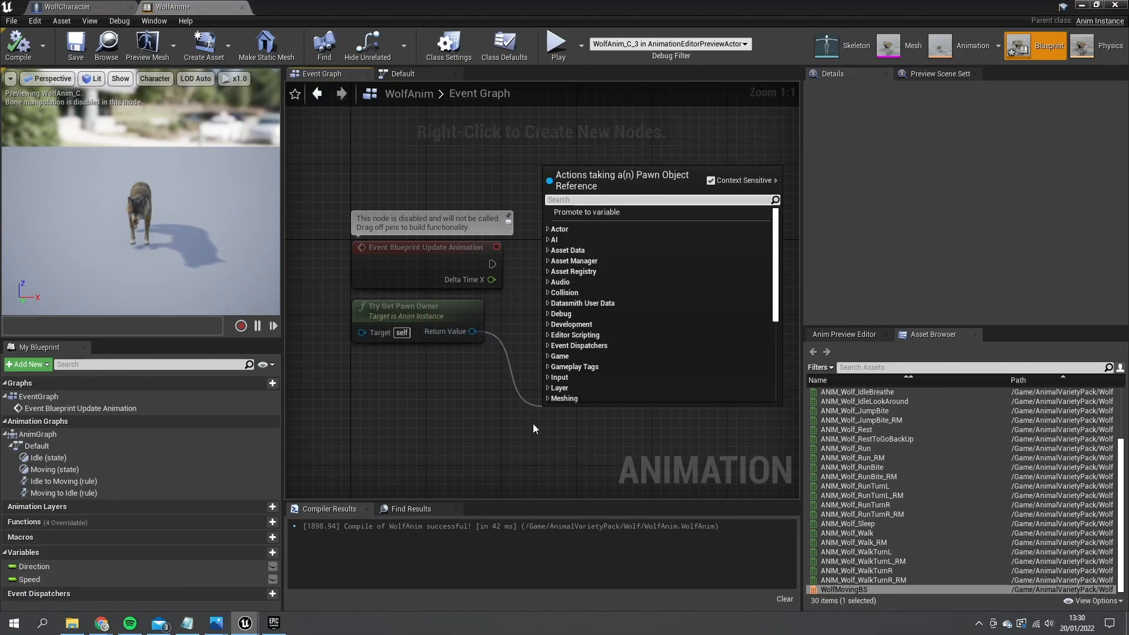
type("get veloc")
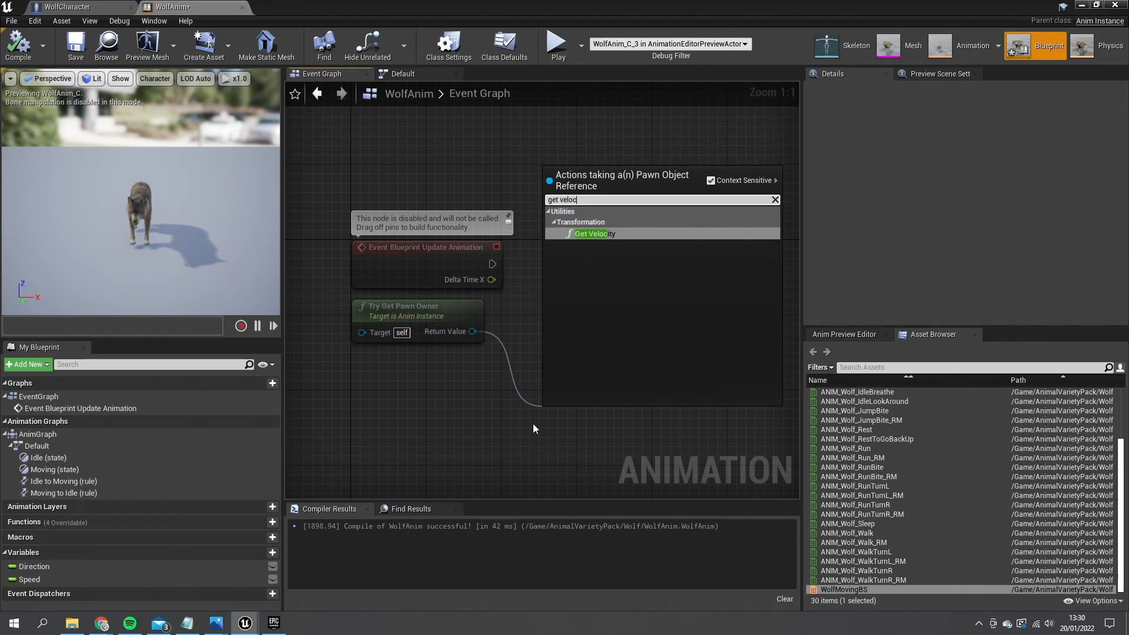
left_click(593, 233)
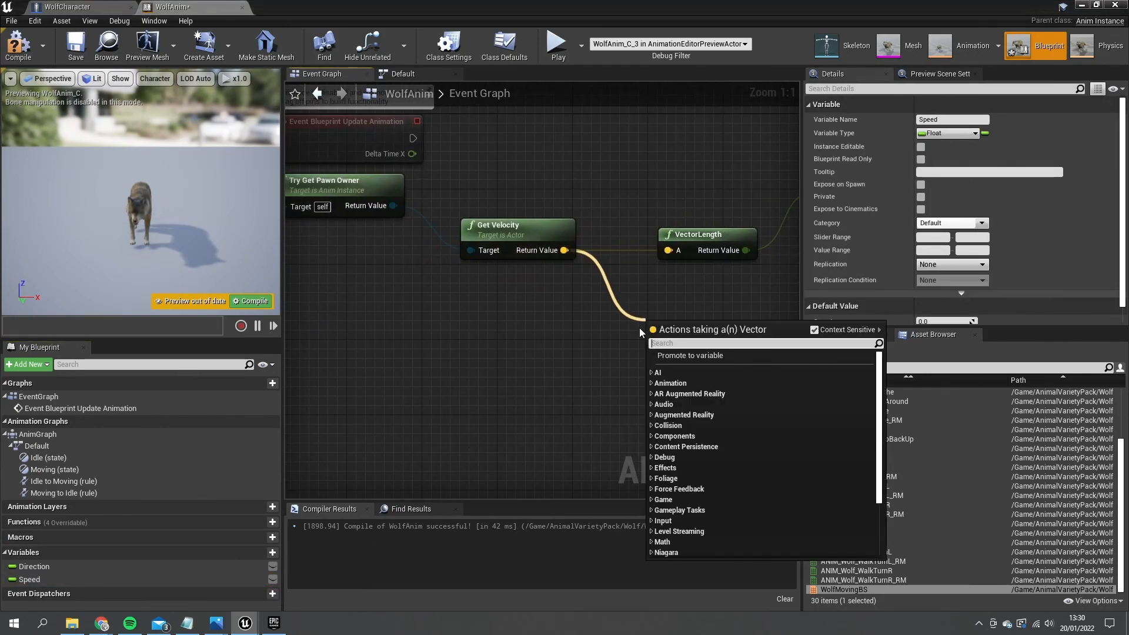
type("direction")
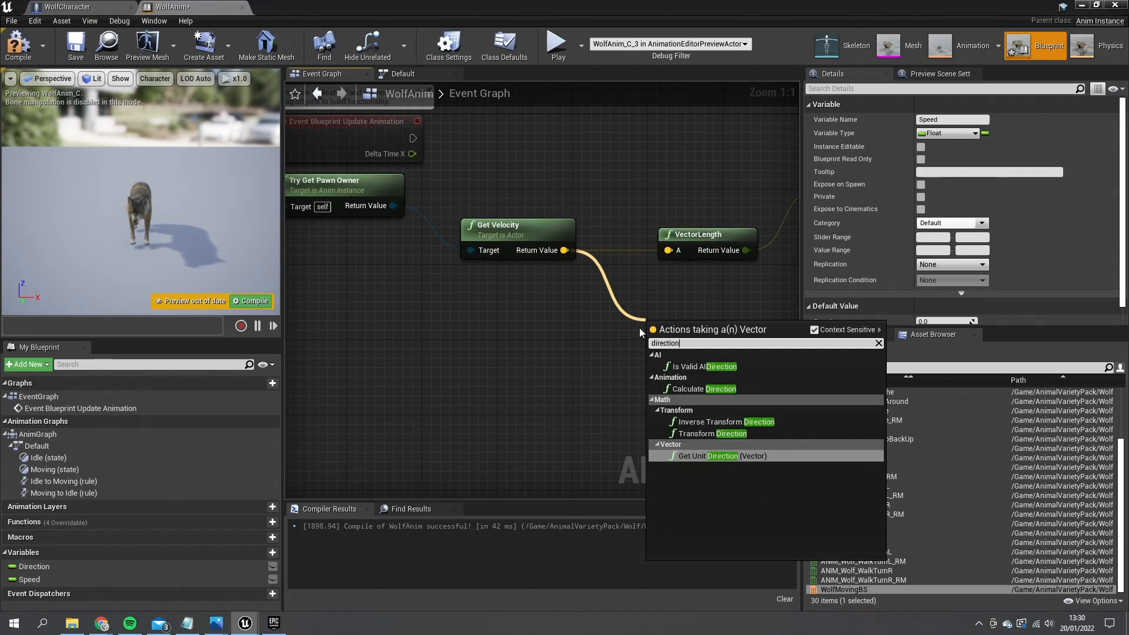
mouse_move(710, 389)
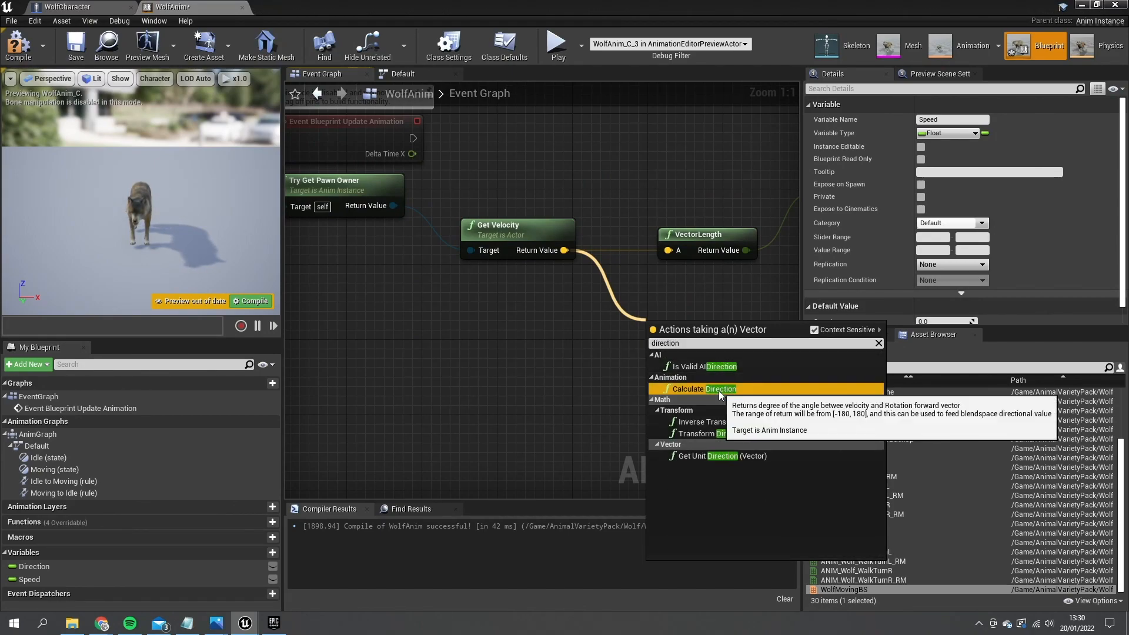
left_click(701, 390)
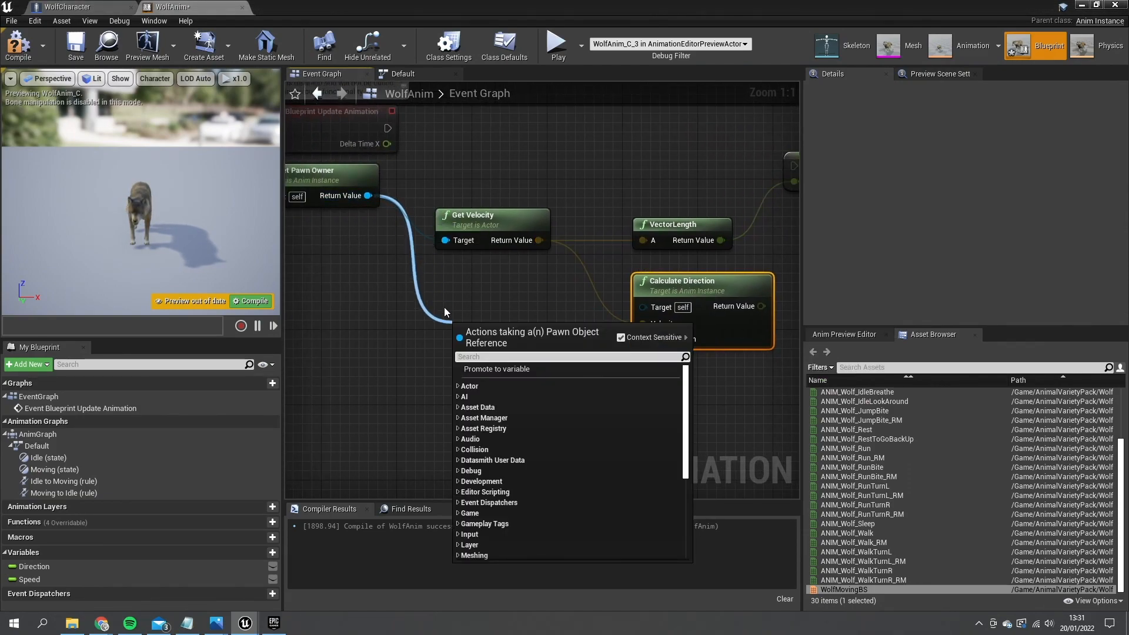
Feed GetActorRotation into Calculate Direction, set Speed and Direction, and compile
type("get rotat")
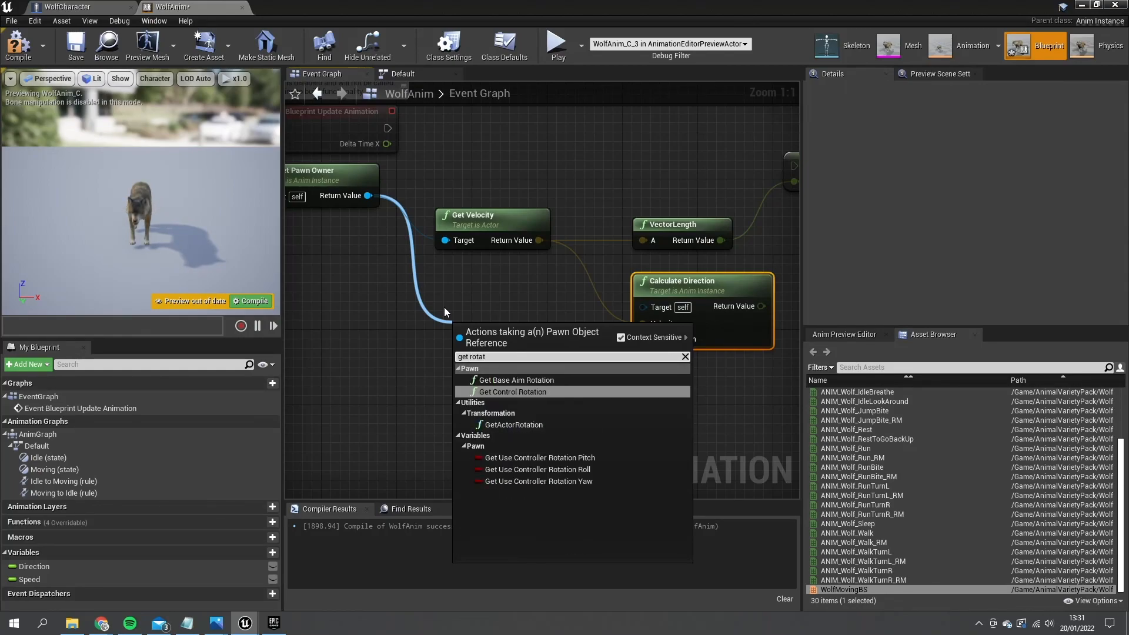
left_click(512, 424)
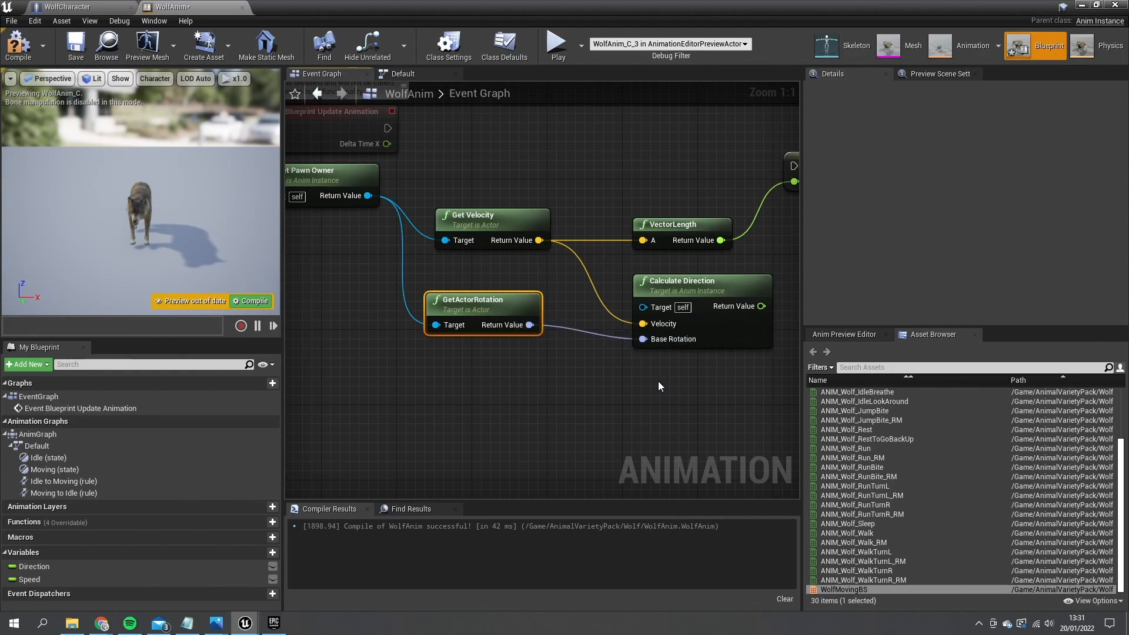
left_click(34, 567)
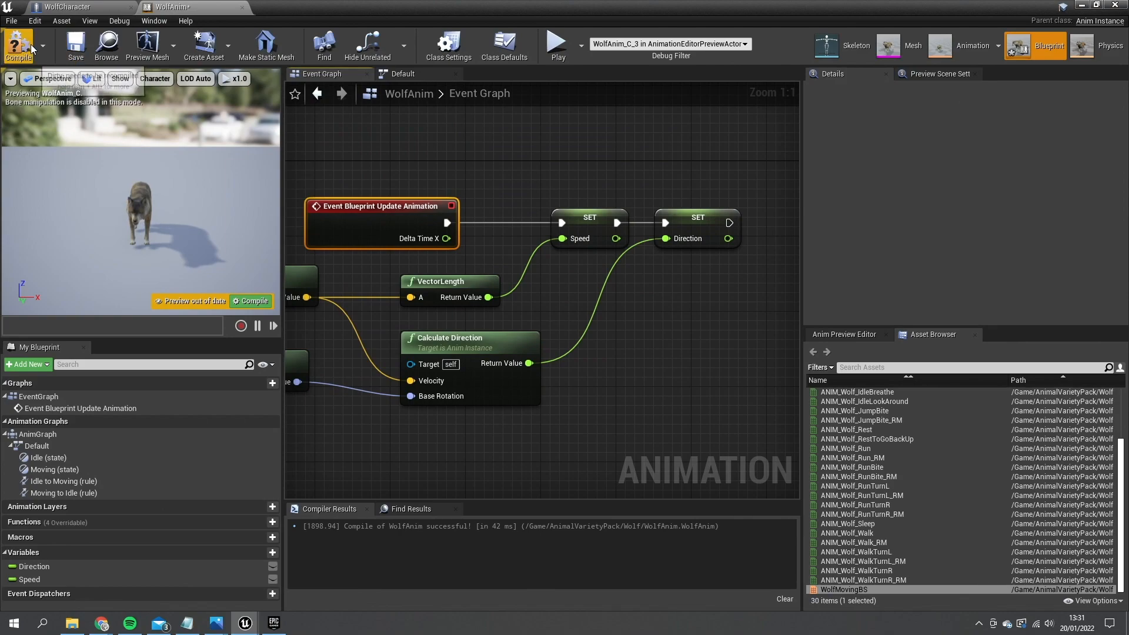
left_click(17, 44)
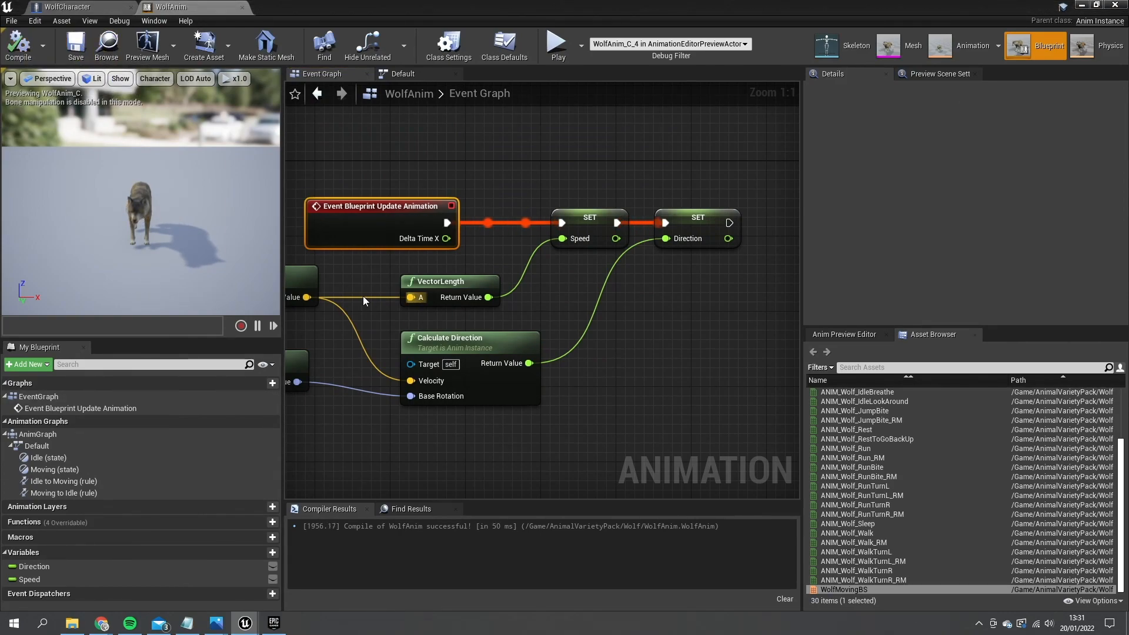
Assign WolfAnim as the Anim Class of the WolfCharacter mesh
left_click(68, 8)
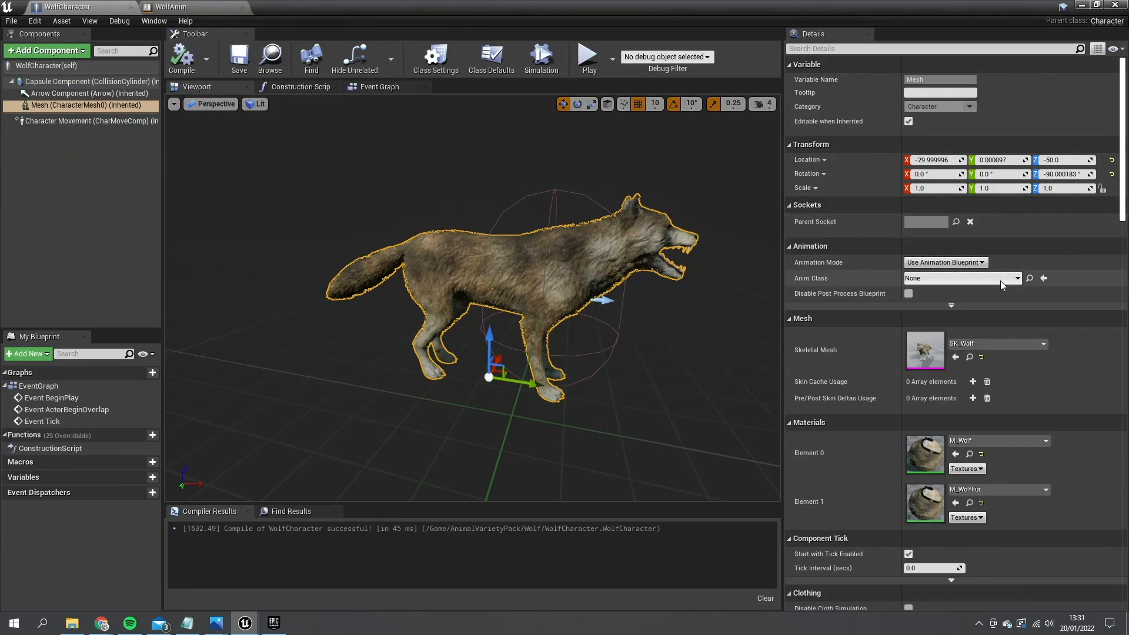
mouse_move(994, 289)
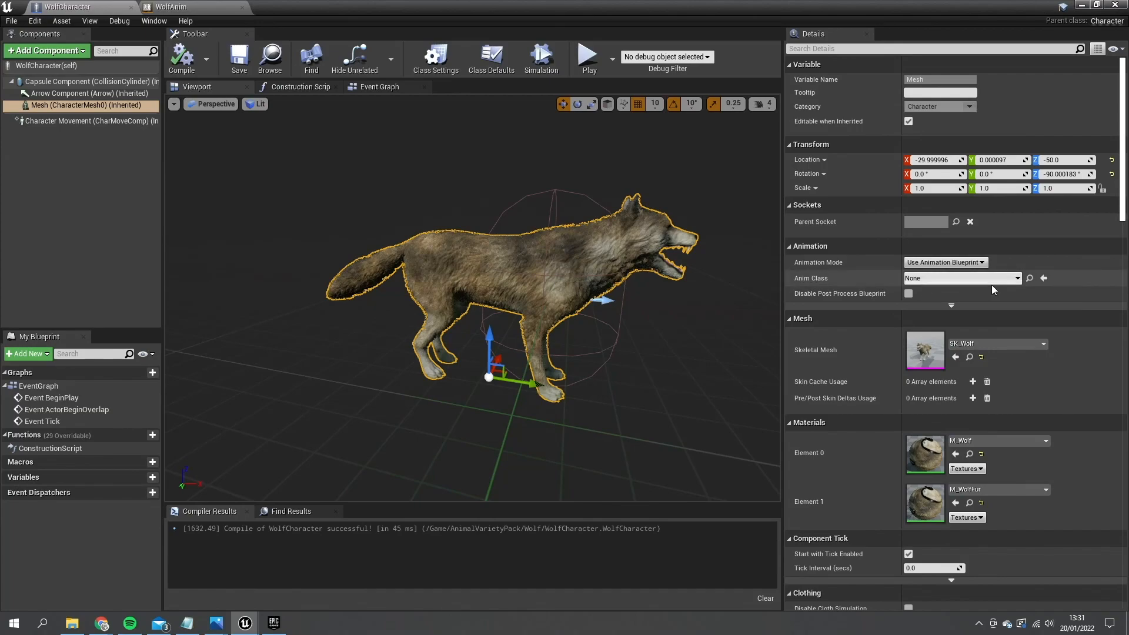
left_click(961, 277)
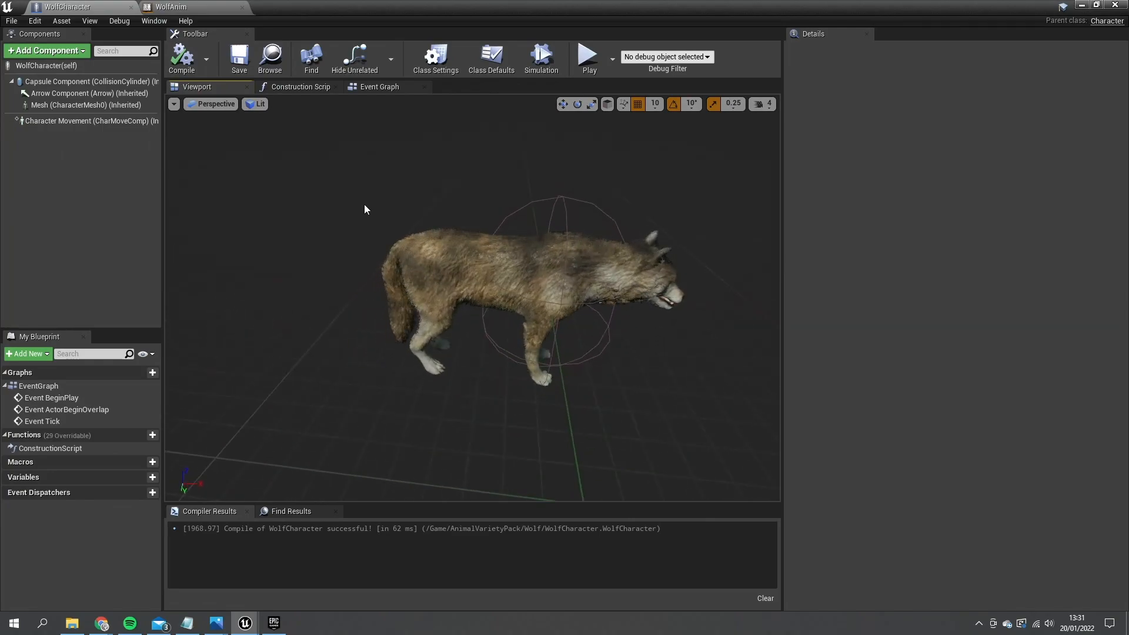
mouse_move(380, 86)
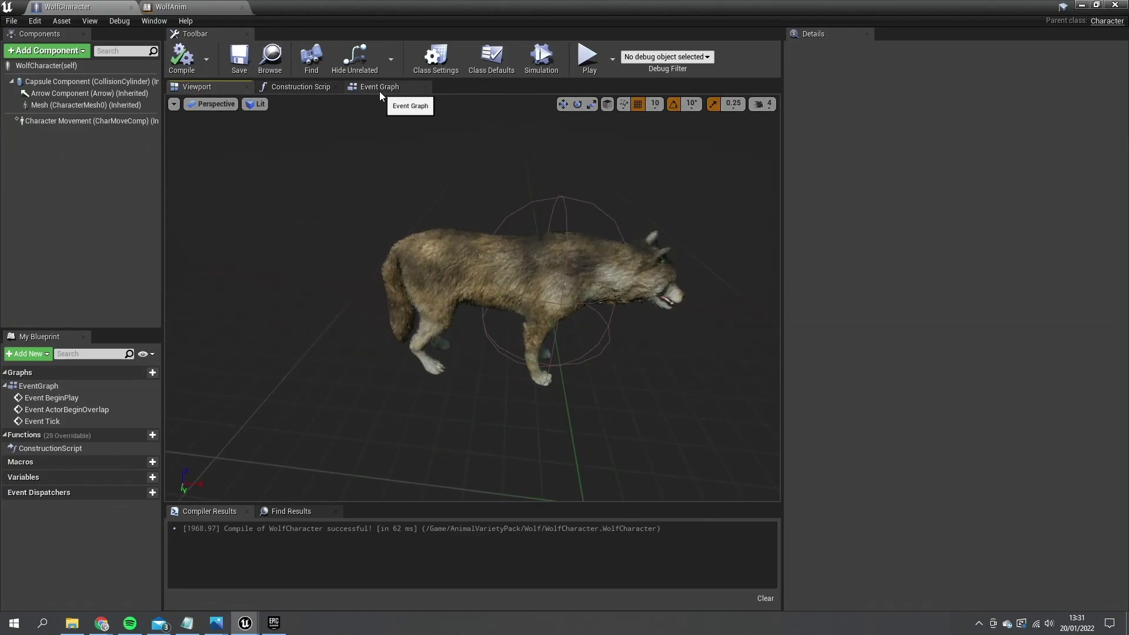
Add Add Movement Input and Get Control Rotation nodes after the MoveForward event
left_click(379, 86)
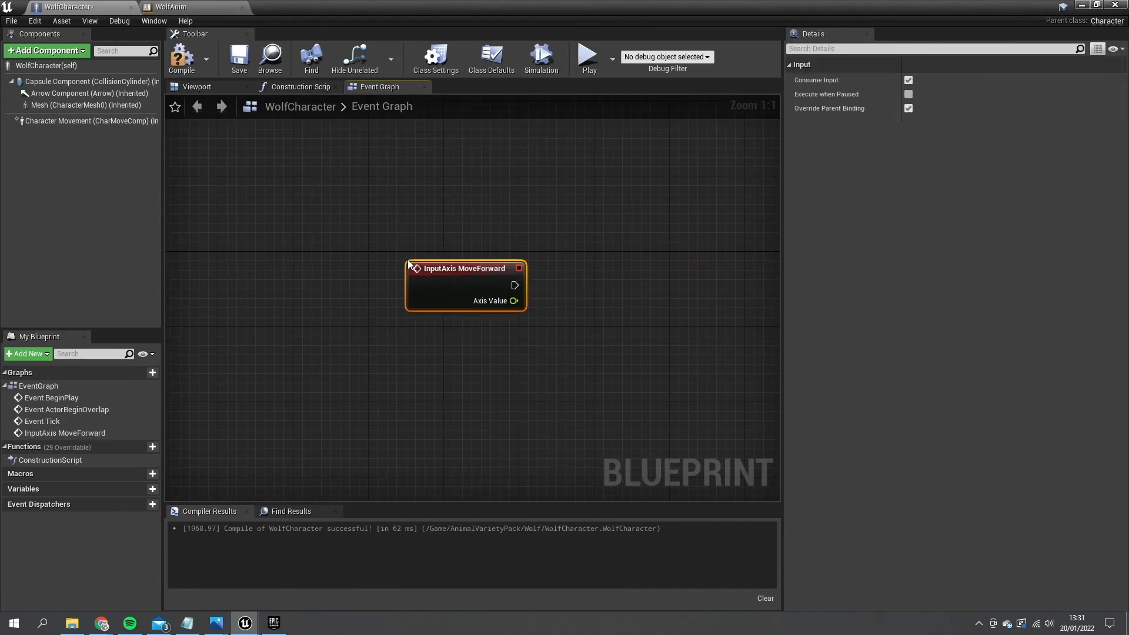
left_click_drag(465, 268, 380, 268)
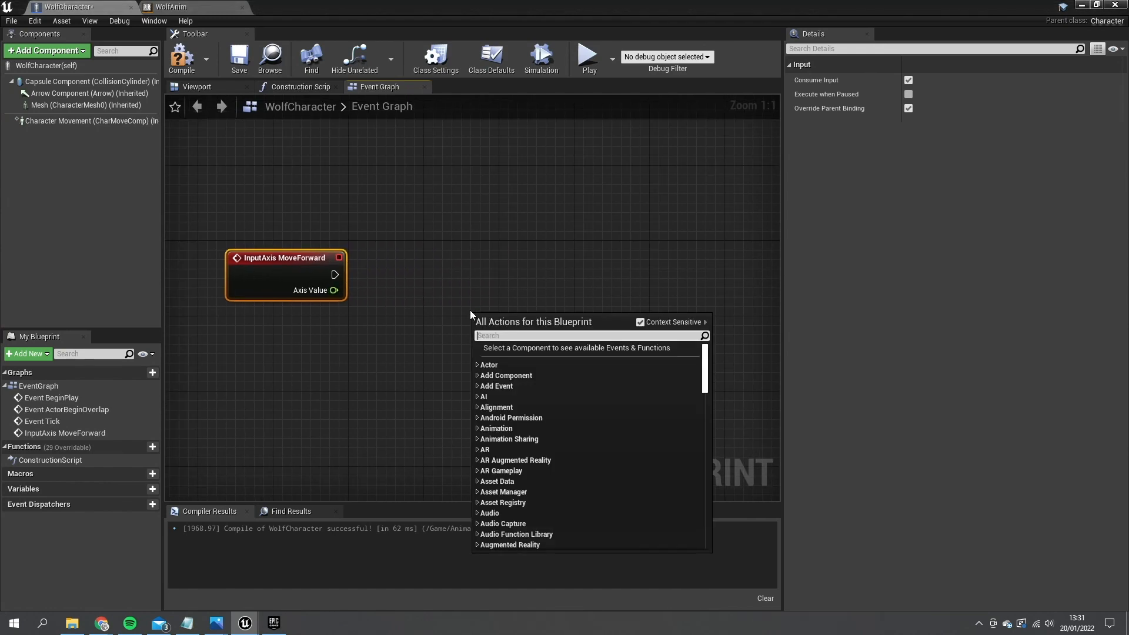
type("add input")
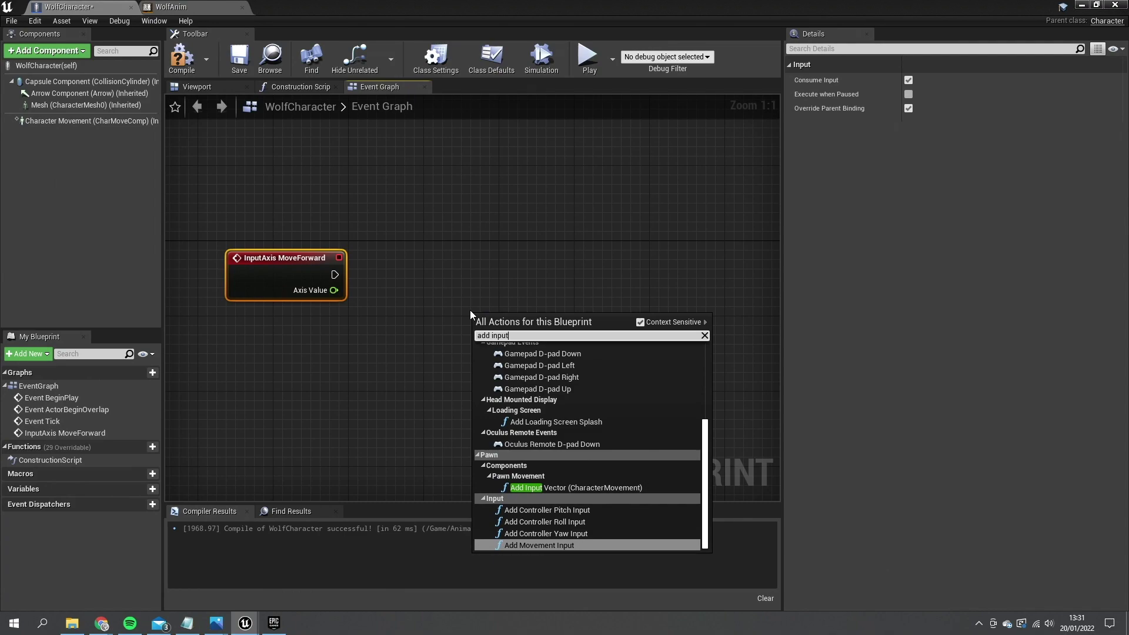
mouse_move(547, 545)
type("get control rotat")
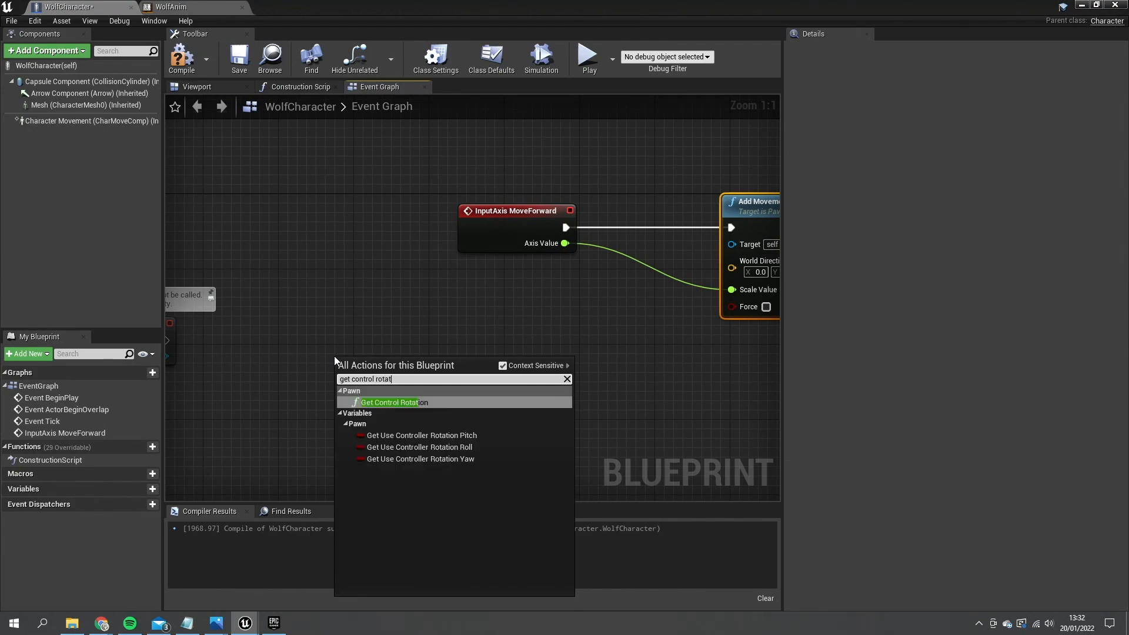
left_click(390, 402)
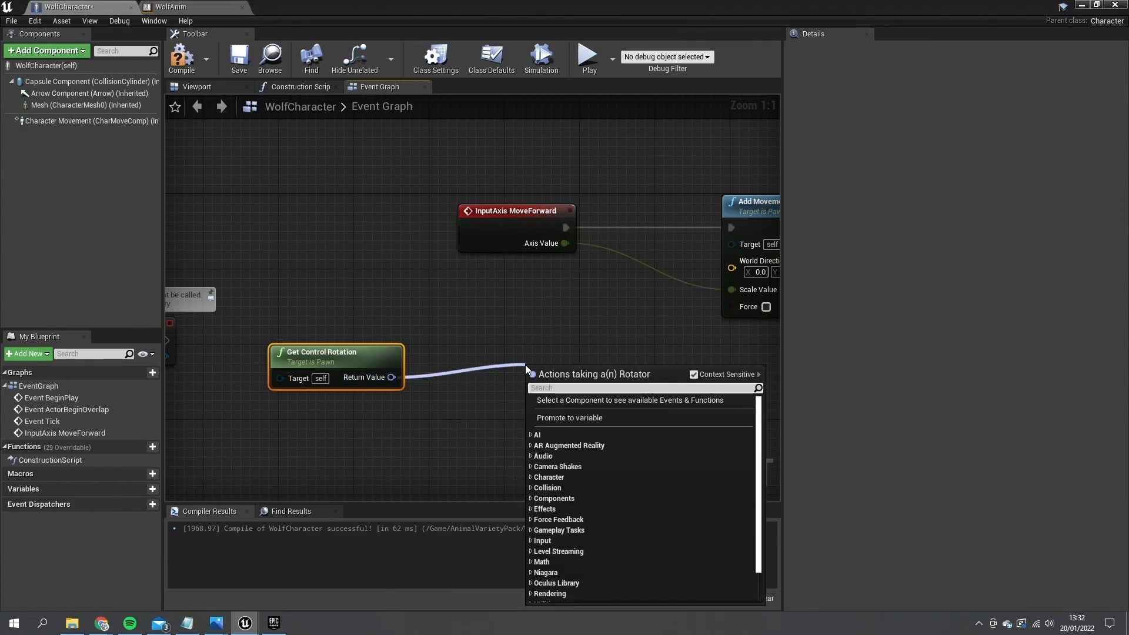
Route the control rotation's yaw through Make Rotator and Get Forward Vector into World Direction
type("break")
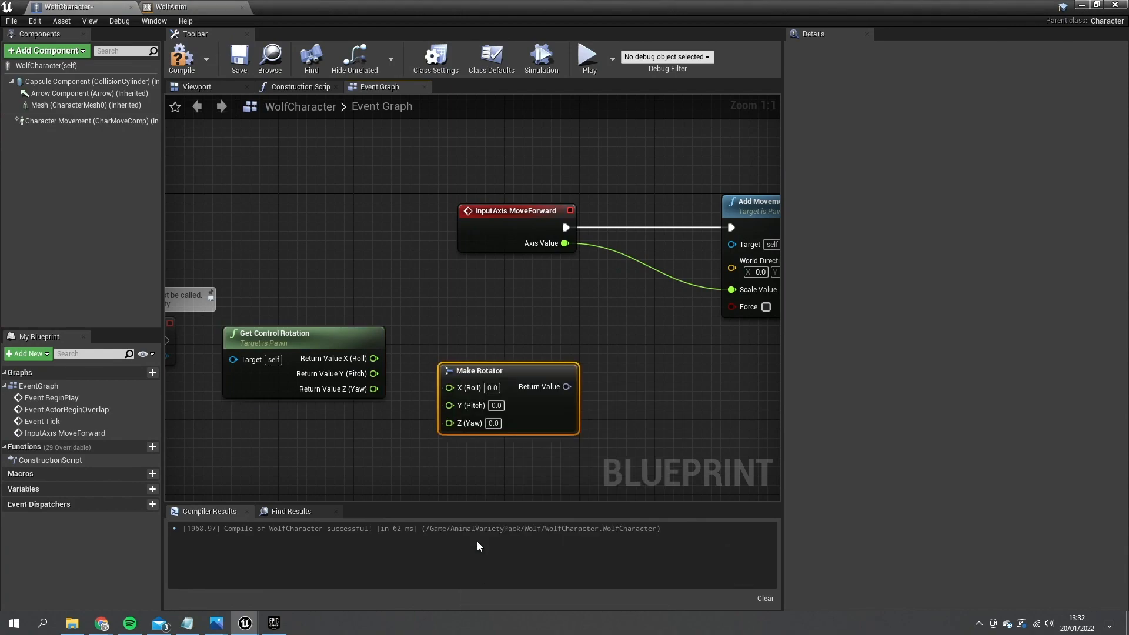
left_click_drag(479, 370, 441, 333)
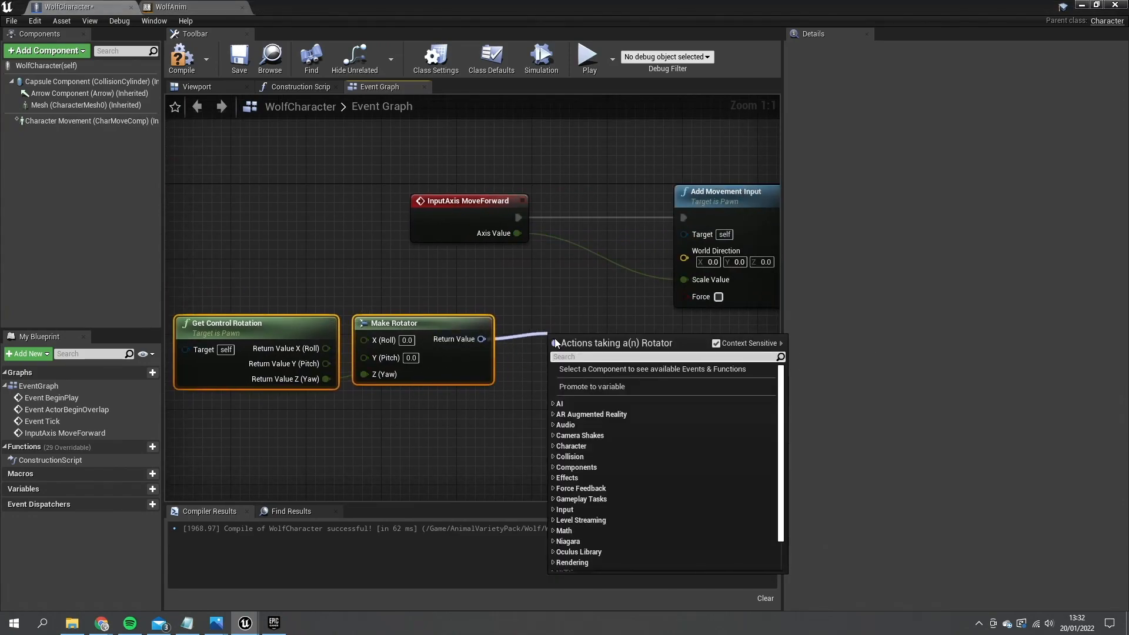
type("forward")
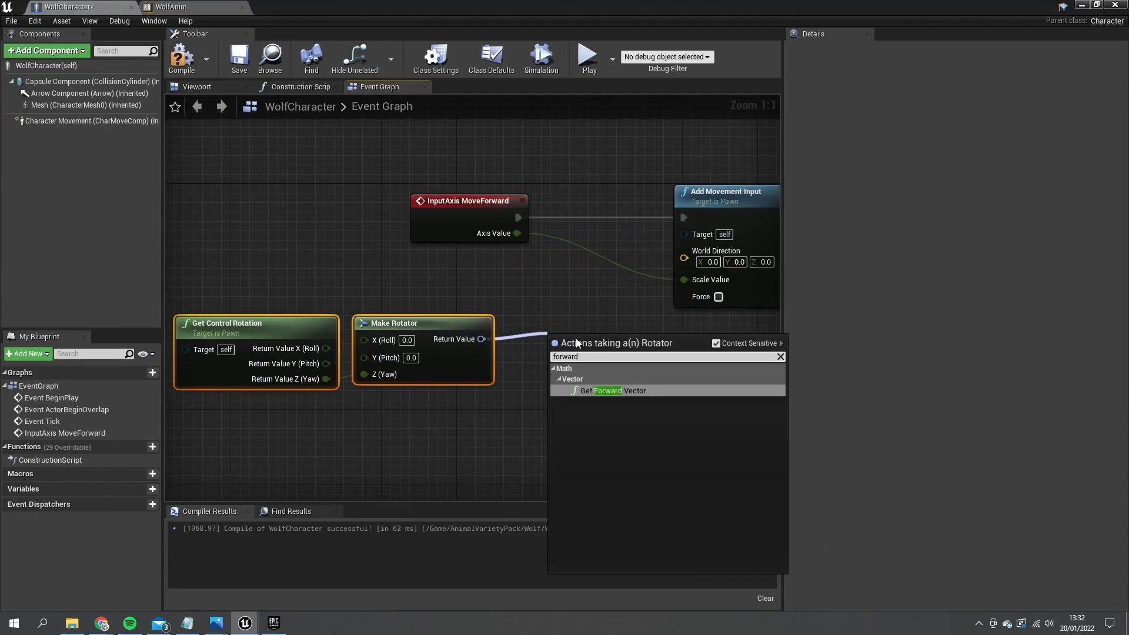
left_click(613, 390)
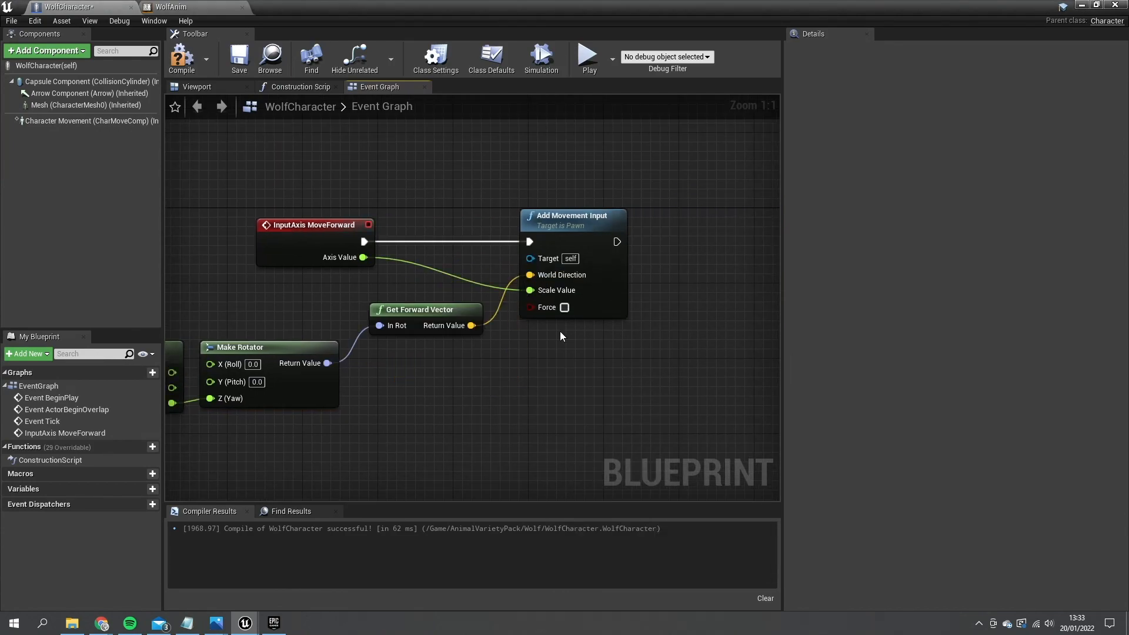
mouse_move(425, 275)
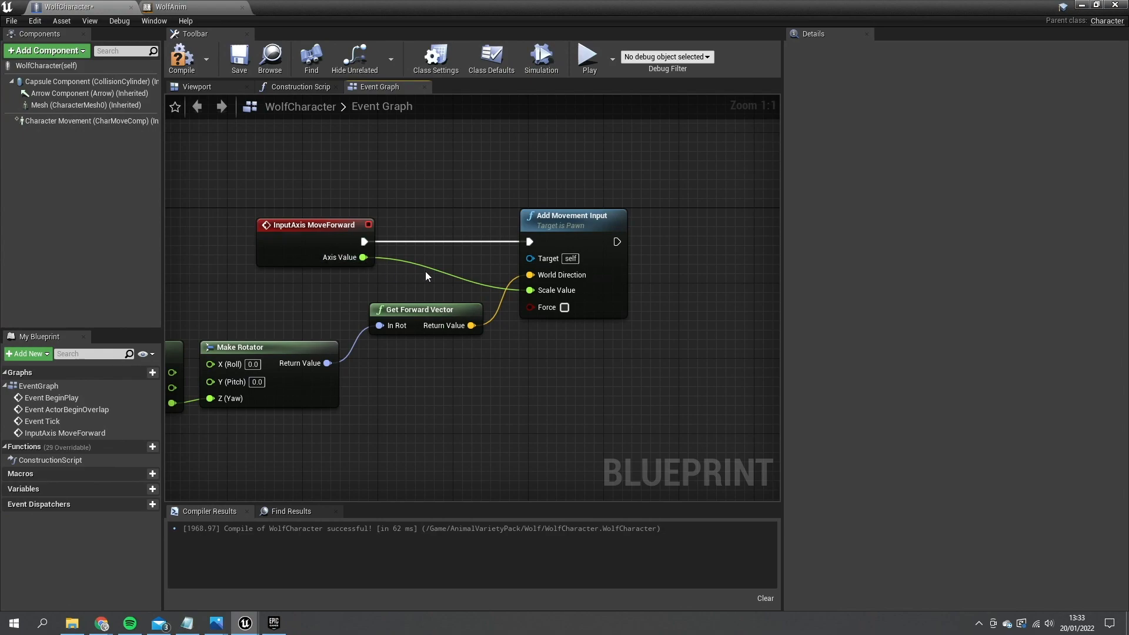
mouse_move(447, 300)
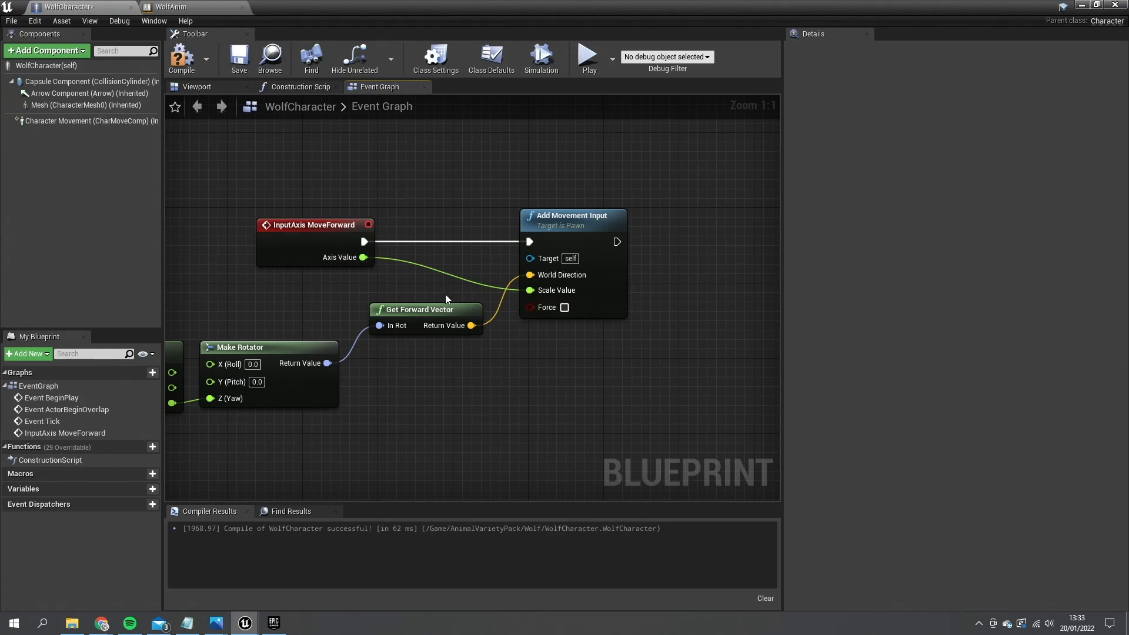
mouse_move(354, 262)
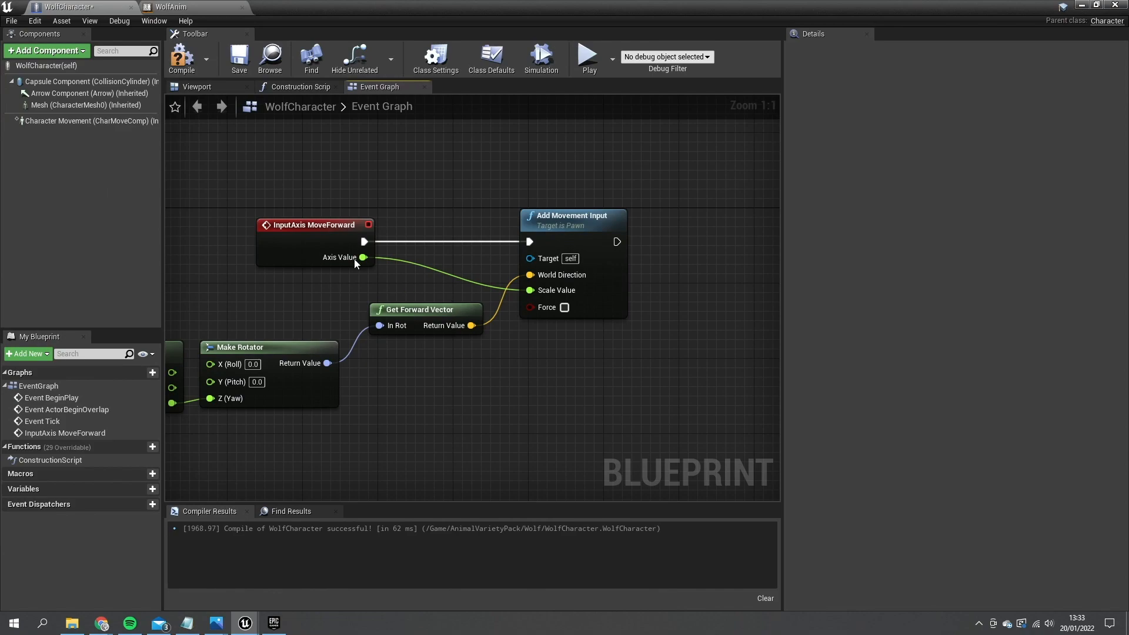
mouse_move(364, 257)
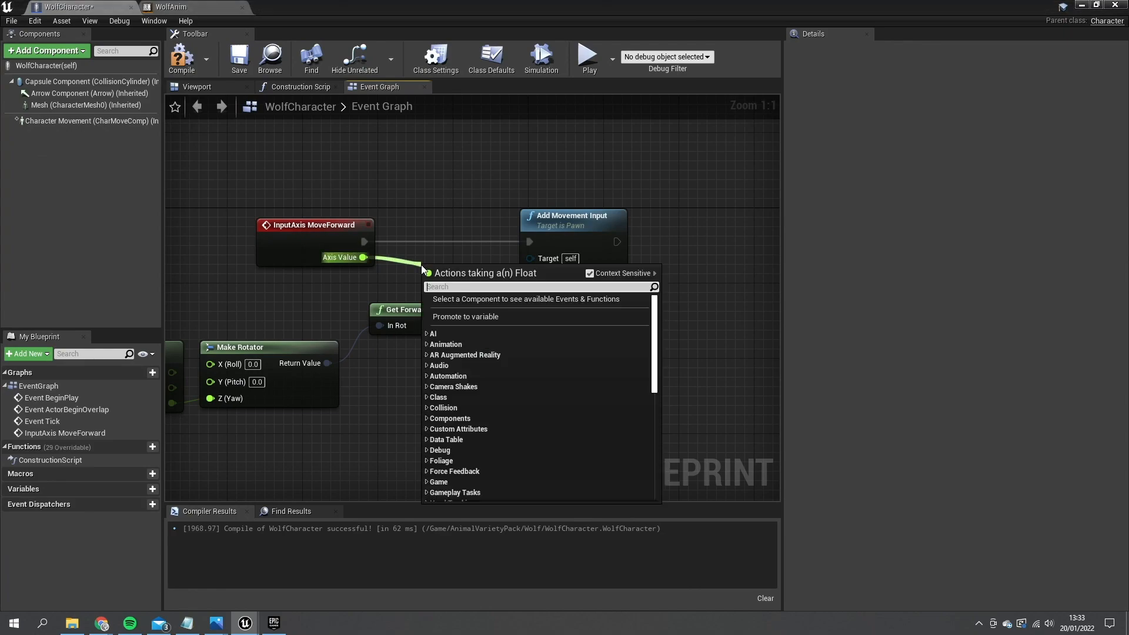
Insert a 0.0–1.0 Clamp (float) between MoveForward's Axis Value and Scale Value
type("clamp")
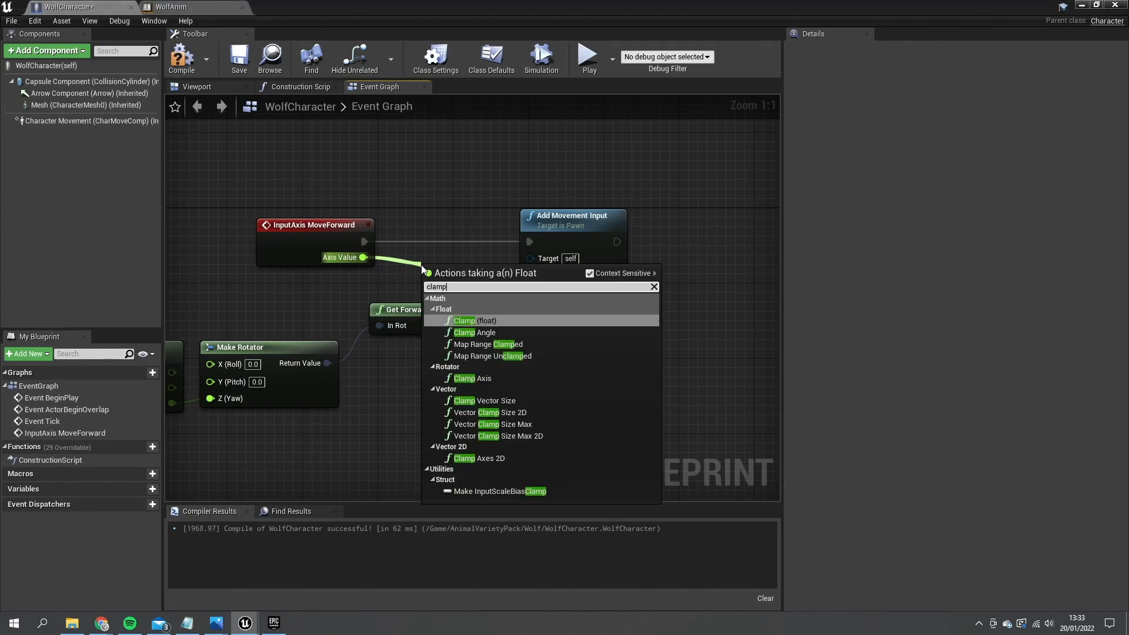
left_click(466, 320)
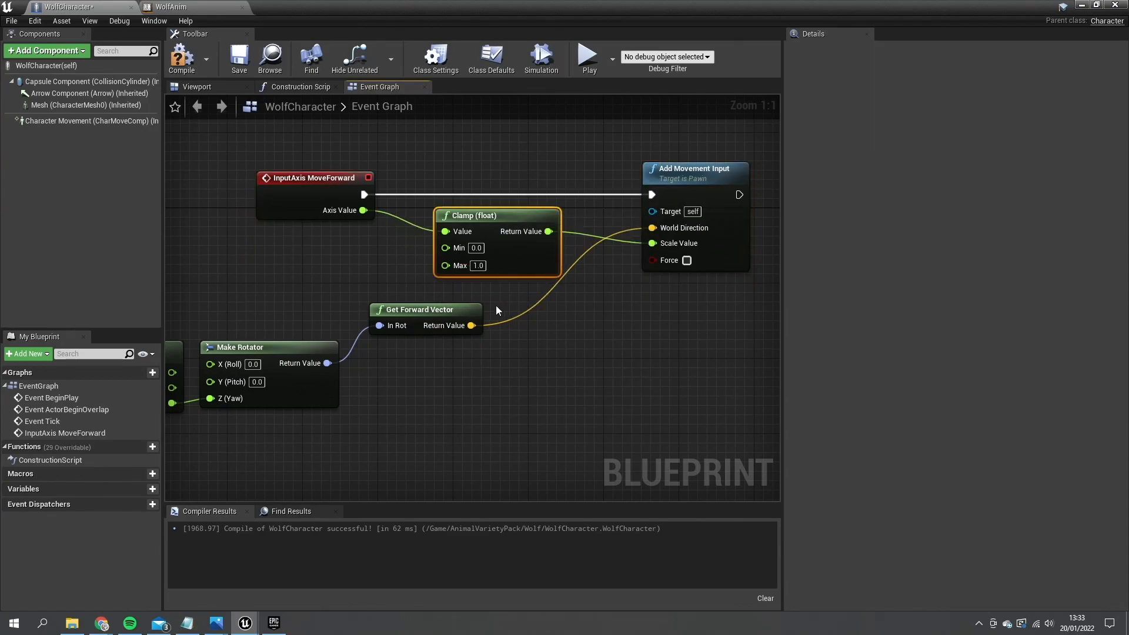
mouse_move(508, 263)
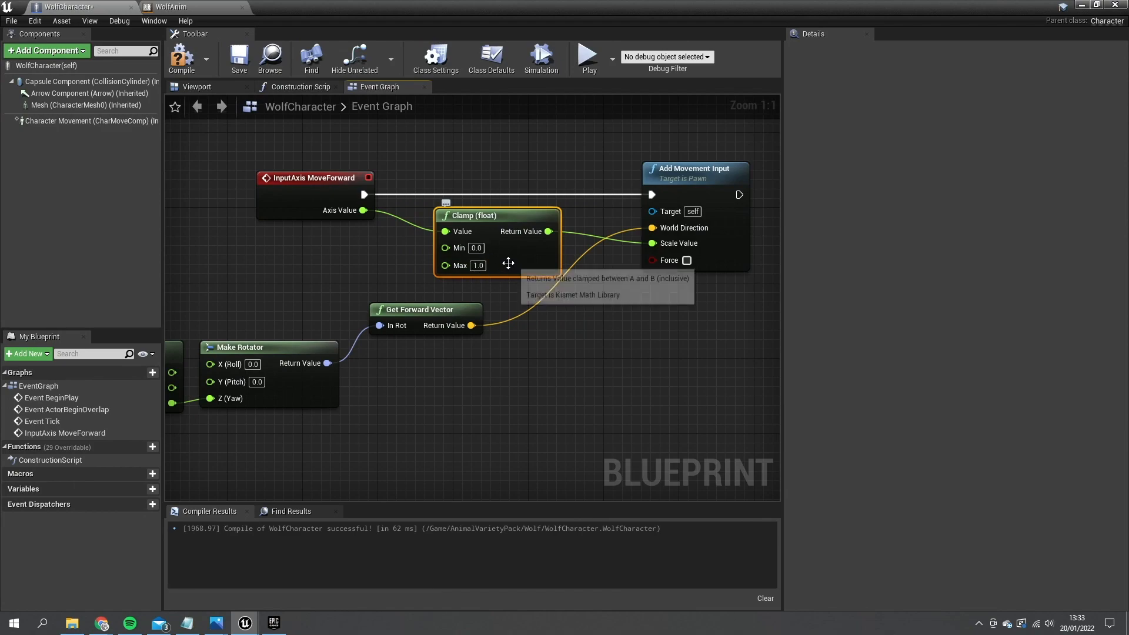
mouse_move(475, 248)
type("movemen")
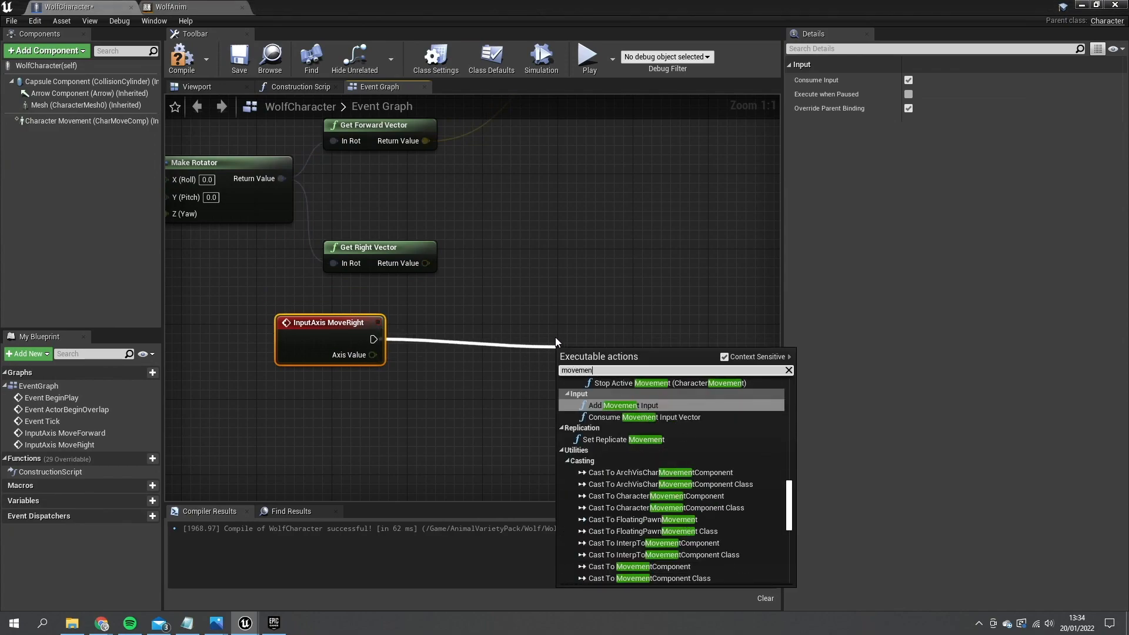
Drive an Add Movement Input from MoveRight using Get Right Vector as World Direction, and compile
left_click(620, 404)
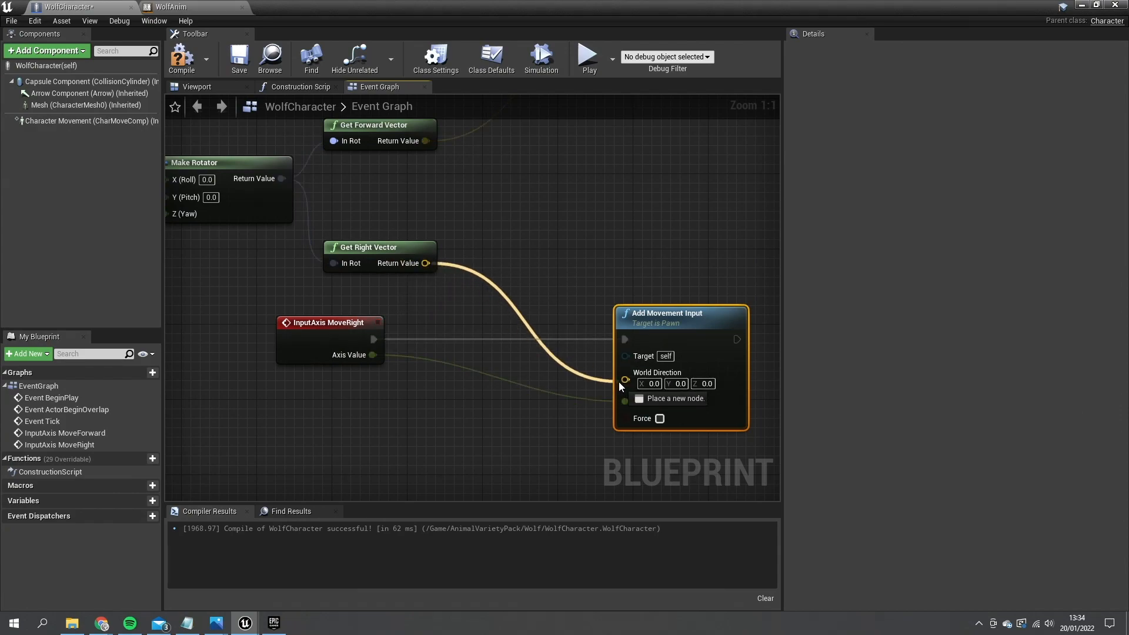
left_click(181, 58)
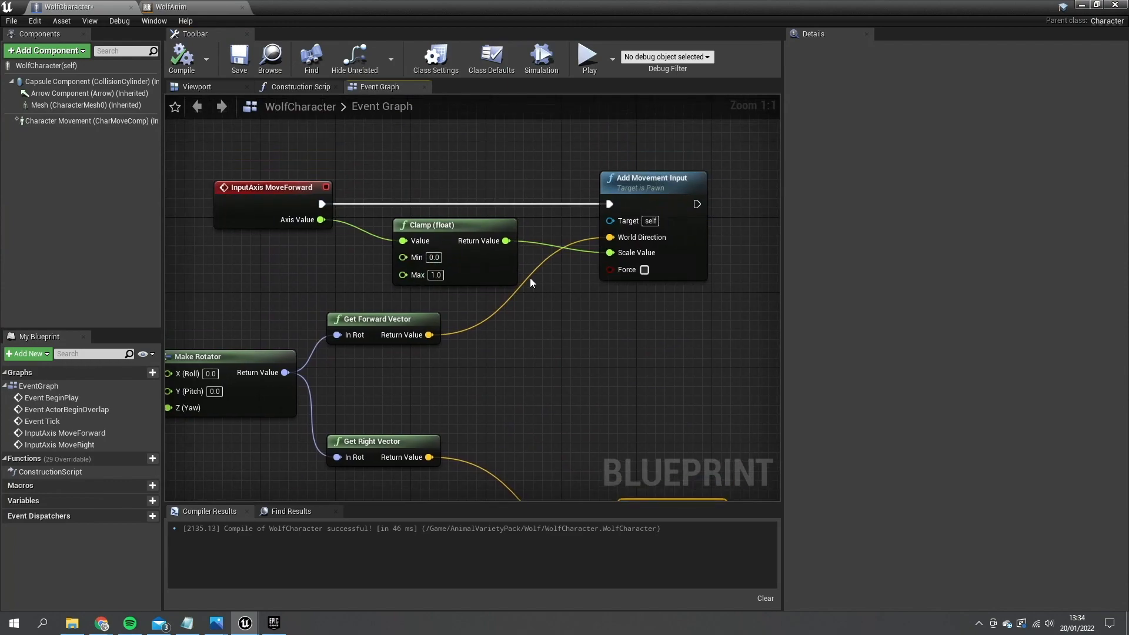
scroll("down", 3)
type("a")
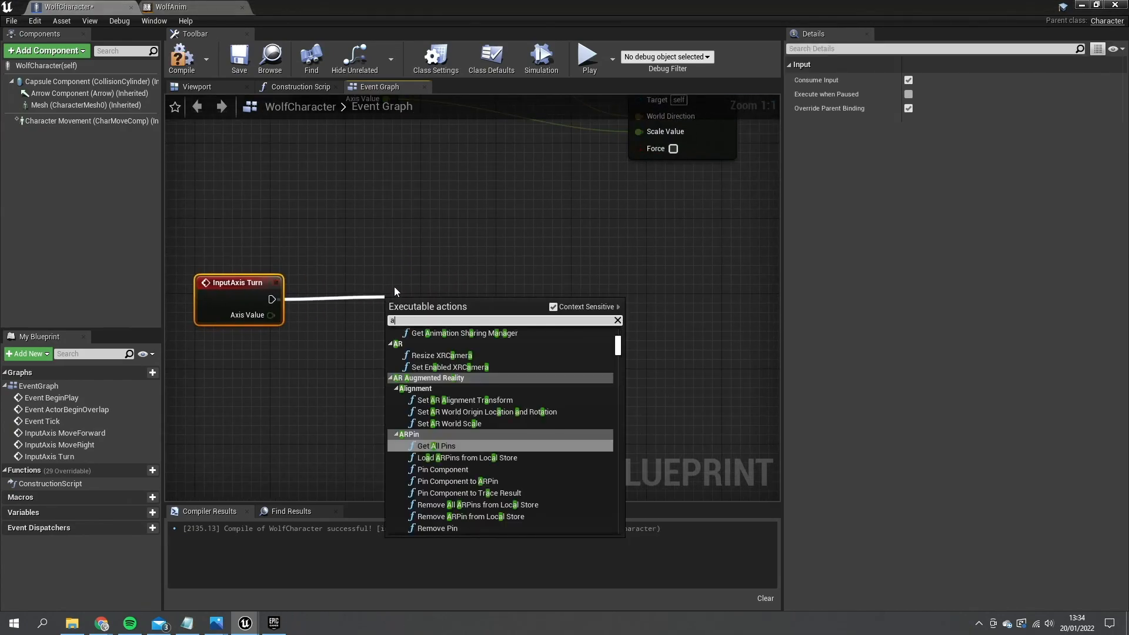
Wire Turn to Add Controller Yaw Input and LookUp to Add Controller Pitch Input, then compile
type("dd yaw")
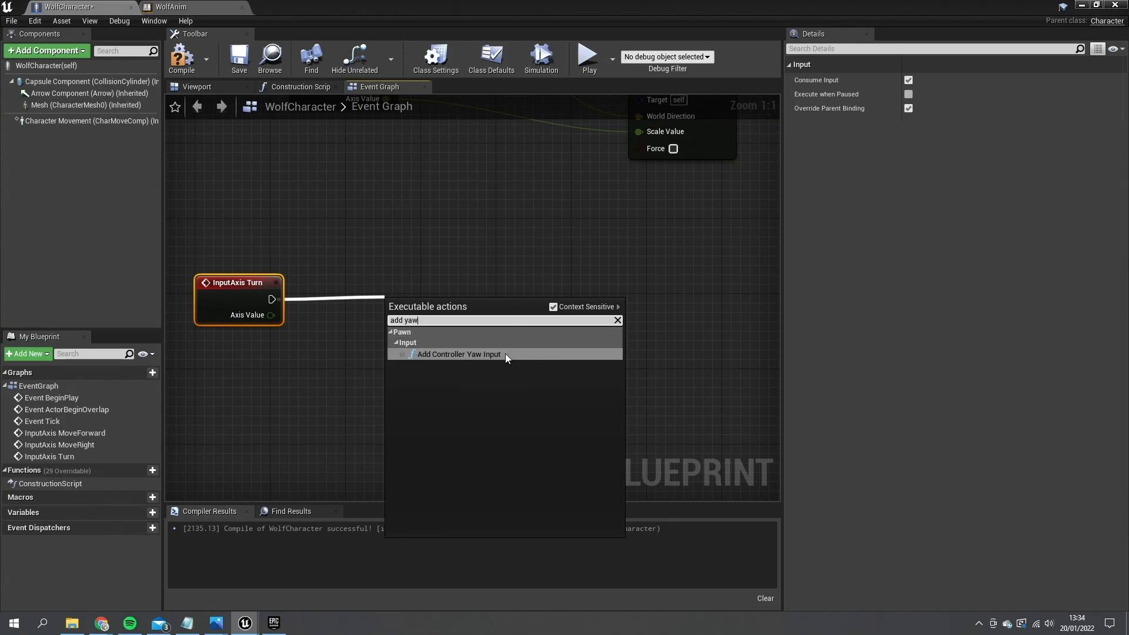
left_click(459, 354)
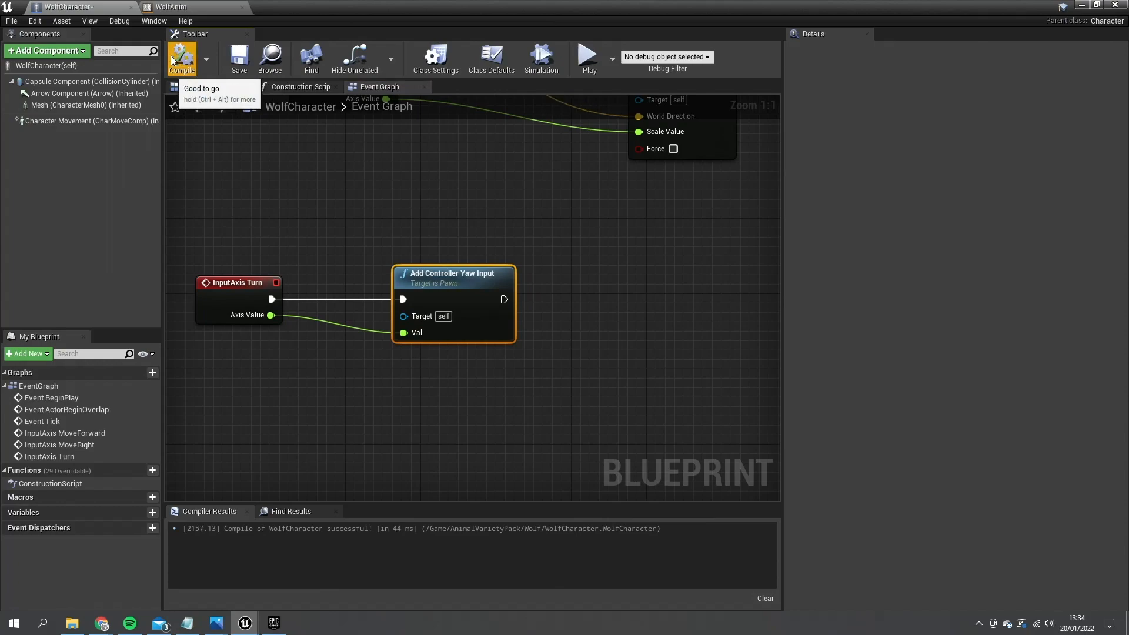
type("loo")
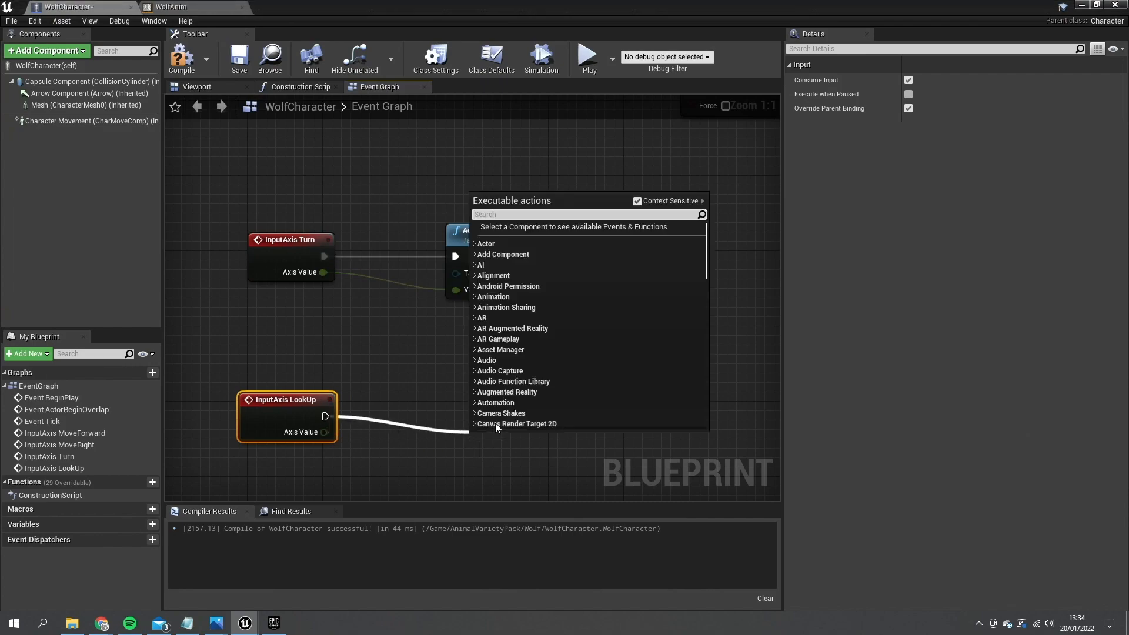
type("pitych")
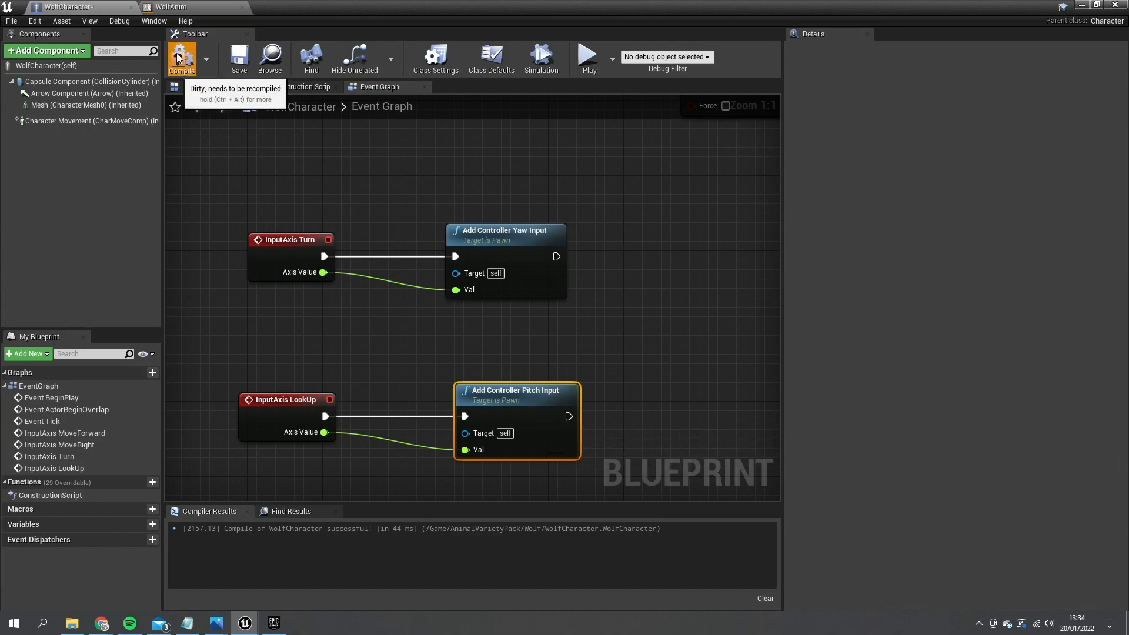
left_click(181, 59)
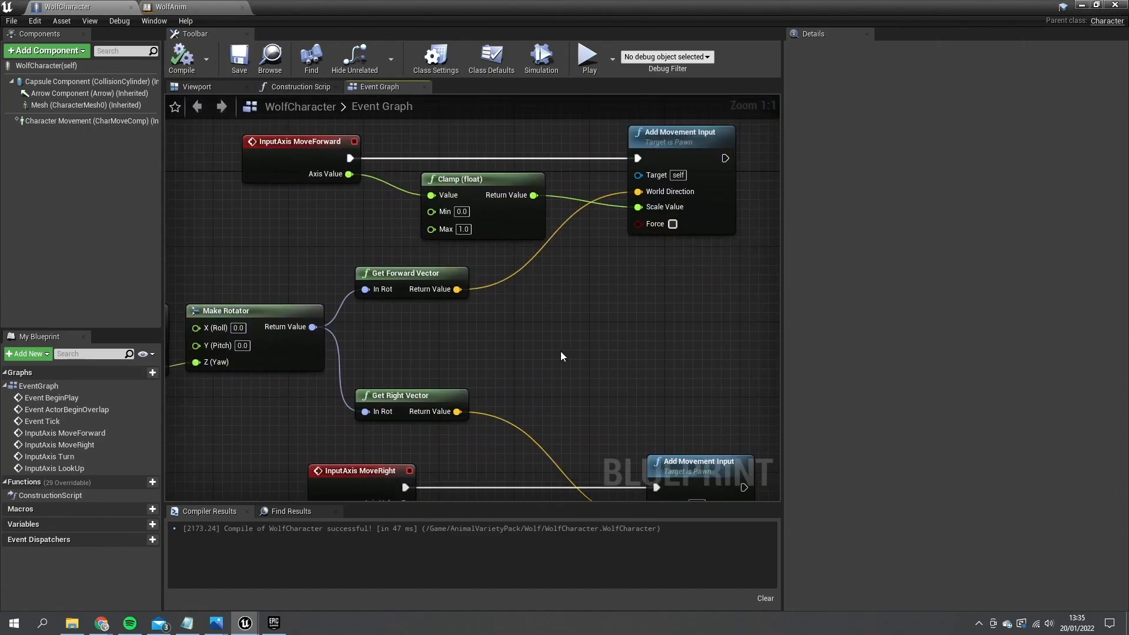
mouse_move(689, 165)
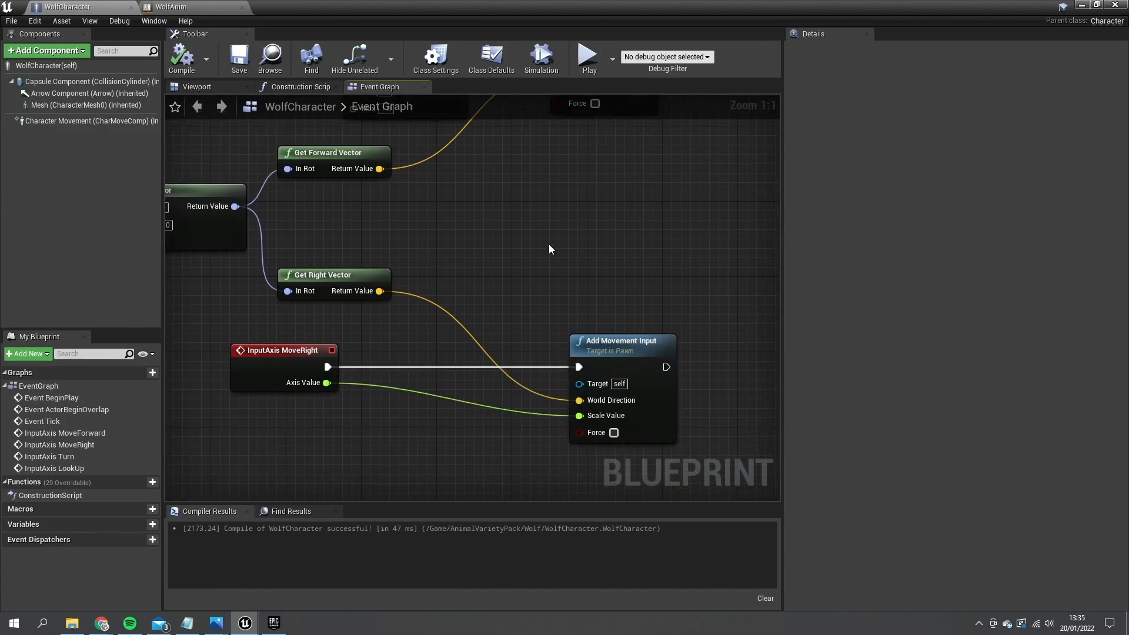
mouse_move(378, 279)
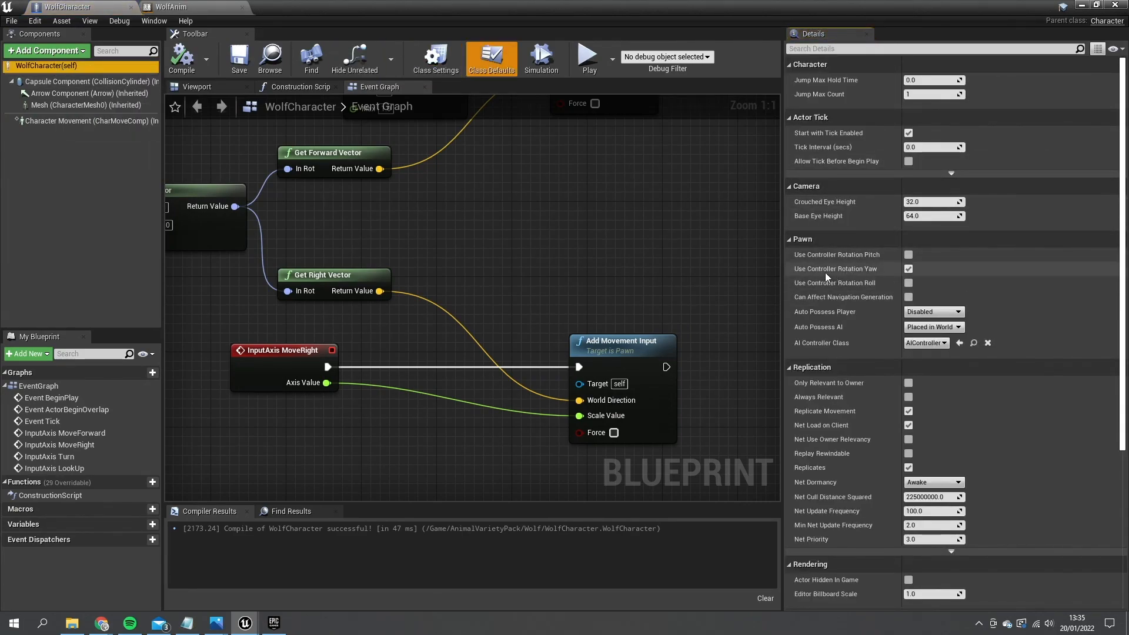
mouse_move(836, 268)
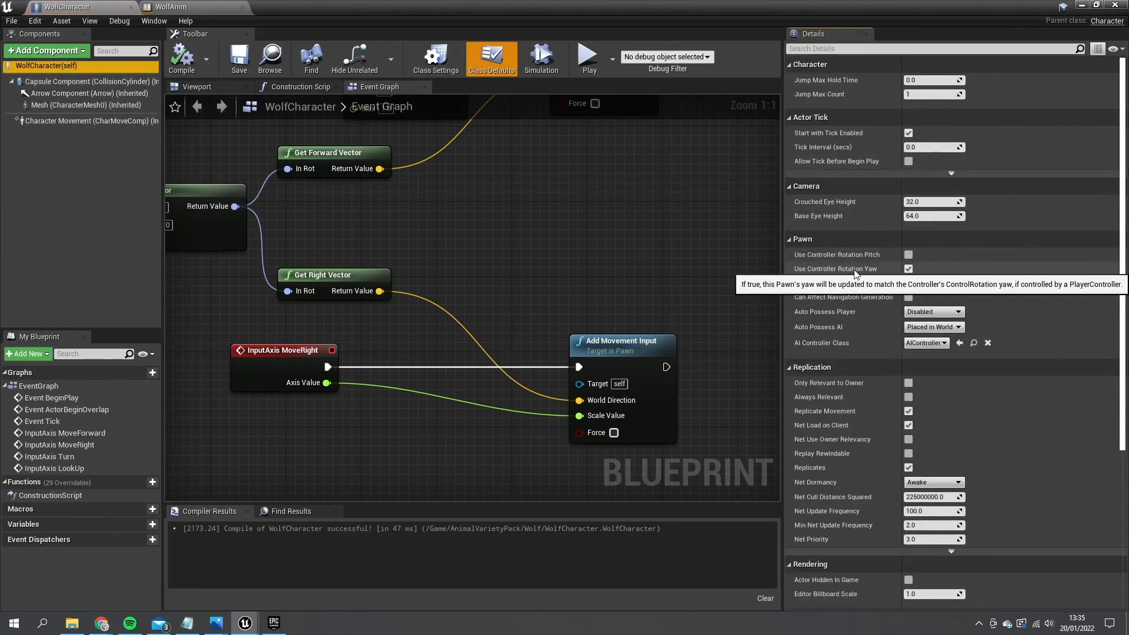
Untick Use Controller Rotation Yaw in WolfCharacter's class defaults
left_click(908, 268)
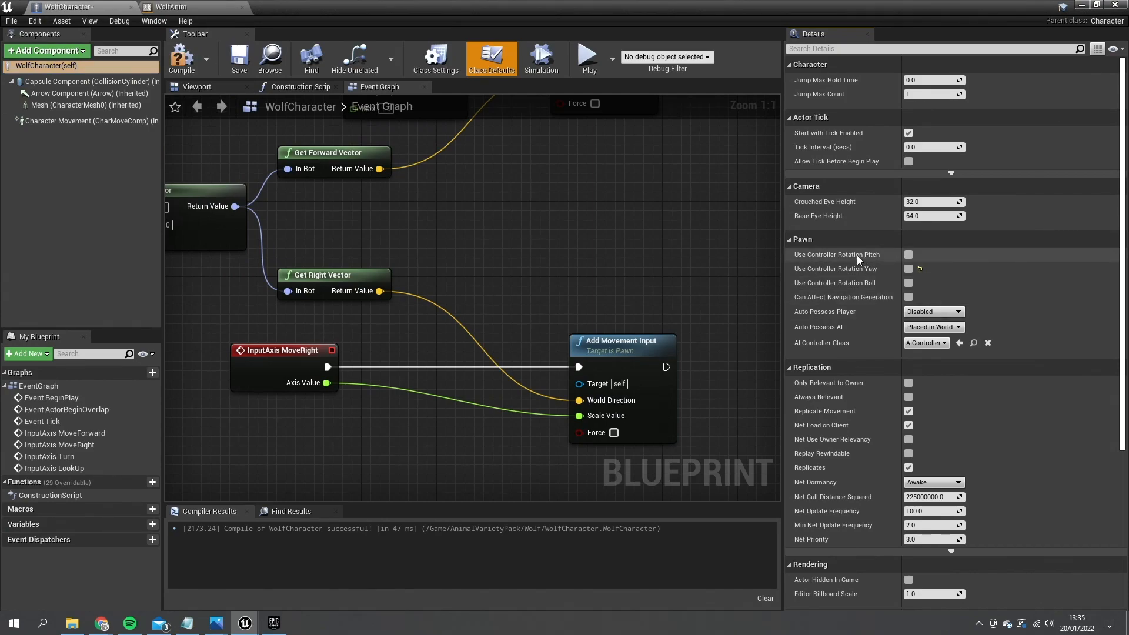
mouse_move(845, 254)
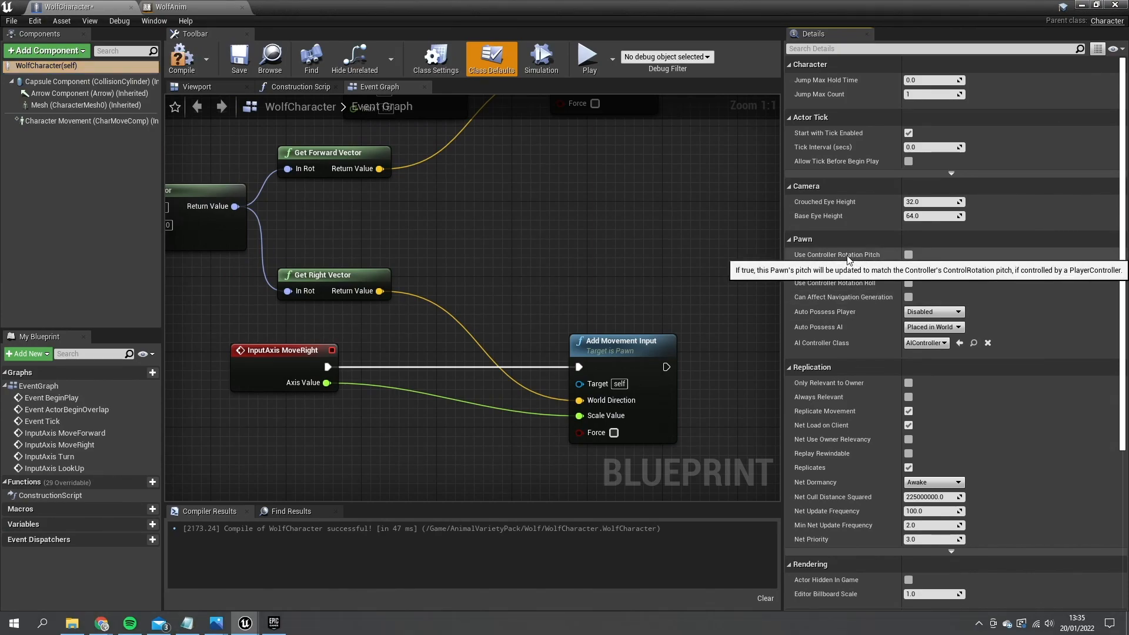
mouse_move(830, 269)
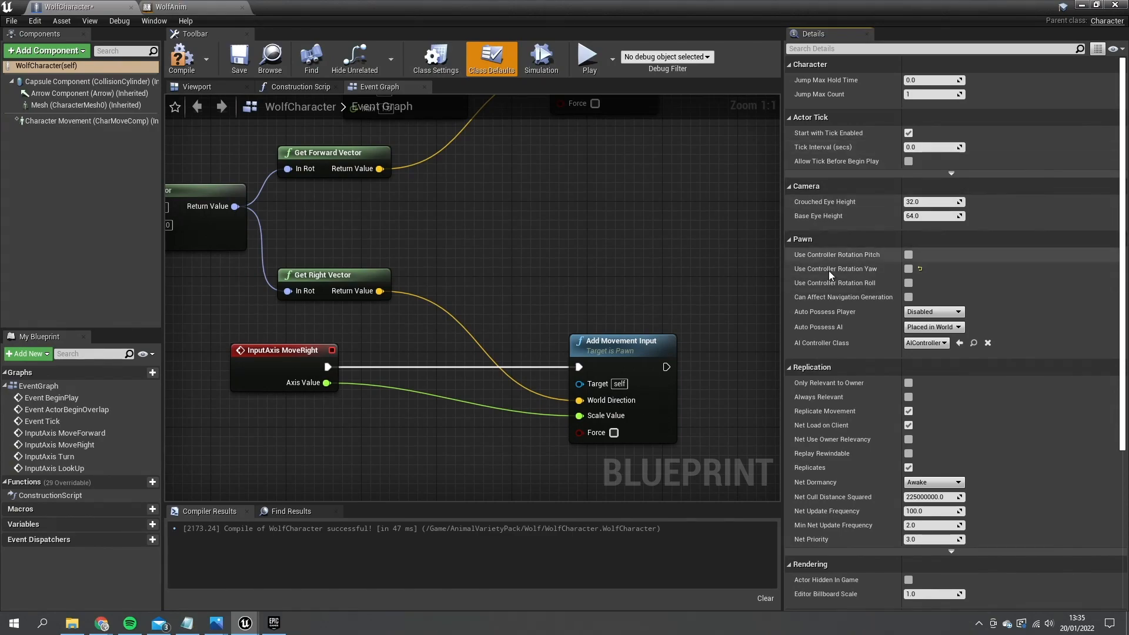
Enable Orient Rotation to Movement on Character Movement and set Rotation Rate Z to 120.0
left_click(85, 121)
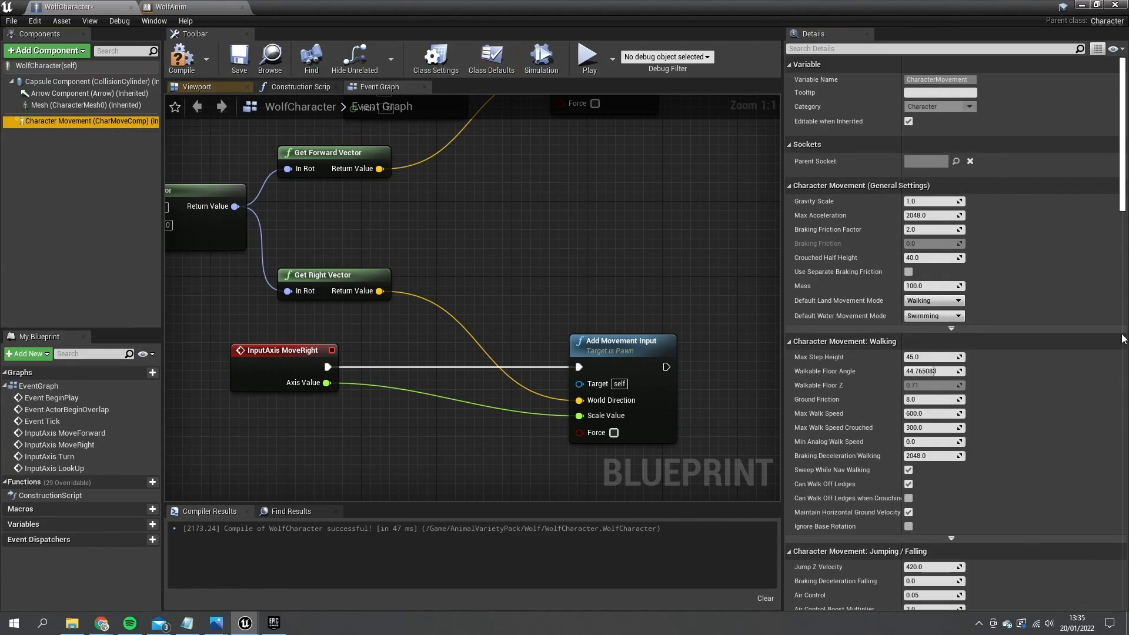
scroll("down", 3)
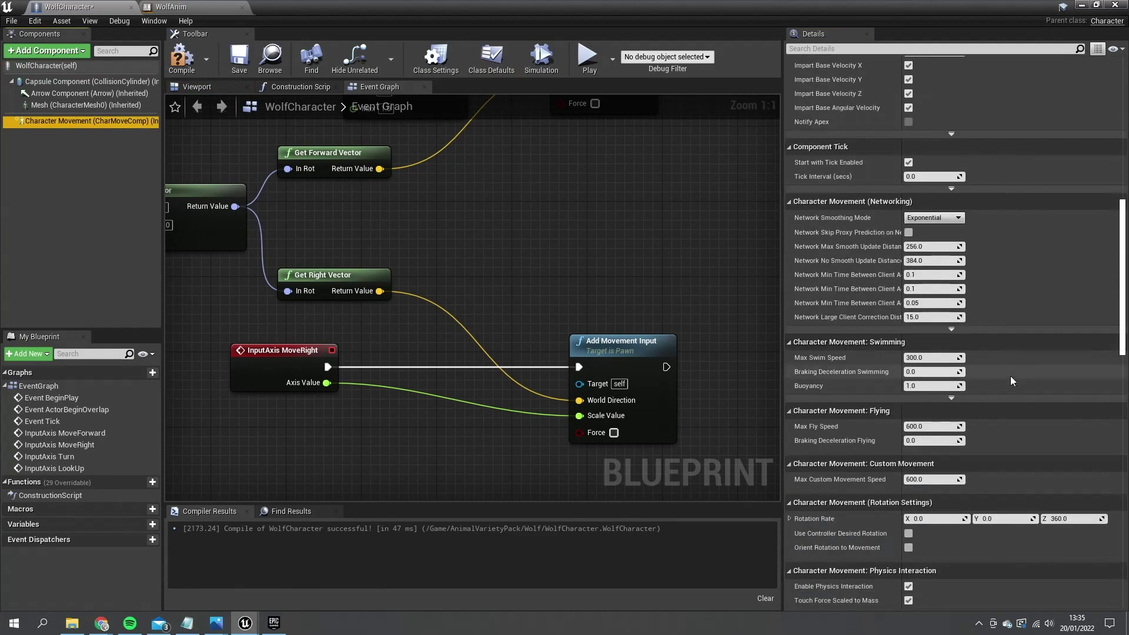
scroll("down", 3)
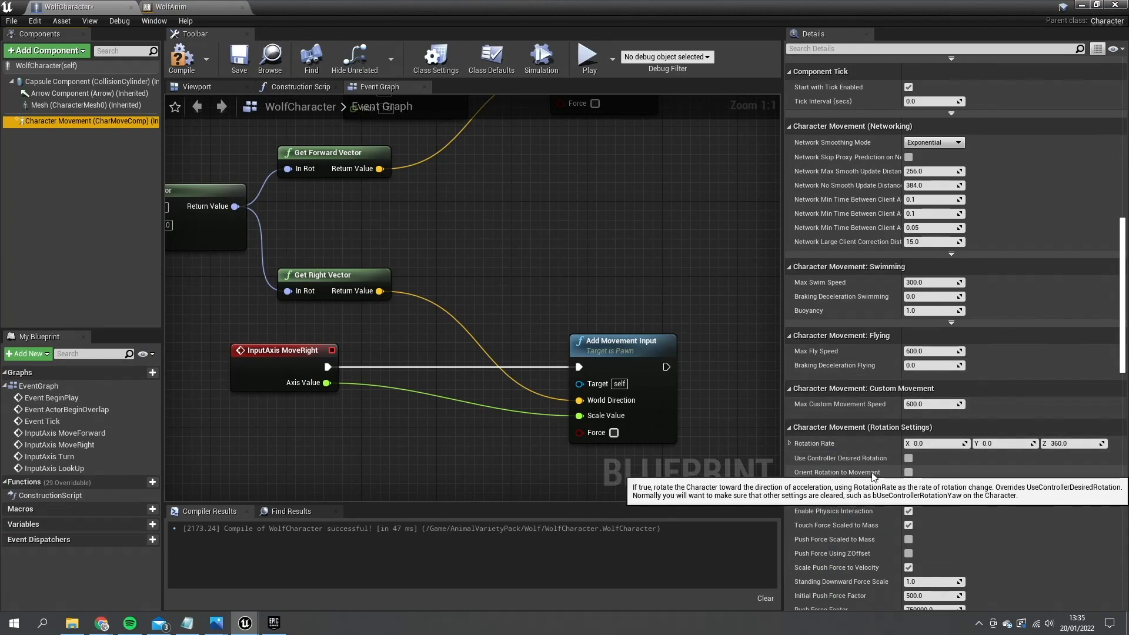
left_click(908, 472)
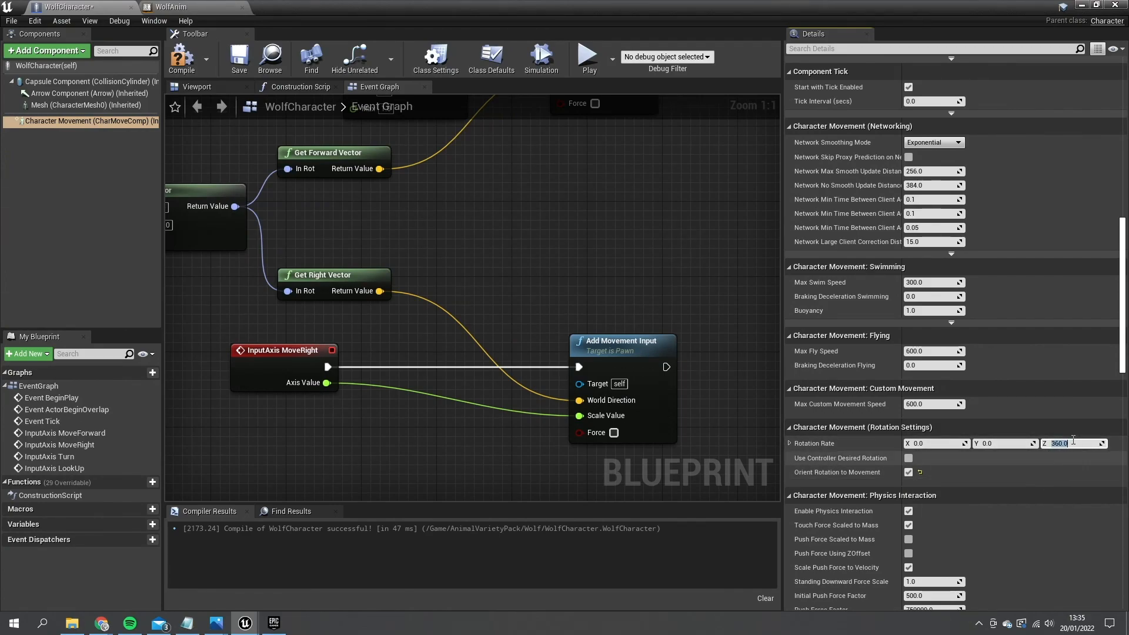
mouse_move(1073, 444)
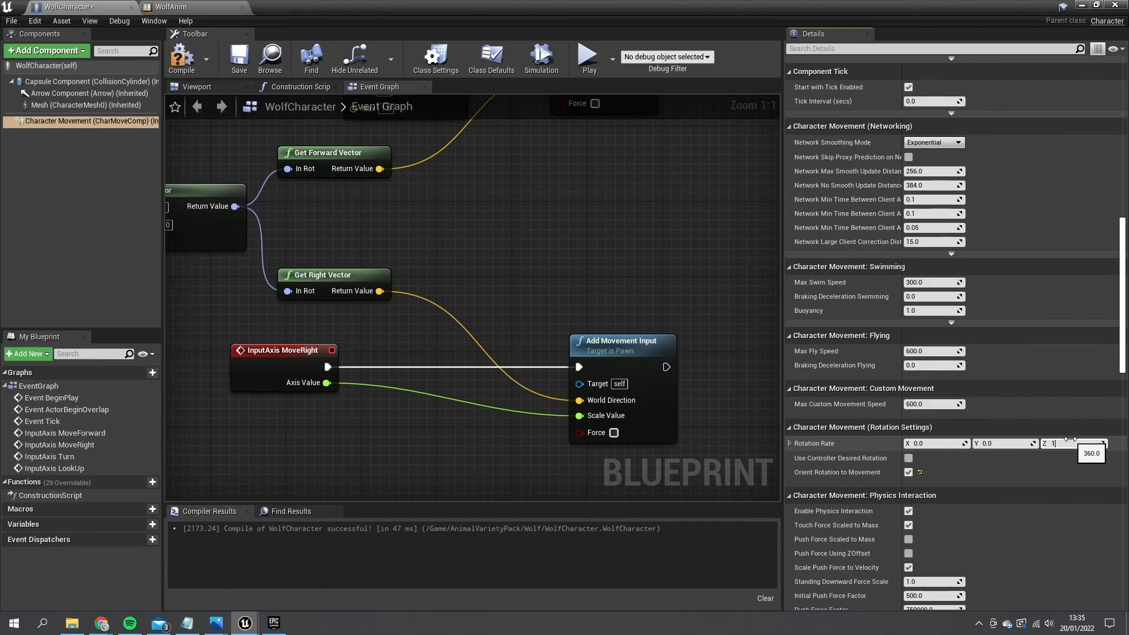
type("120.0")
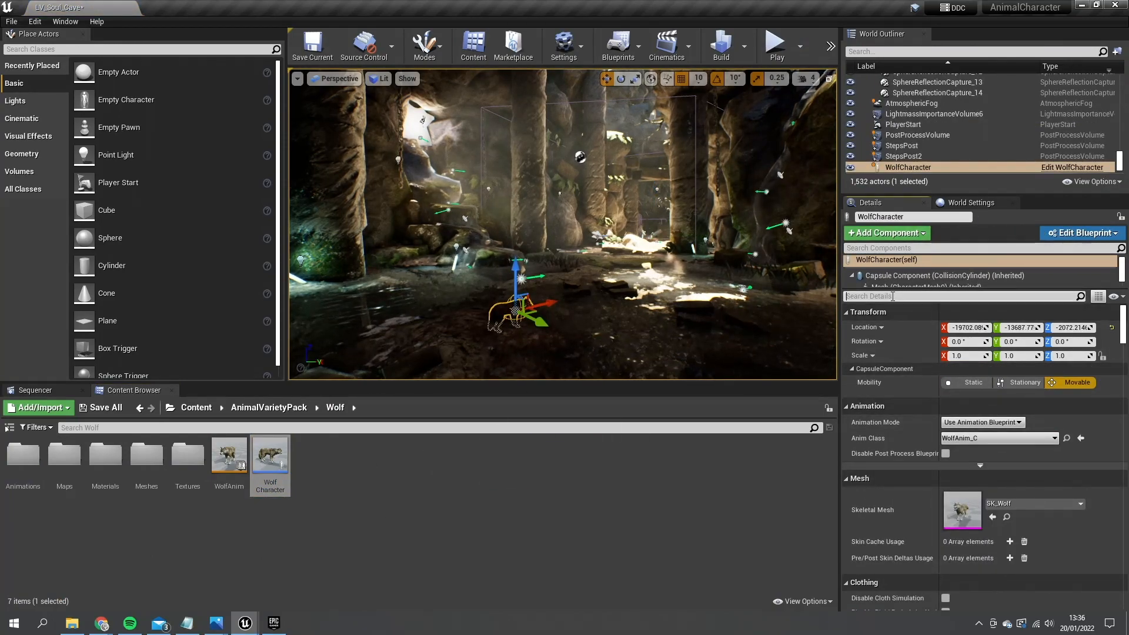
Set WolfCharacter's Auto Possess Player to Player 0 and reopen its blueprint
type("poss")
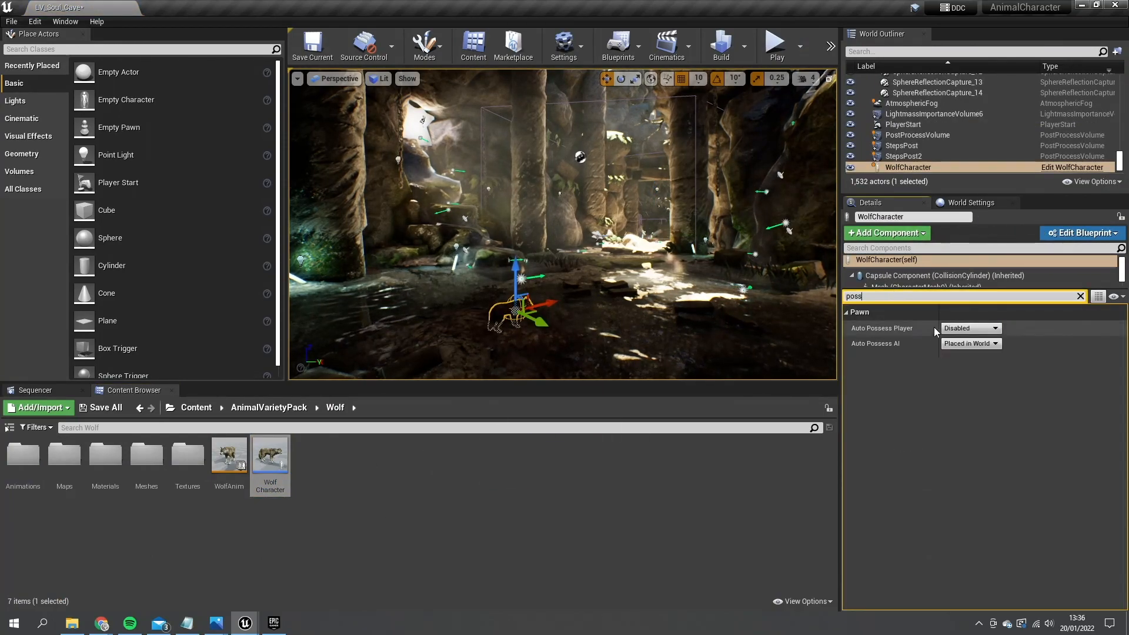
left_click(968, 328)
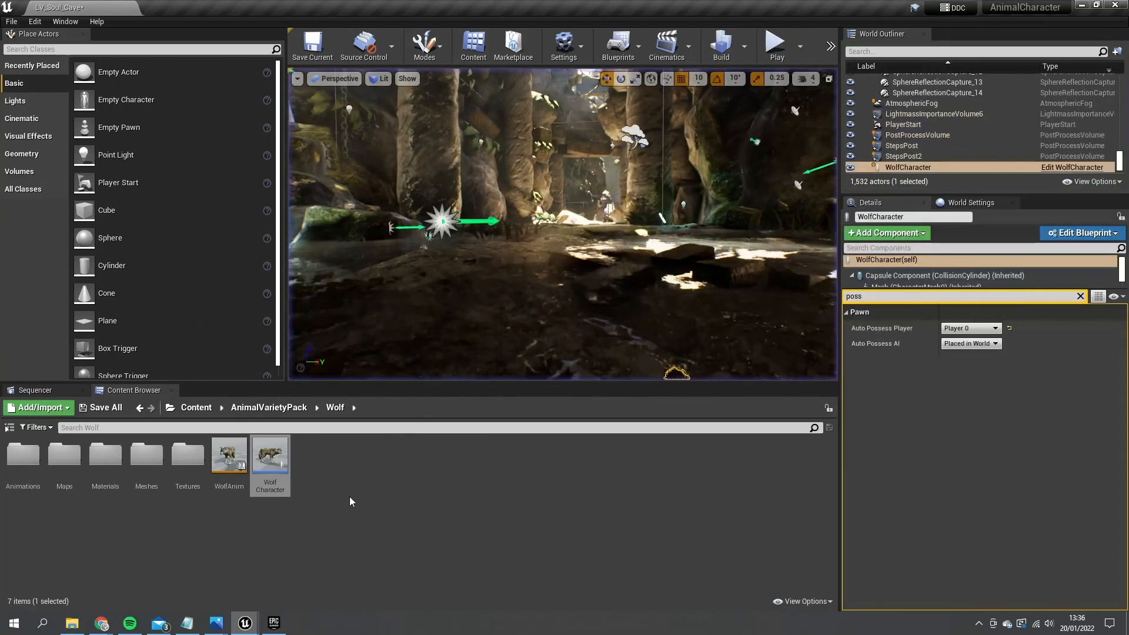
left_click(1081, 233)
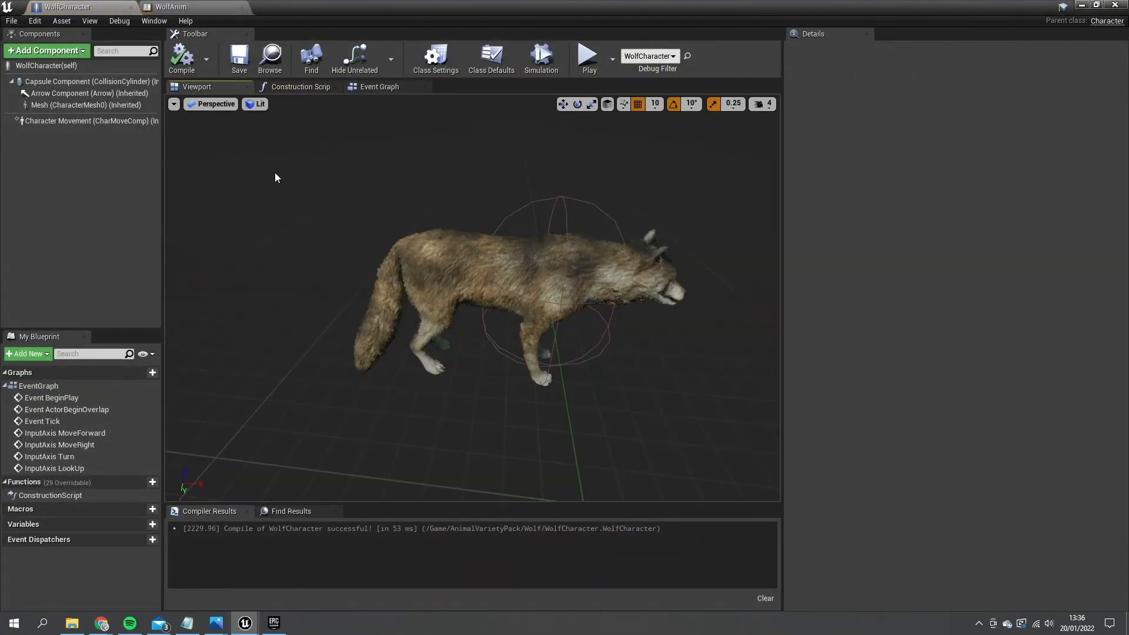
Add a SpringArm with an attached Camera and enable Use Pawn Control Rotation on the spring arm
left_click(45, 51)
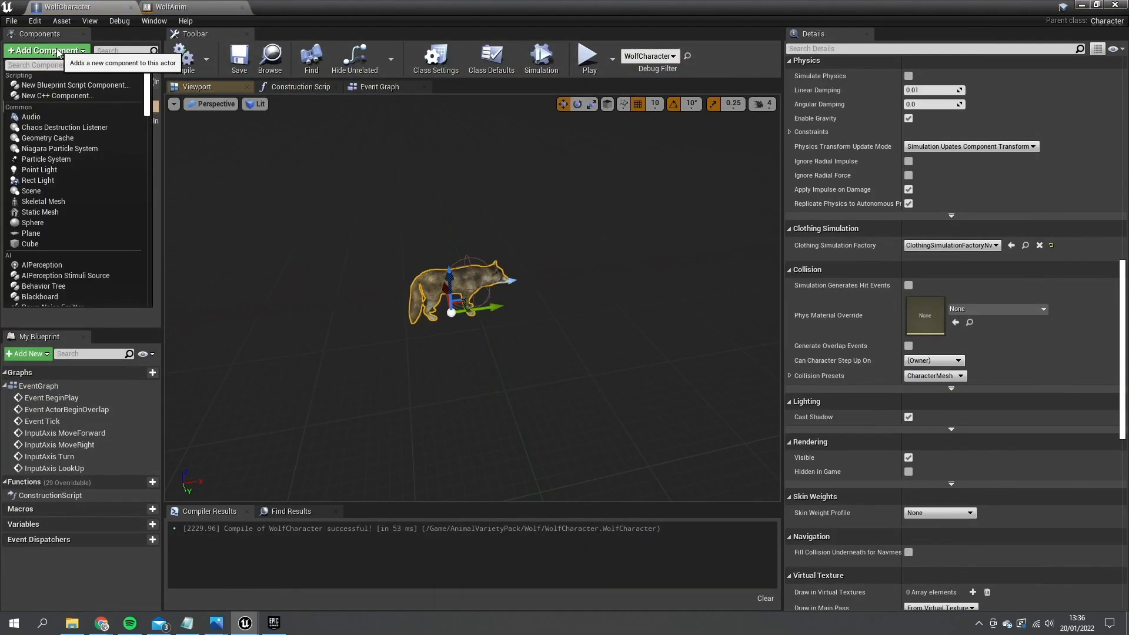
type("sprin")
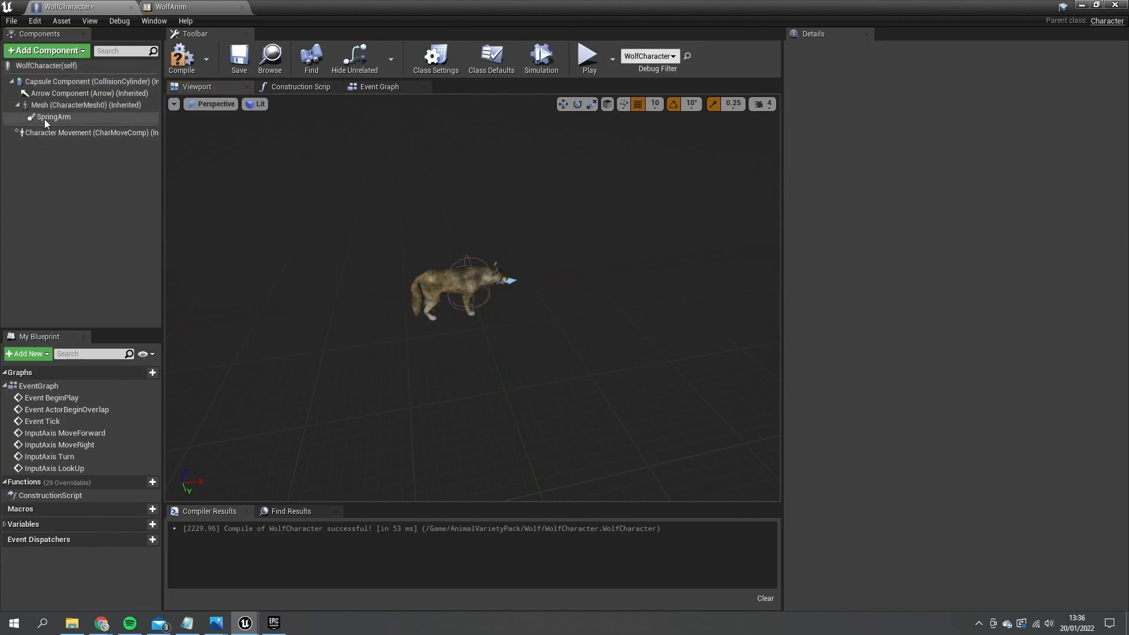
left_click(54, 116)
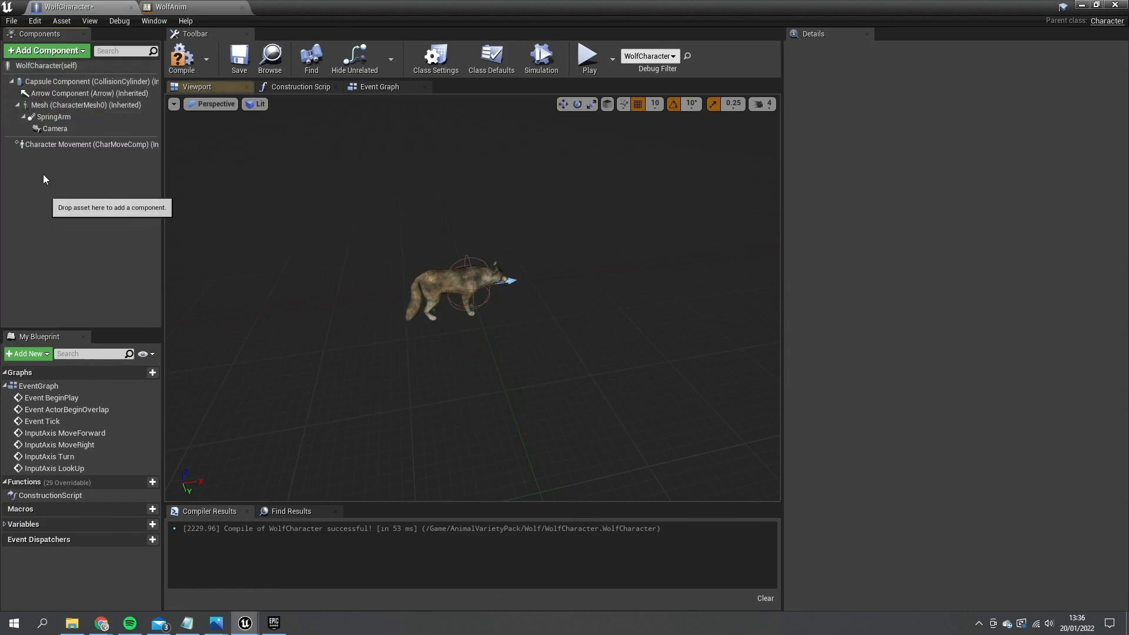
left_click(48, 116)
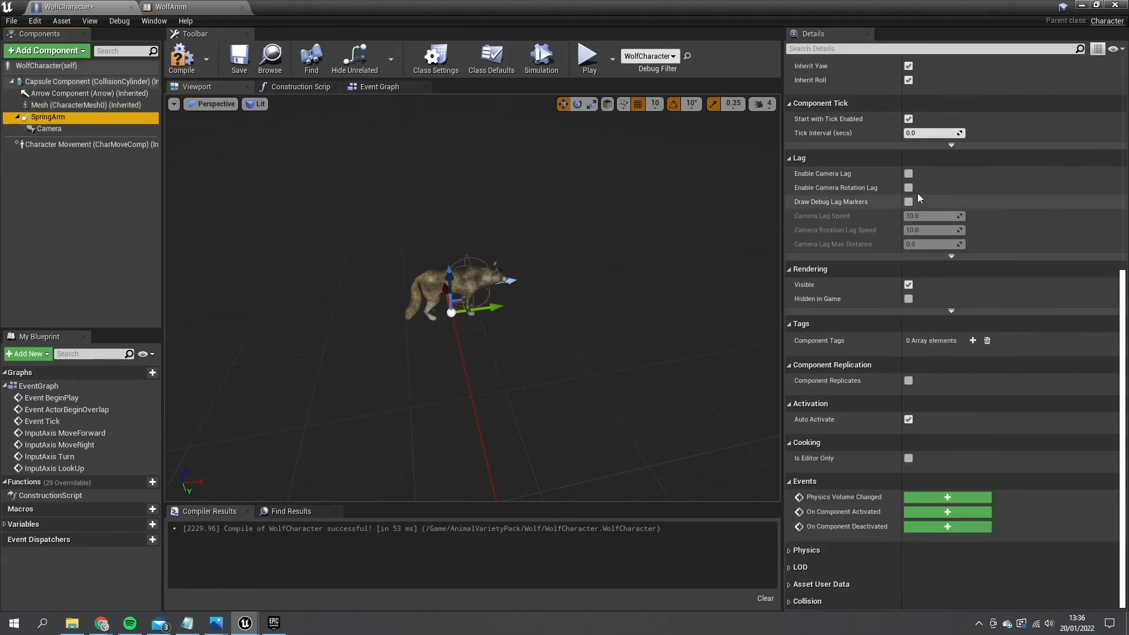
scroll("up", 3)
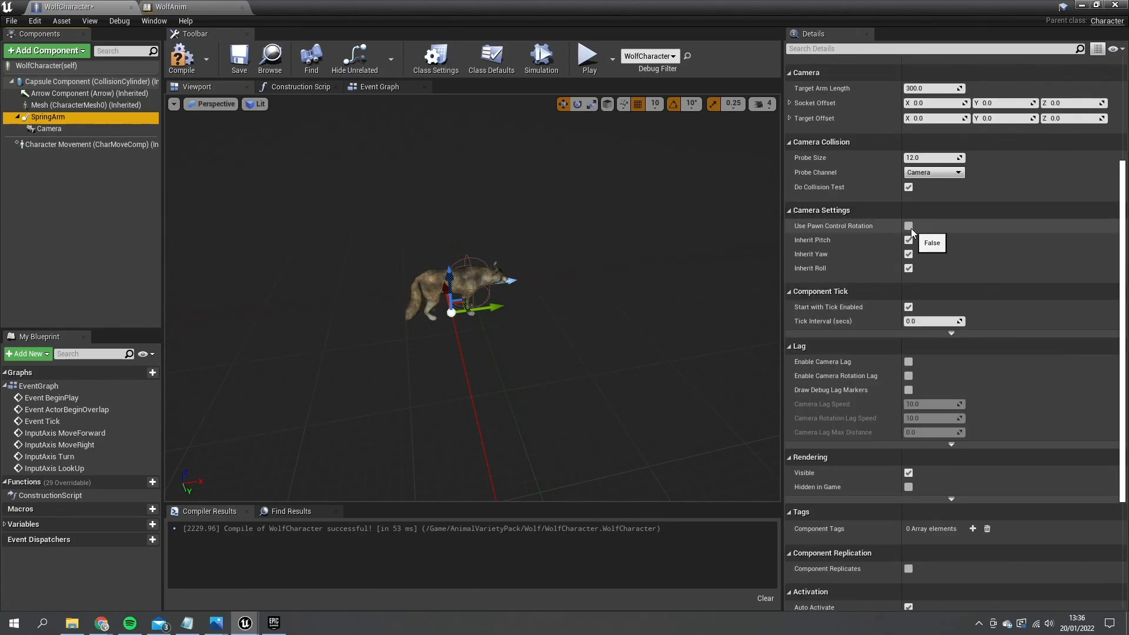
left_click(908, 226)
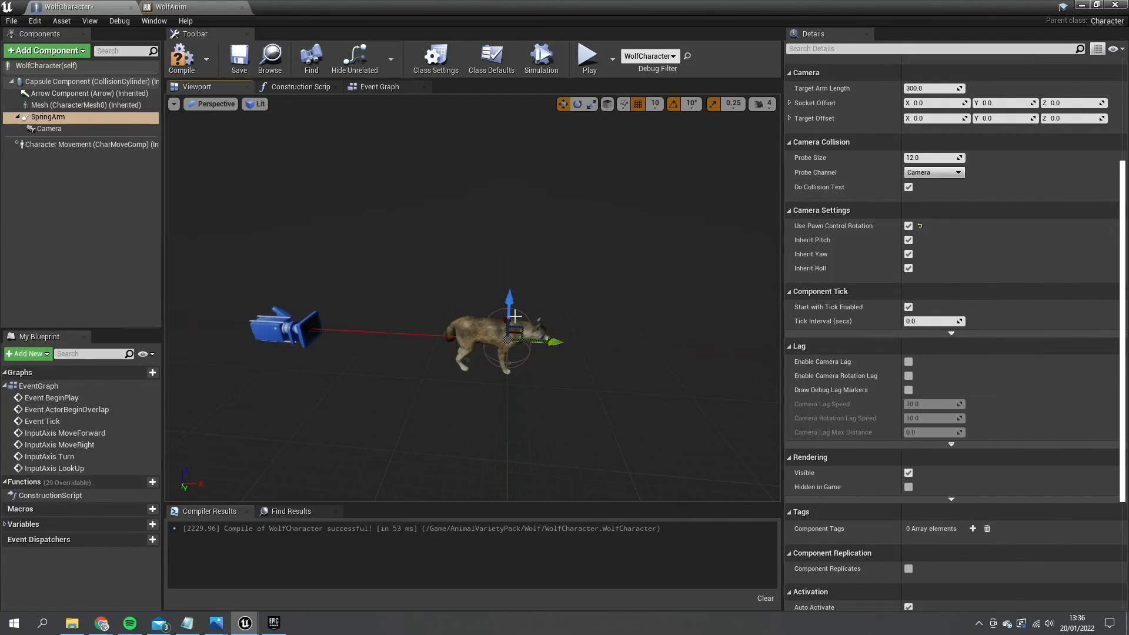
mouse_move(181, 59)
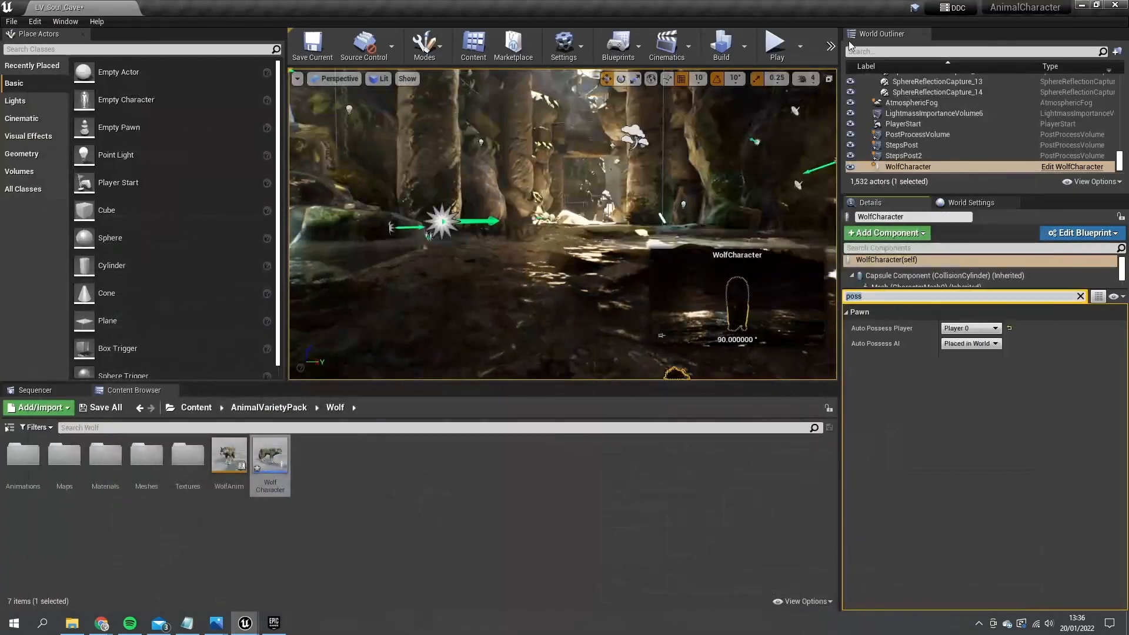
Play the level to test the wolf's movement and camera, then return to the WolfCharacter blueprint
left_click(775, 41)
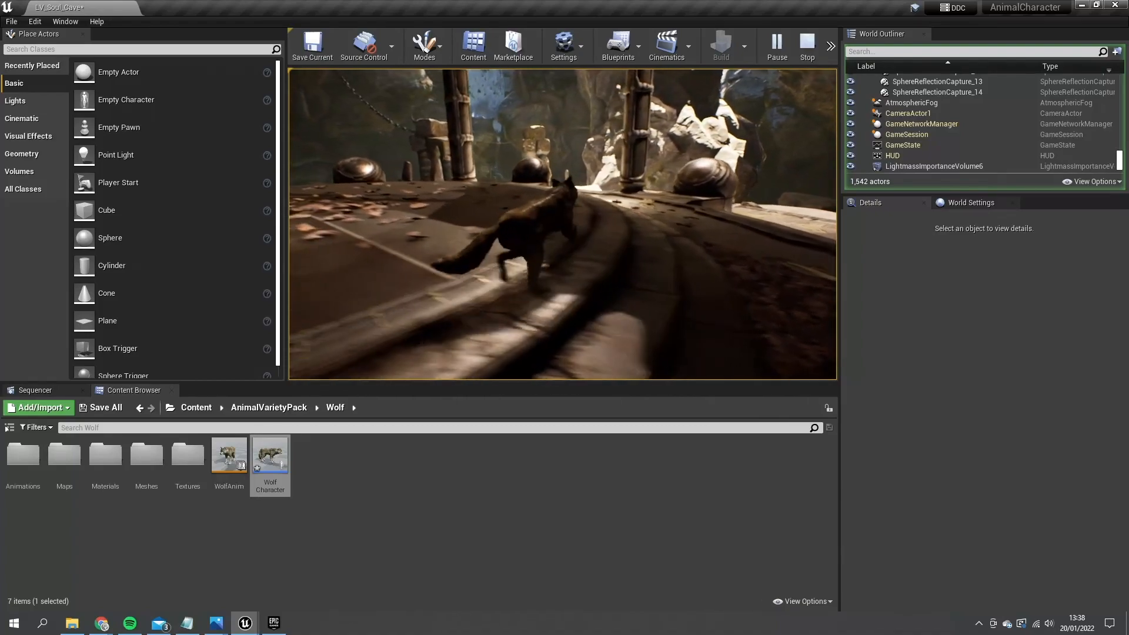
double_click(269, 454)
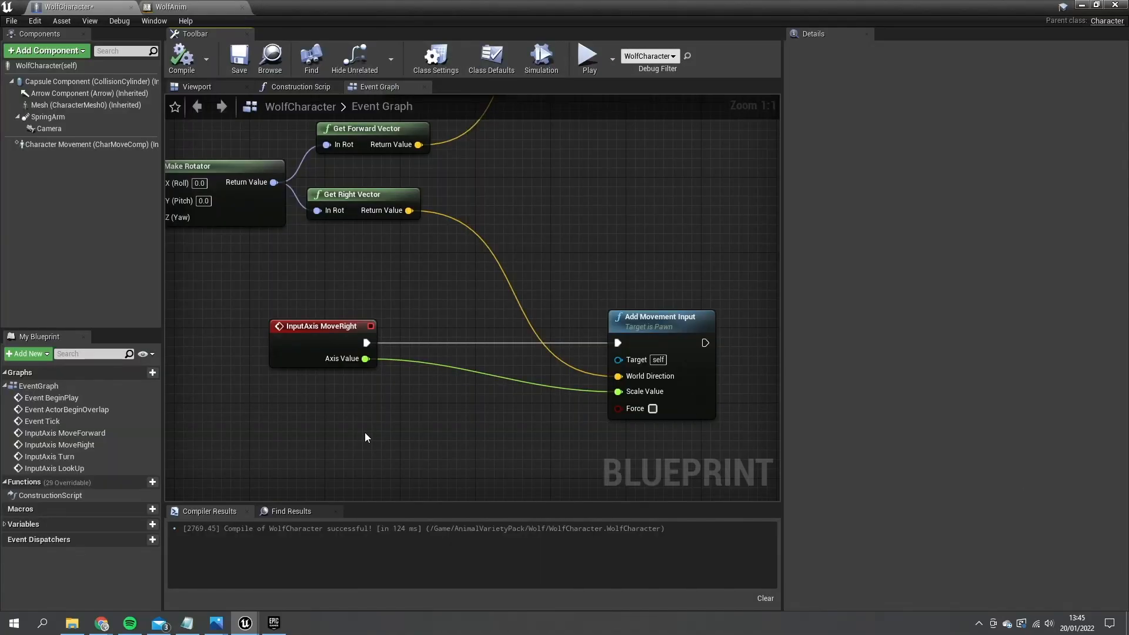
mouse_move(390, 426)
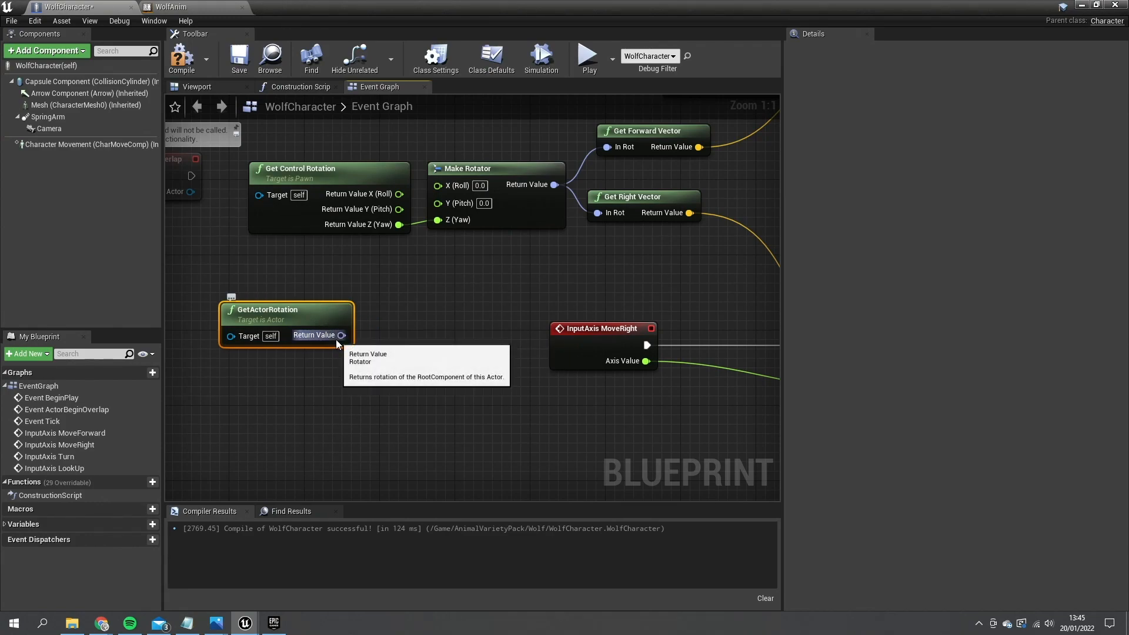
Split GetActorRotation's Return Value into a Make Rotator feeding a second Get Forward Vector
right_click(341, 336)
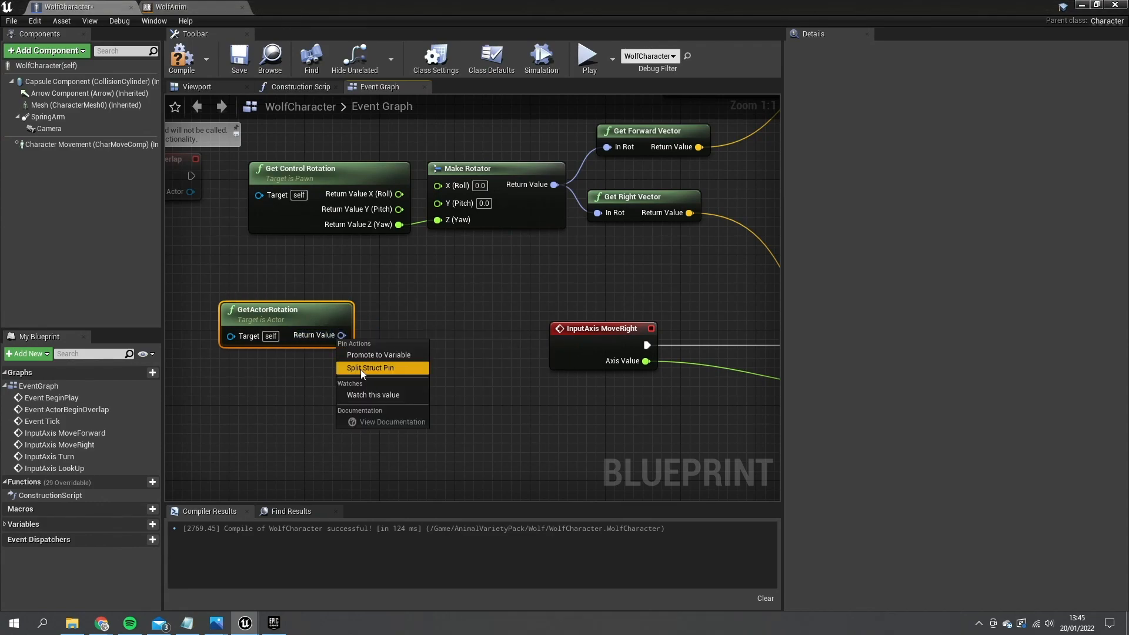
left_click(370, 367)
type("ge")
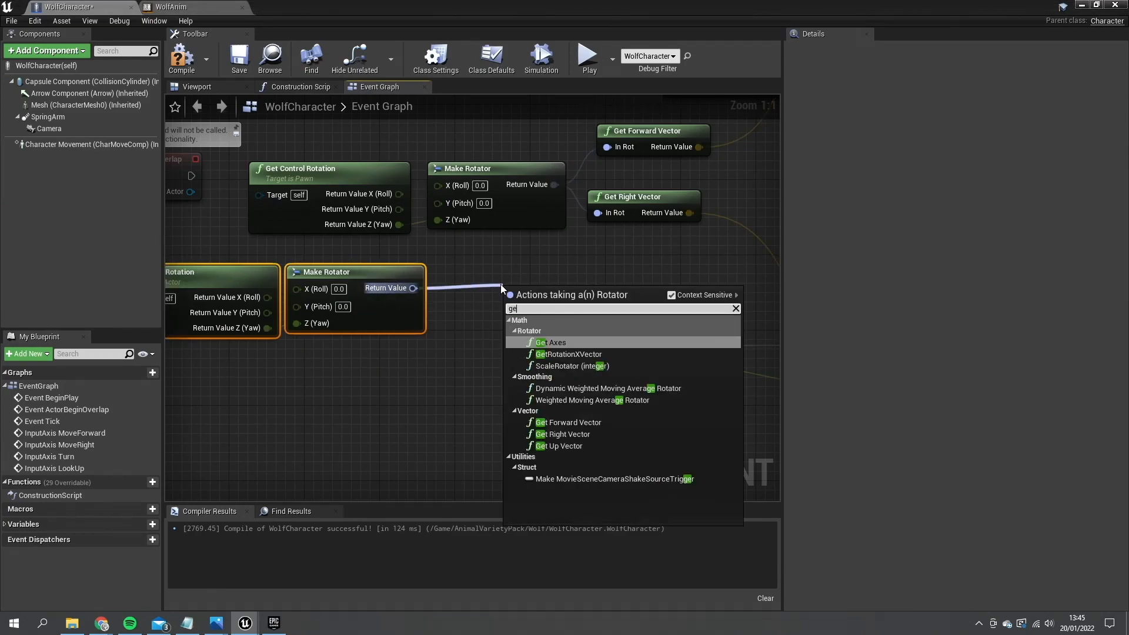
left_click(568, 422)
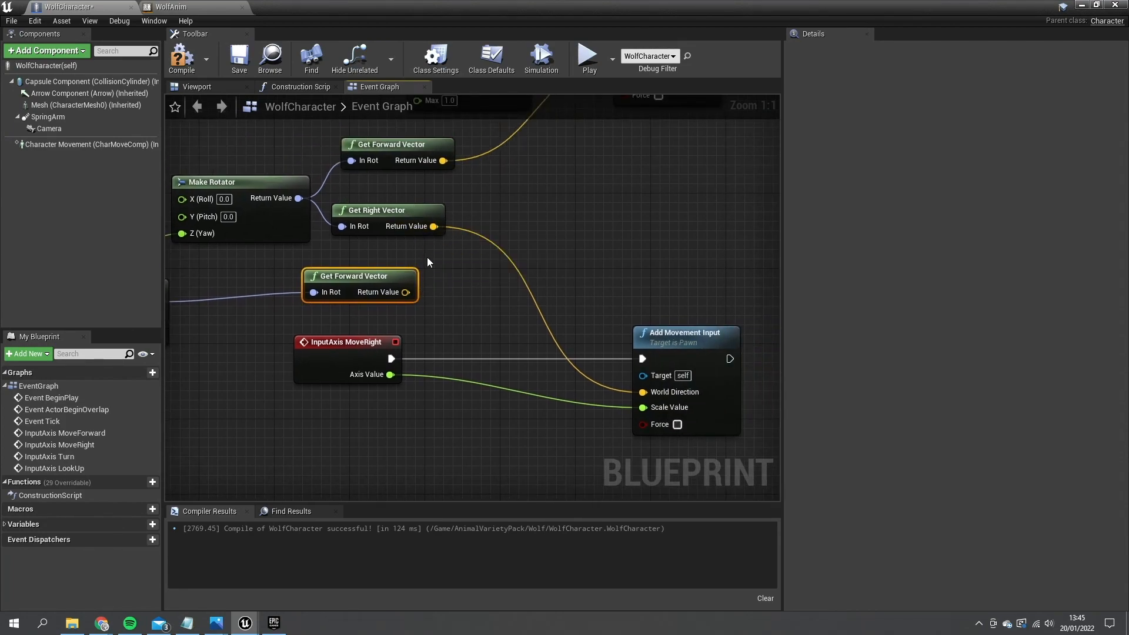
mouse_move(440, 263)
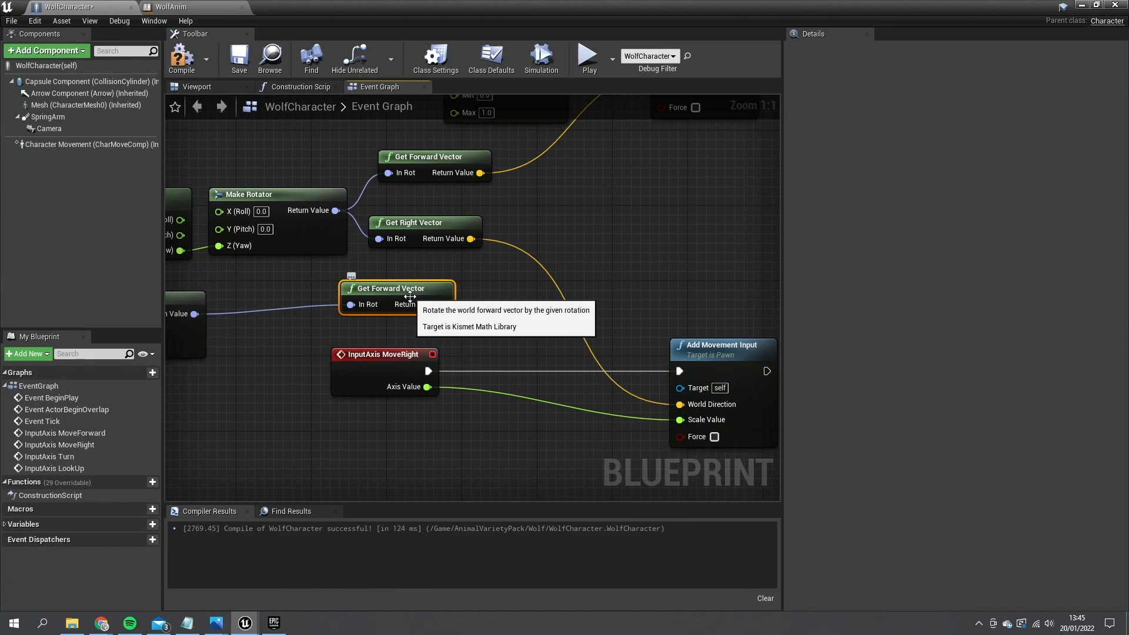
mouse_move(465, 239)
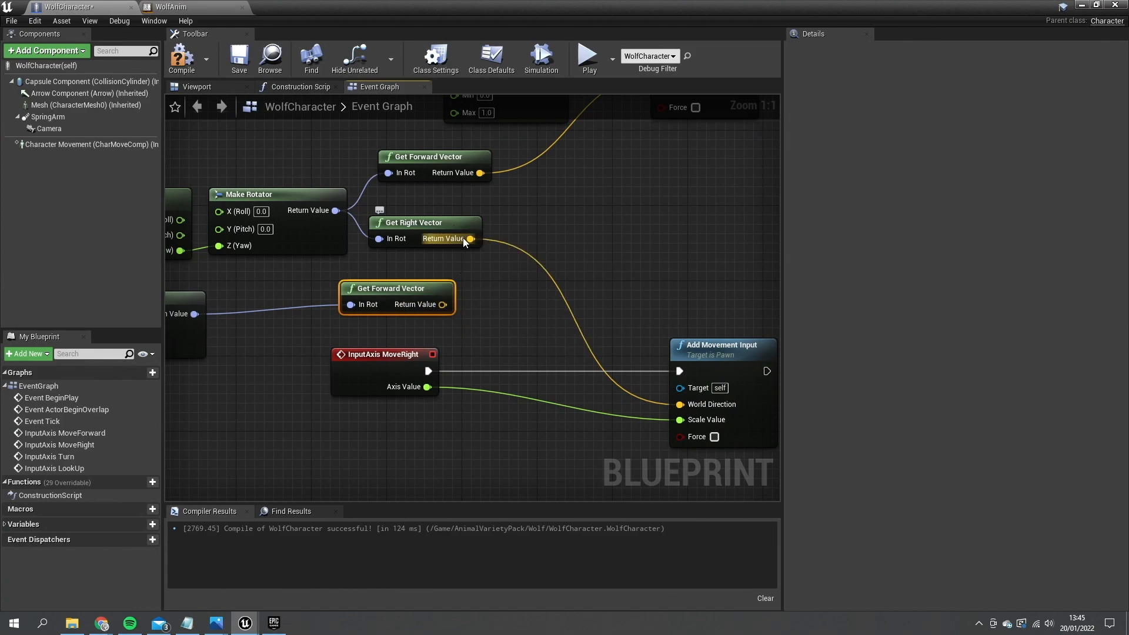
mouse_move(435, 259)
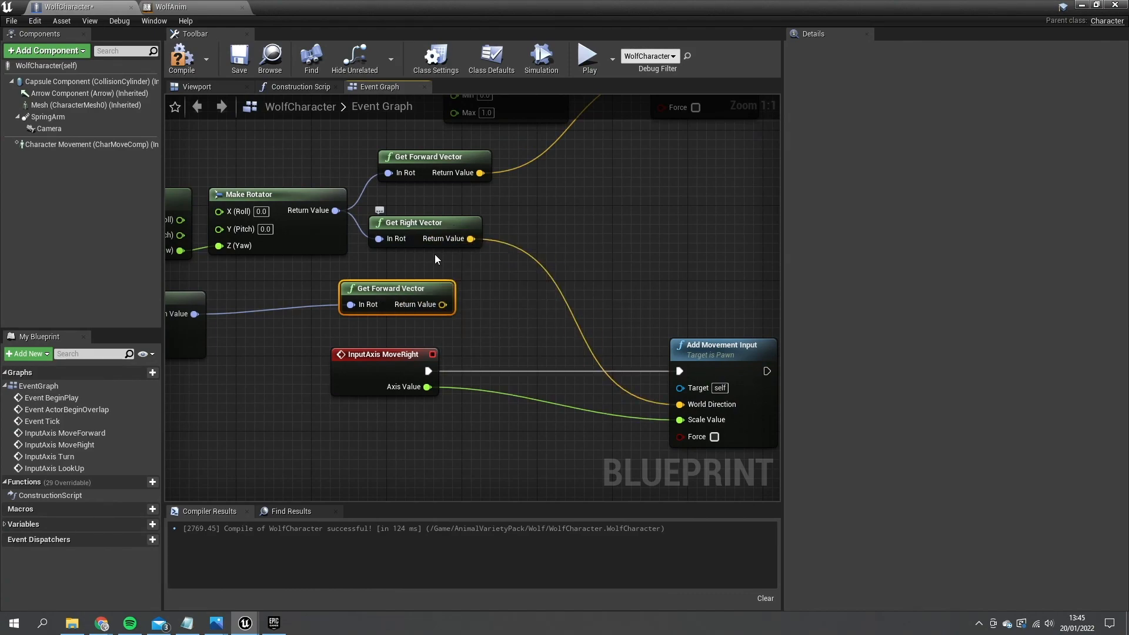
mouse_move(464, 239)
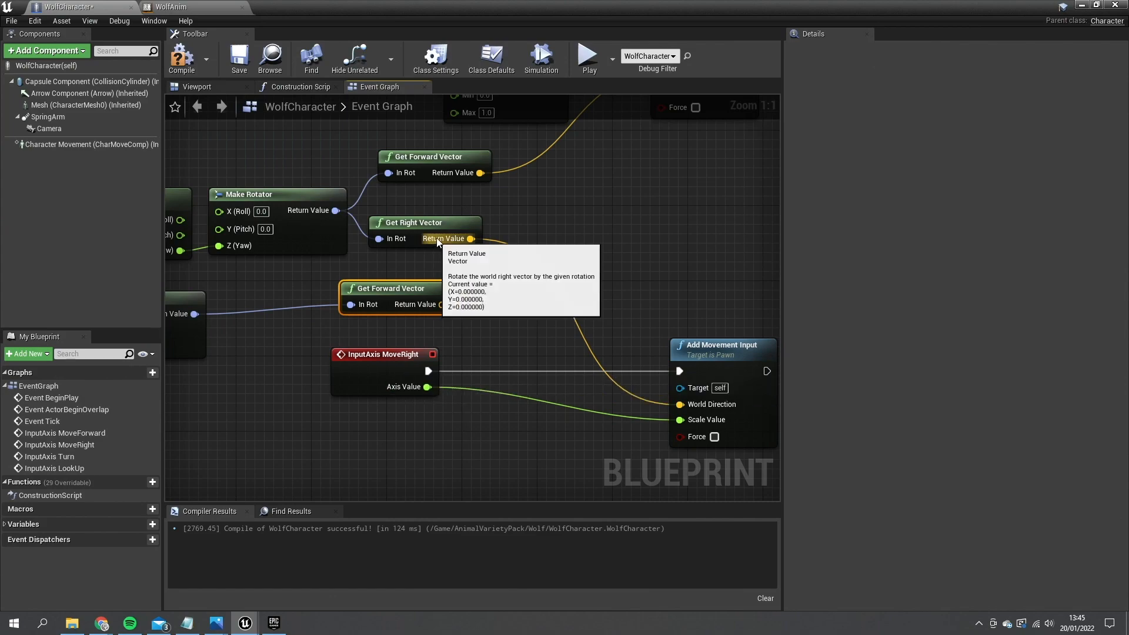
mouse_move(454, 246)
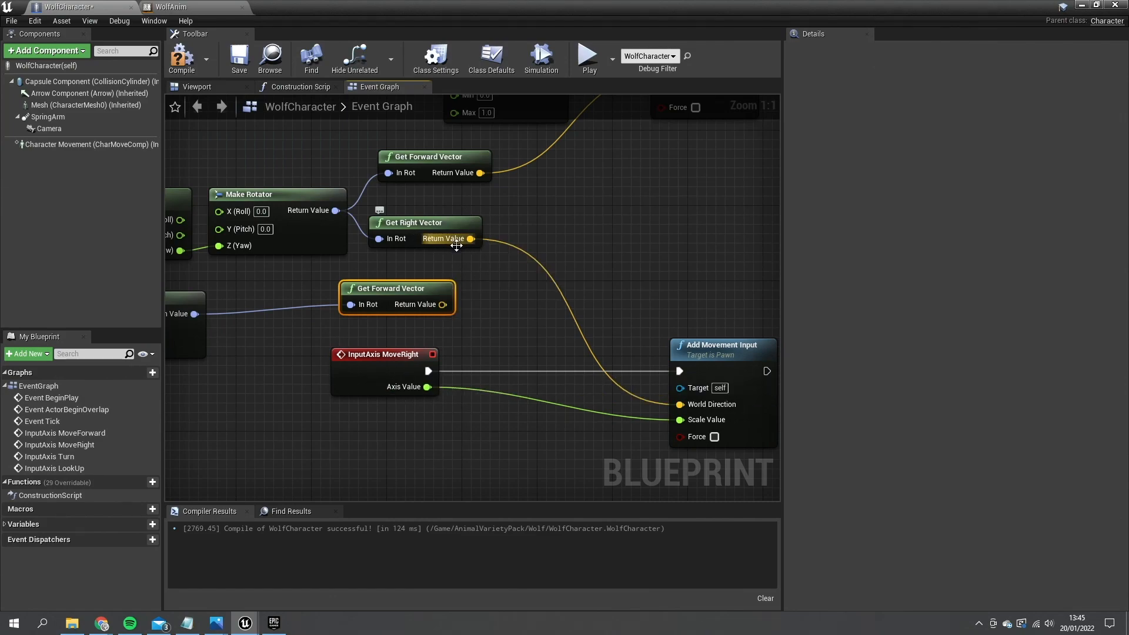
mouse_move(459, 249)
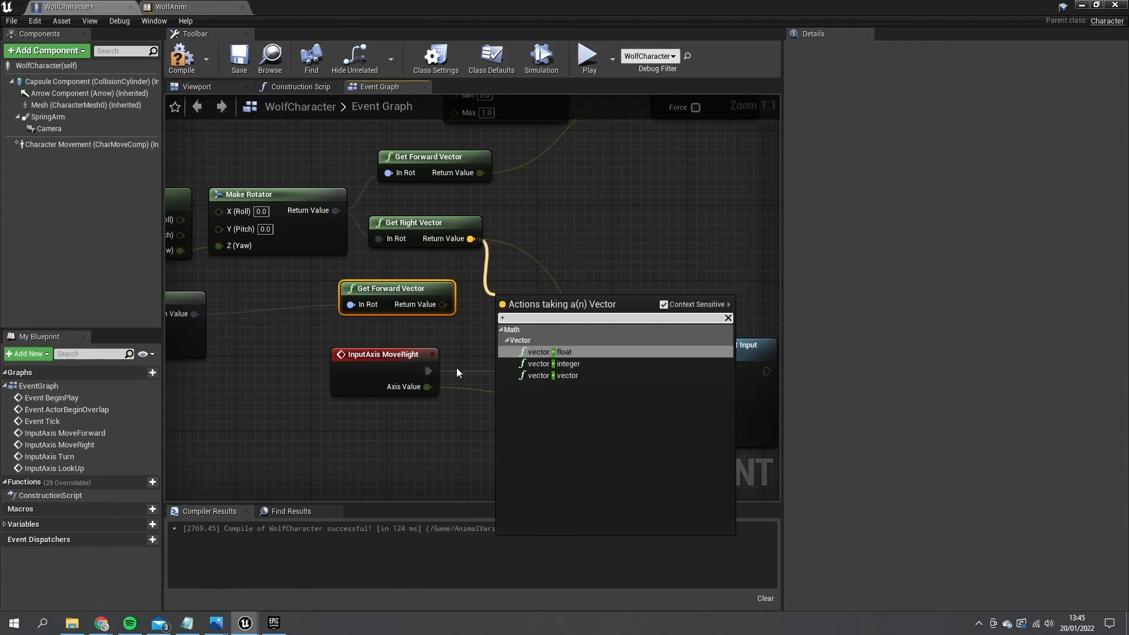
Multiply the right vector by Axis Value, add the forward vector, and Normalize it into World Direction
left_click(547, 351)
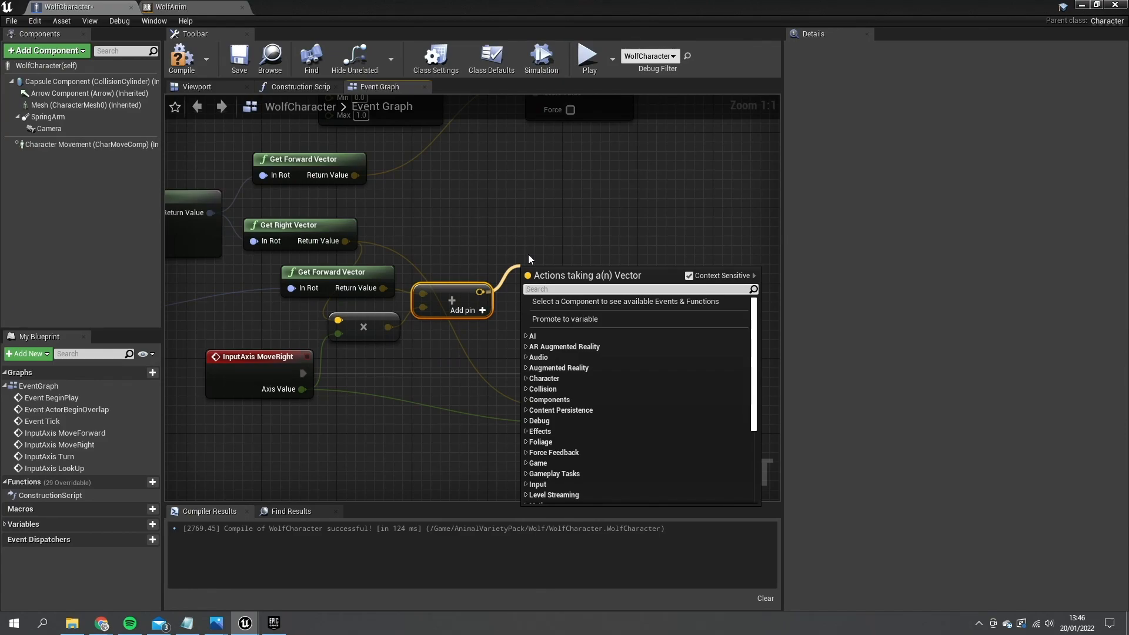
type("normali")
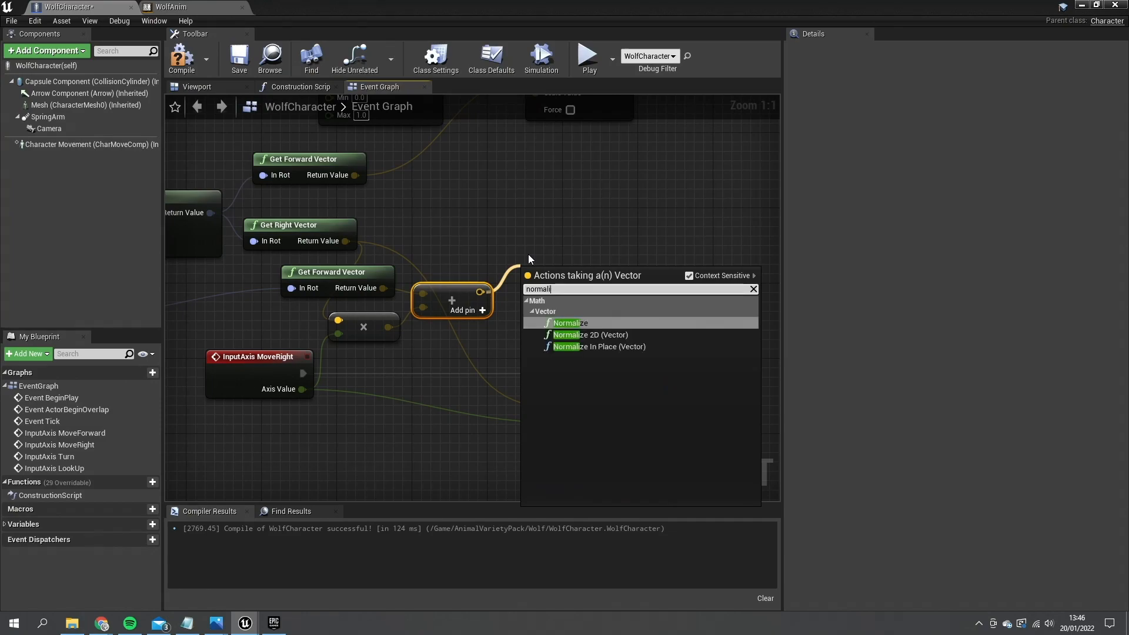
left_click(570, 322)
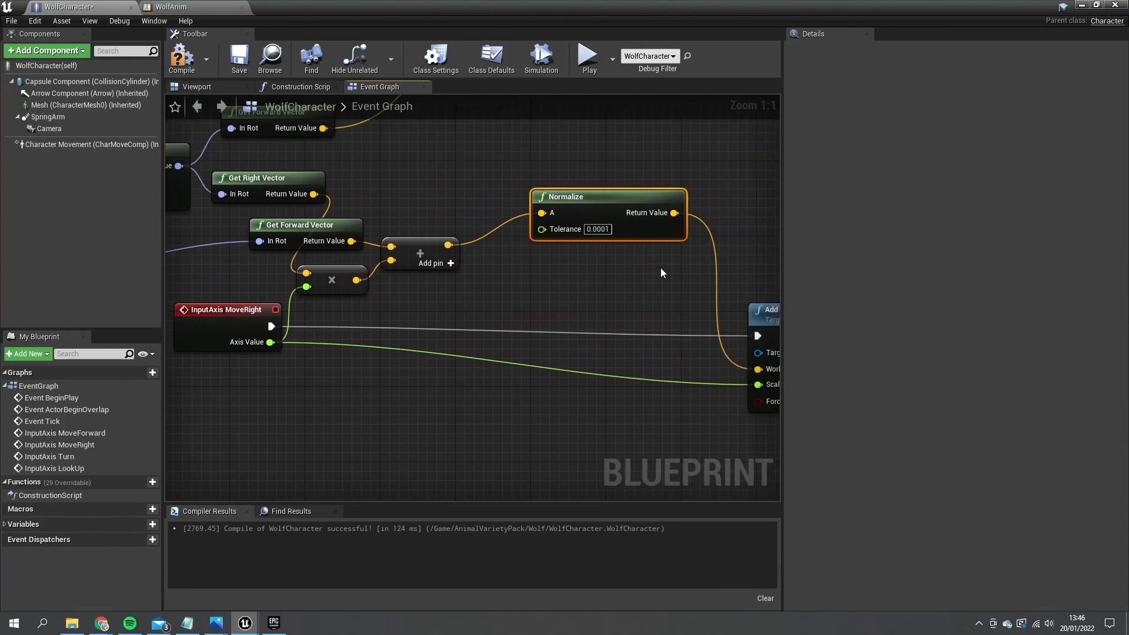
mouse_move(325, 240)
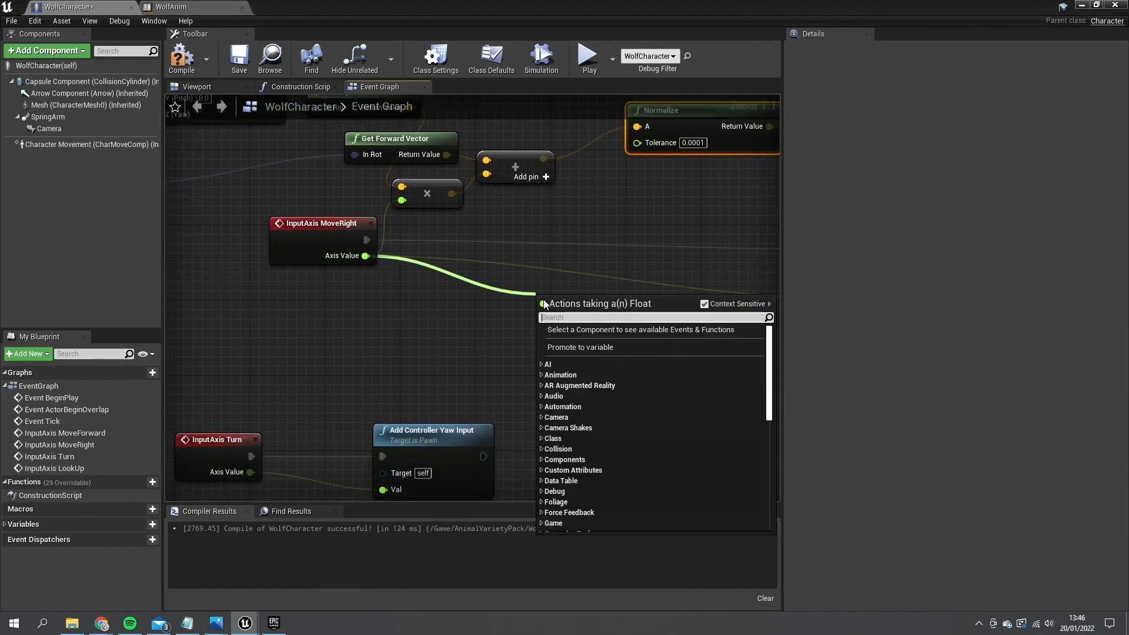
Route MoveRight's Axis Value through an ABS node into Add Movement Input's Scale Value
type("abs")
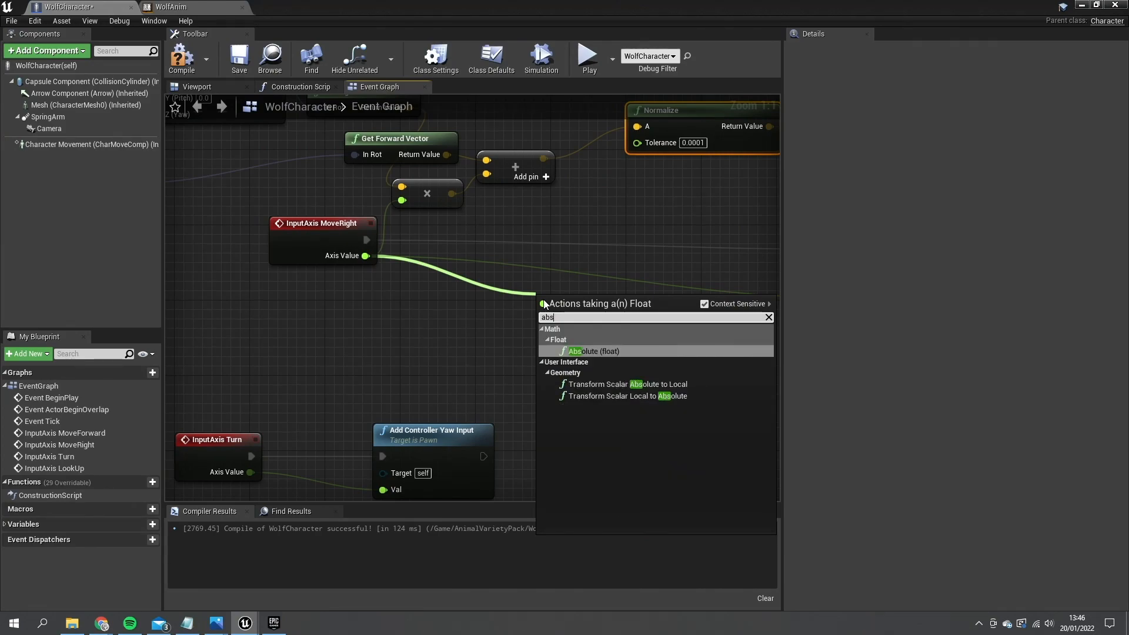
left_click(575, 350)
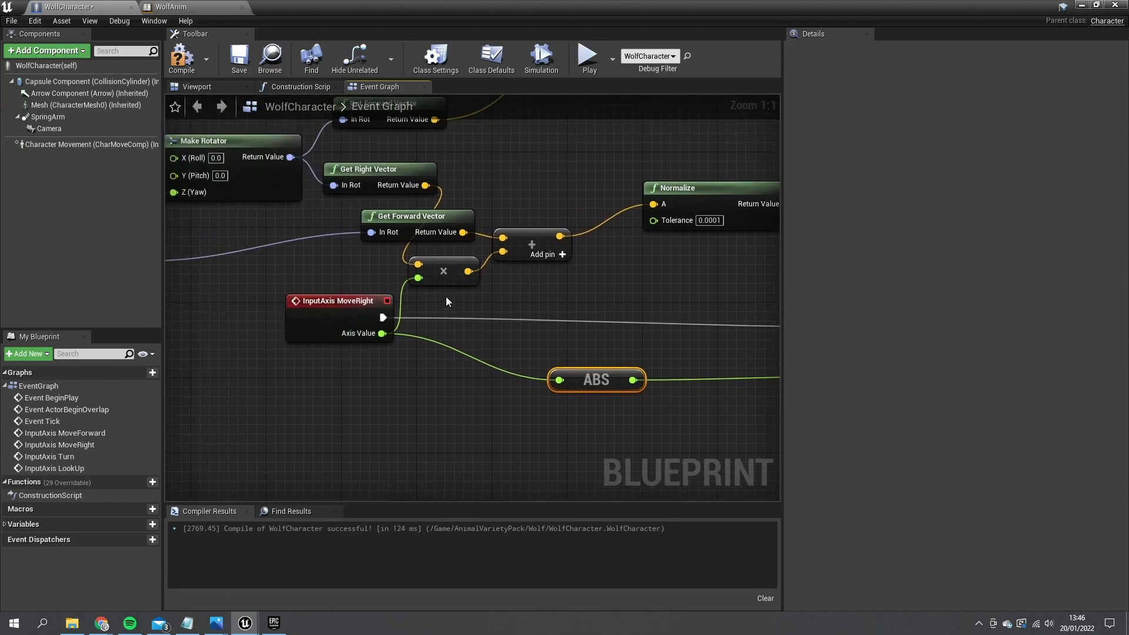
mouse_move(455, 259)
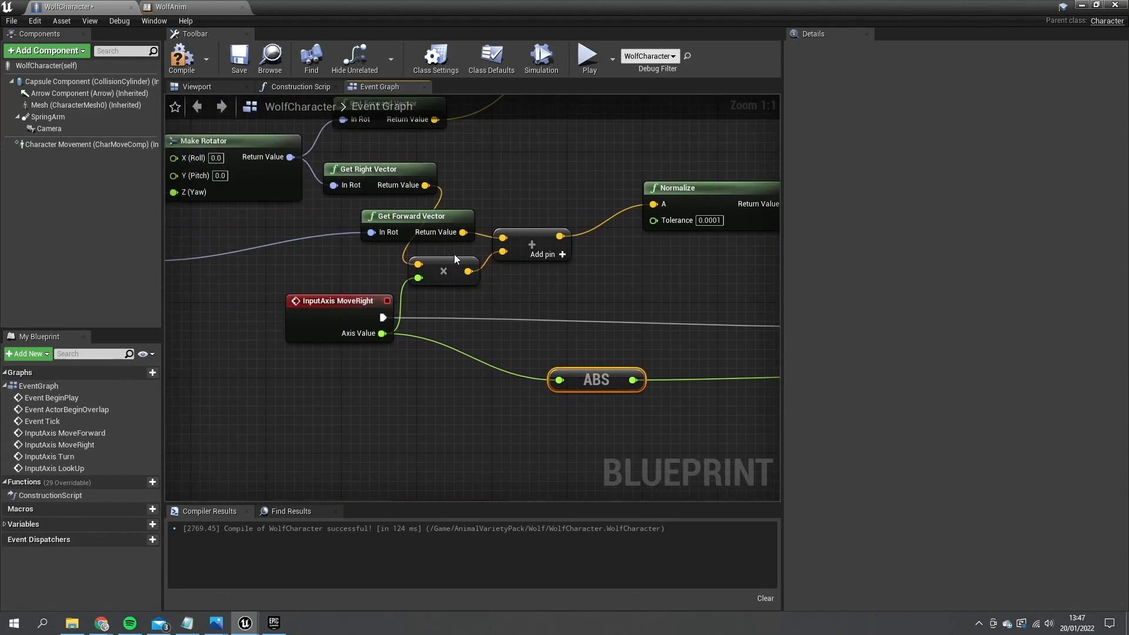
mouse_move(539, 229)
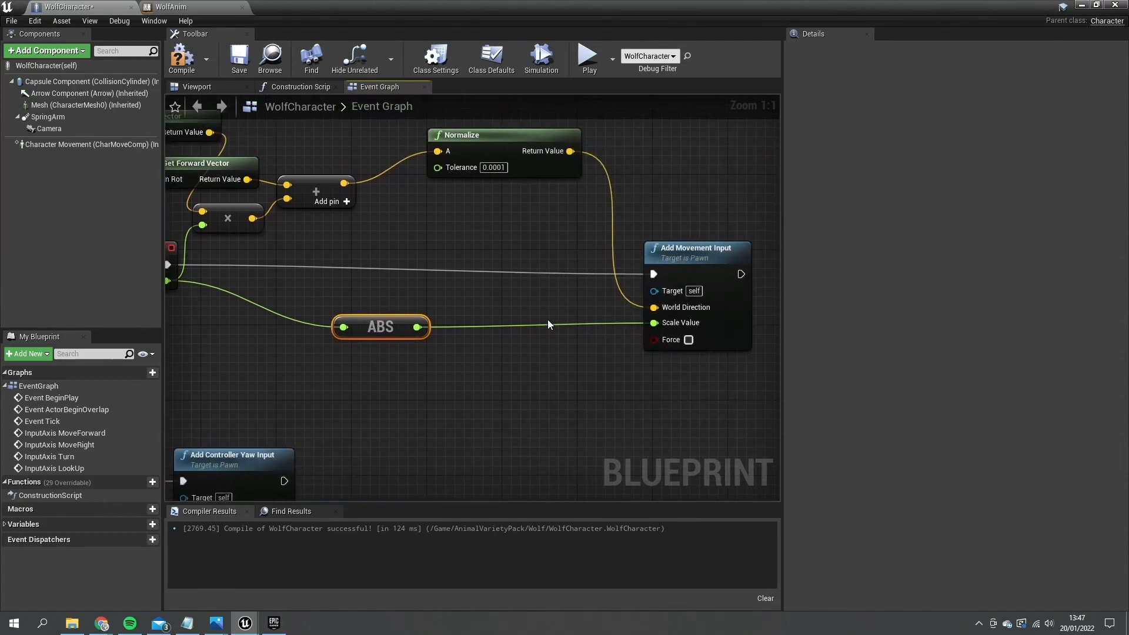
mouse_move(465, 181)
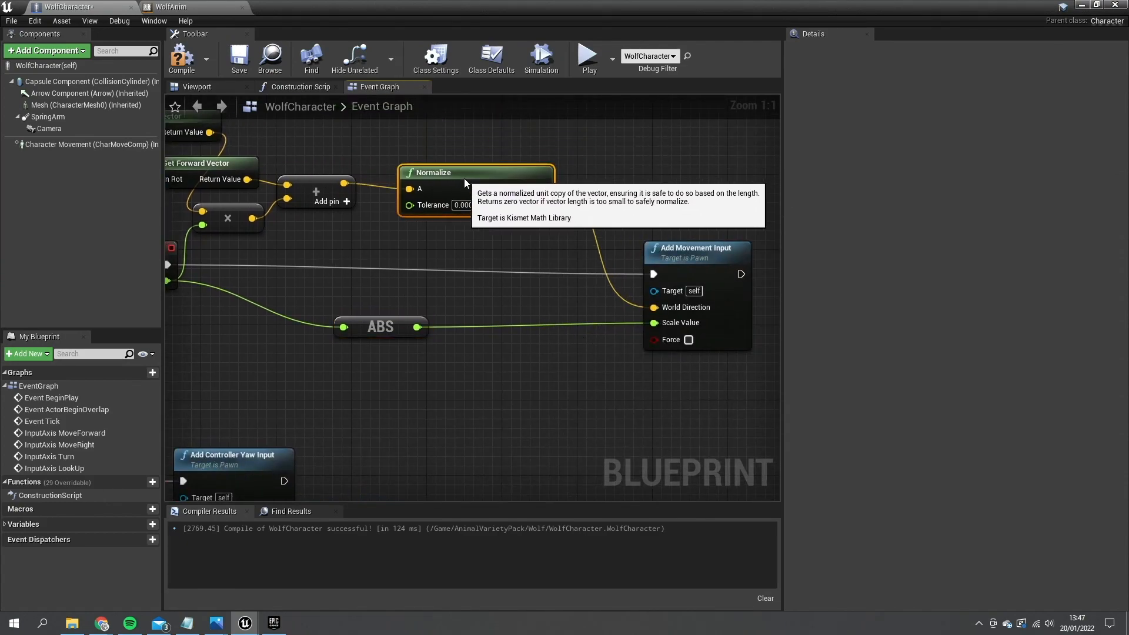